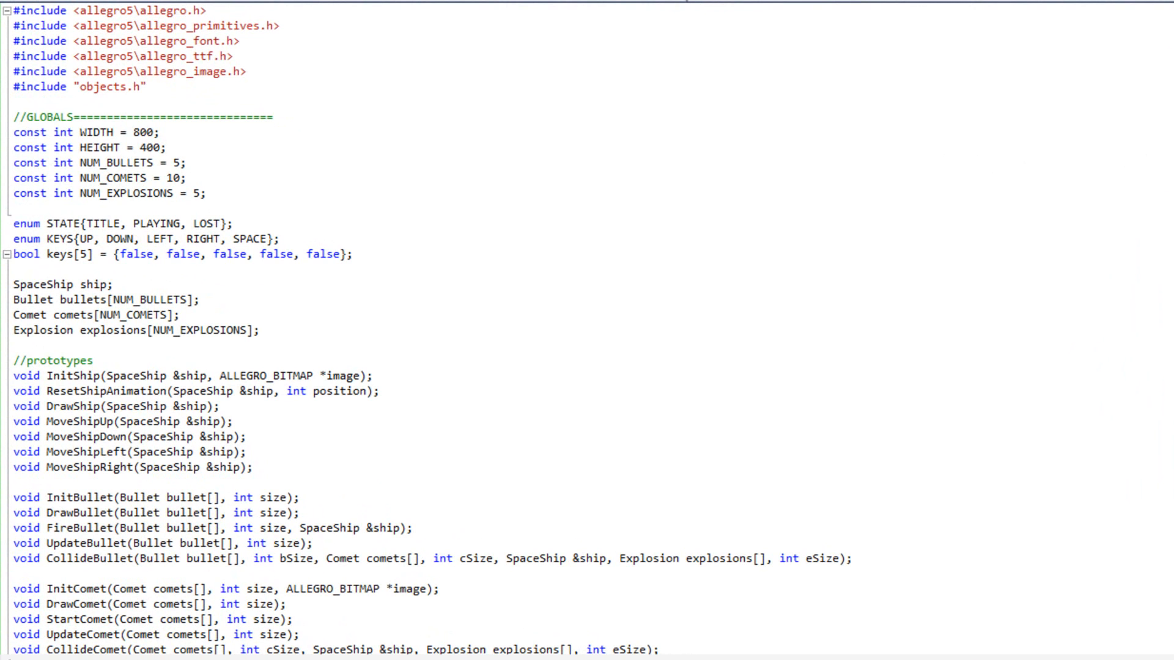
Include allegro5\allegro_audio.h and allegro5\allegro_acodec.h above the objects.h include.
{"action": "left_click", "coordinate": [166, 148]}
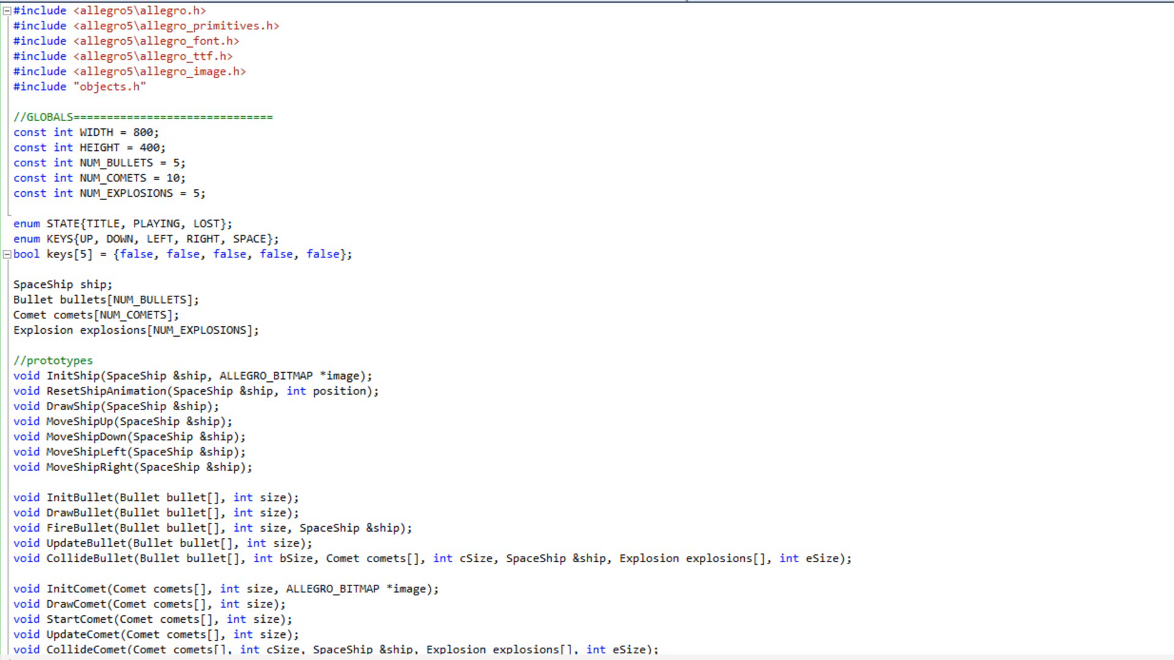
{"action": "mouse_move", "coordinate": [734, 127]}
{"action": "type", "text": "#include"}
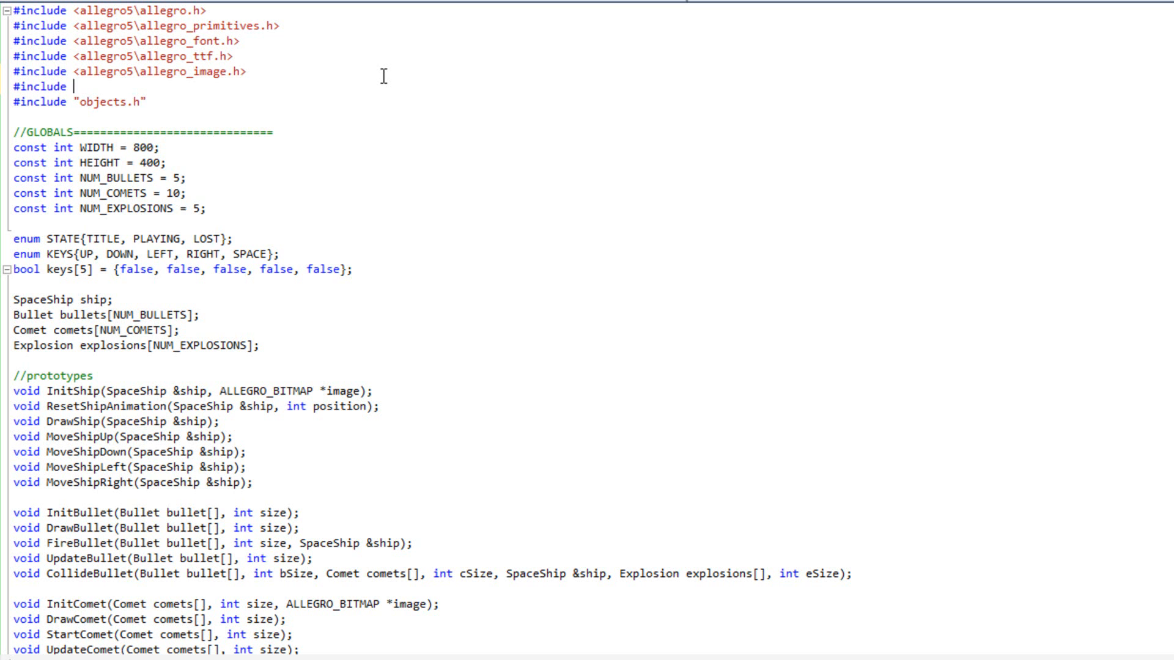
{"action": "type", "text": "<a"}
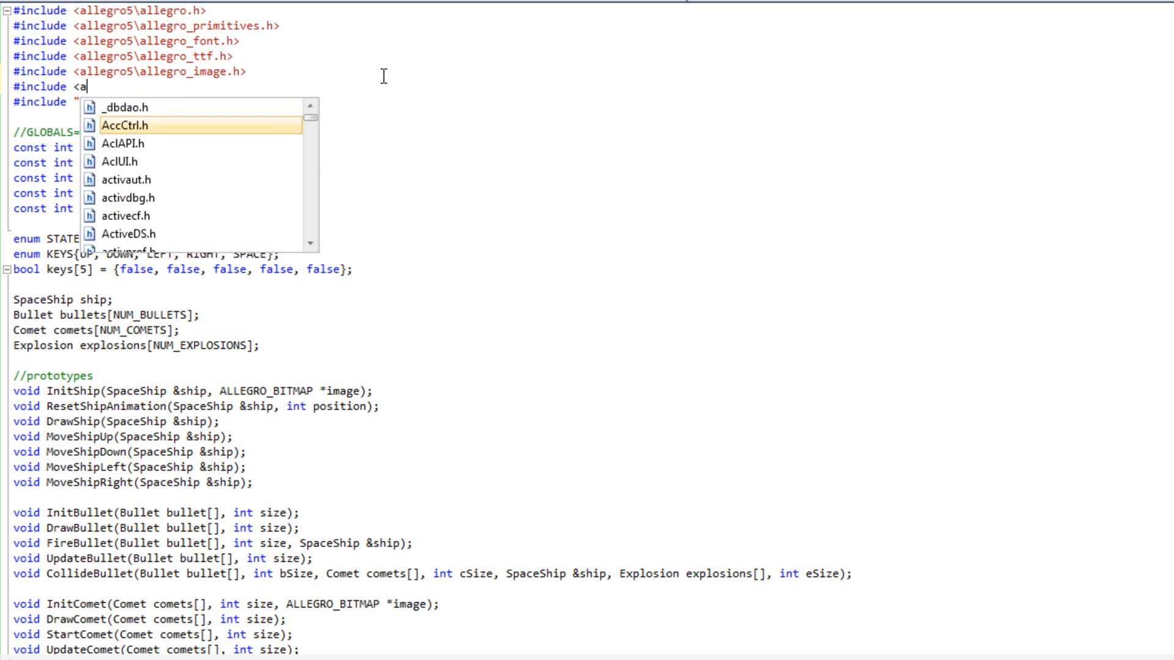
{"action": "type", "text": "llegro5\\"}
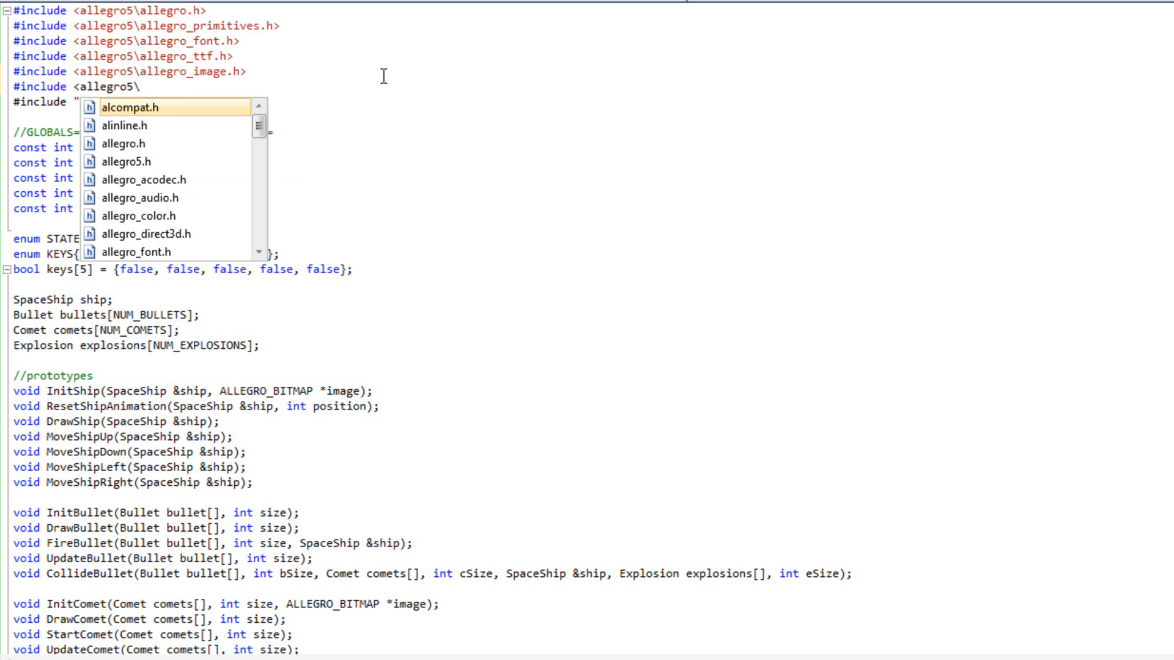
{"action": "mouse_move", "coordinate": [143, 107]}
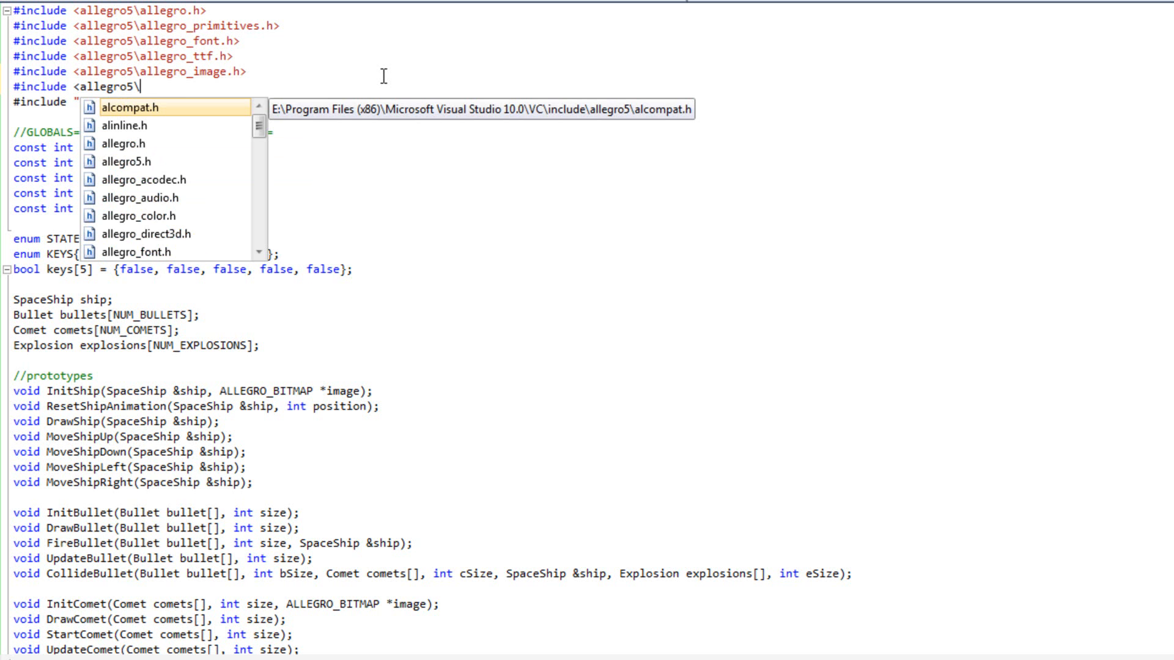
{"action": "type", "text": "allegro_audio.h>"}
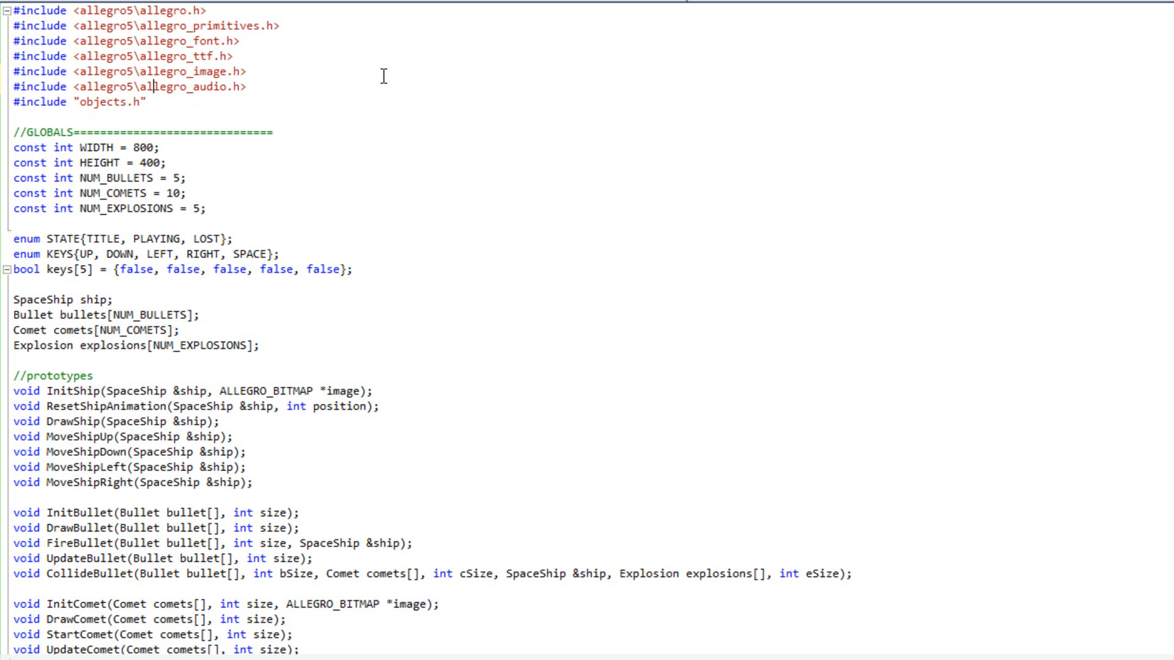
{"action": "type", "text": "/"}
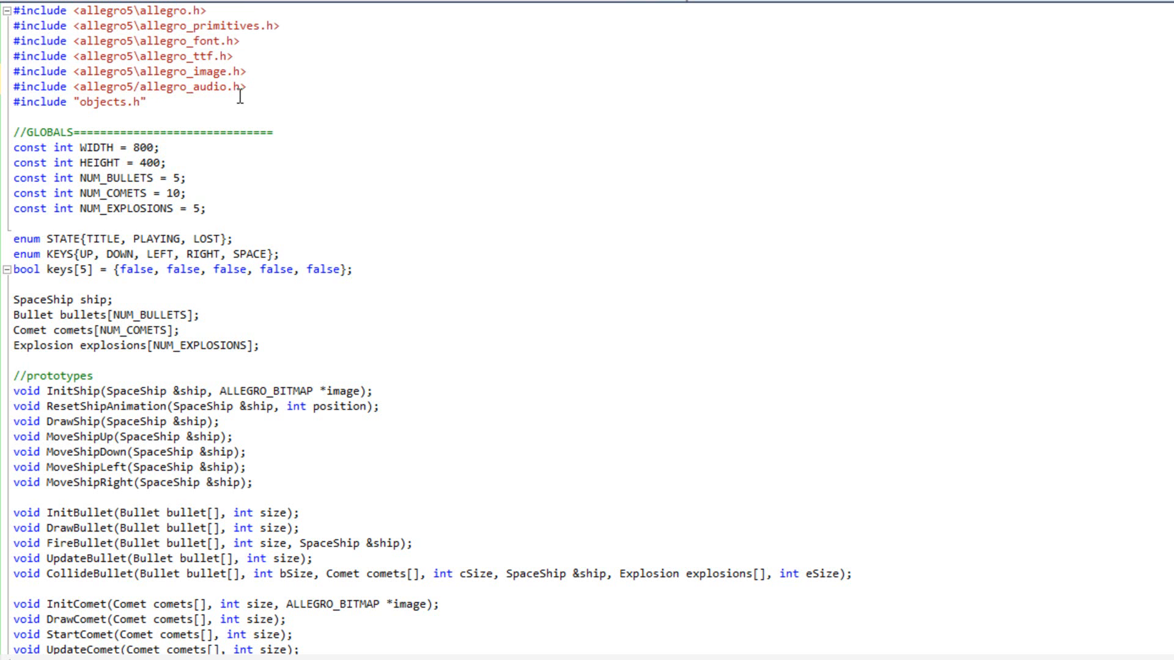
{"action": "type", "text": "\""}
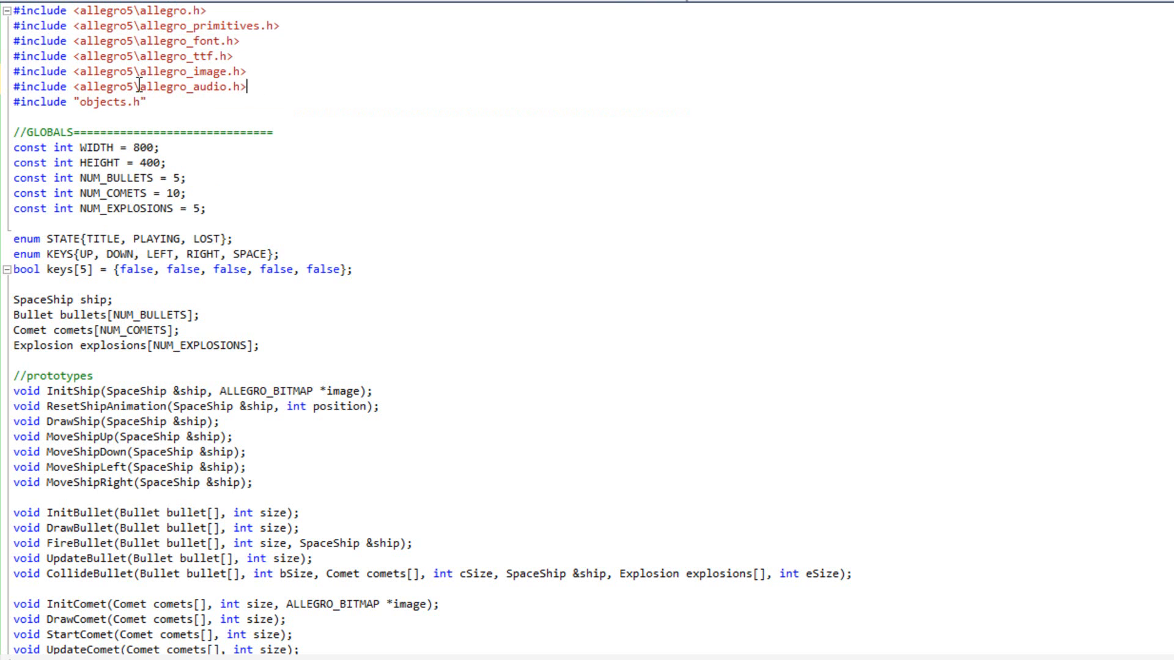
{"action": "mouse_move", "coordinate": [318, 86]}
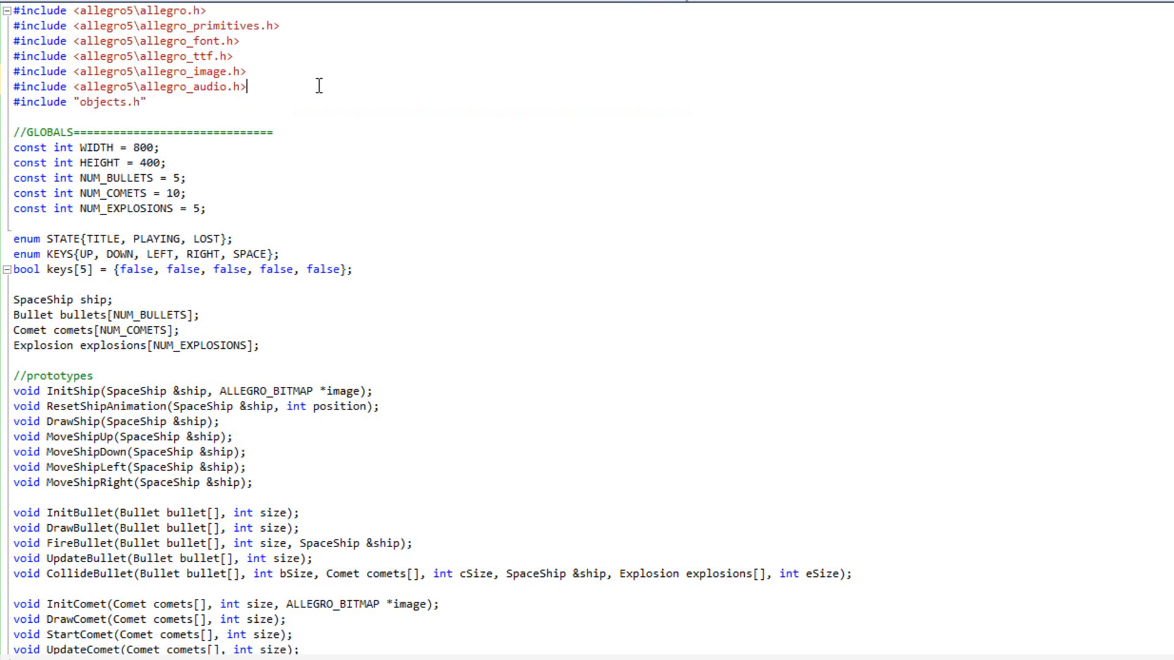
{"action": "mouse_move", "coordinate": [144, 47]}
{"action": "type", "text": "#"}
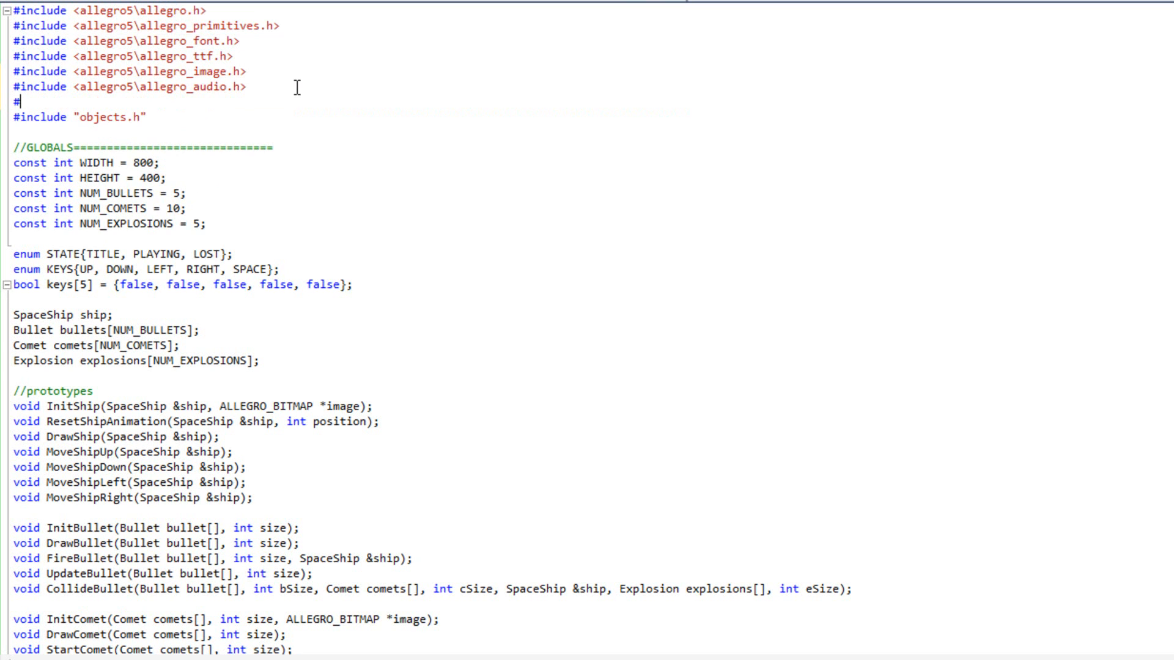
{"action": "type", "text": "<"}
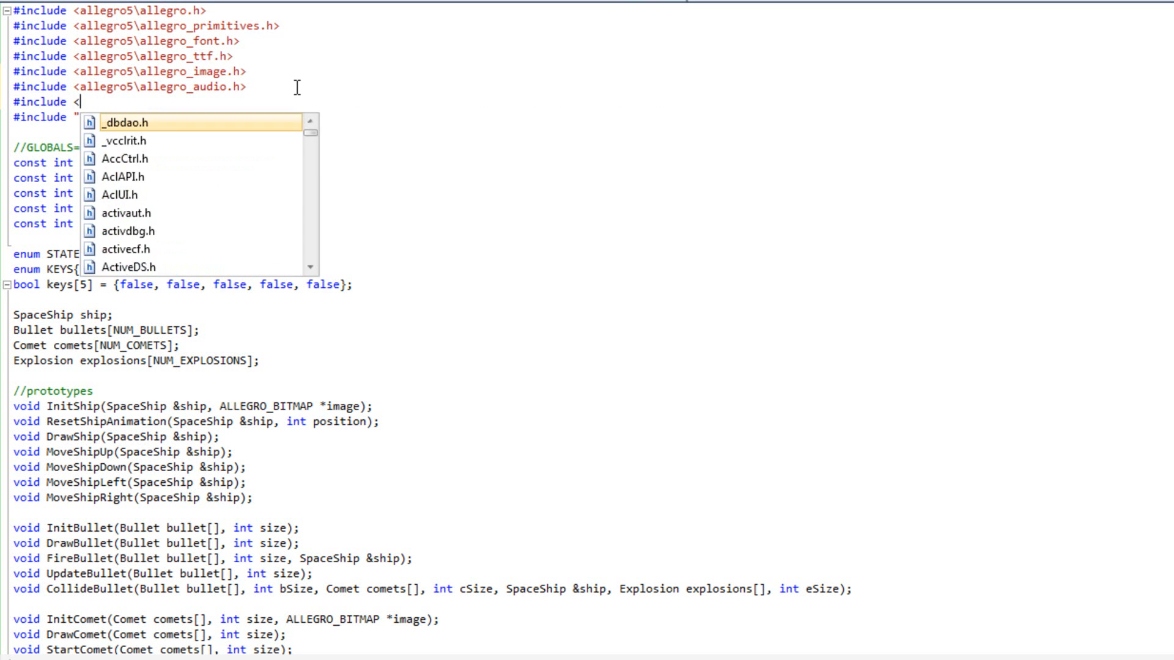
{"action": "type", "text": "allegro"}
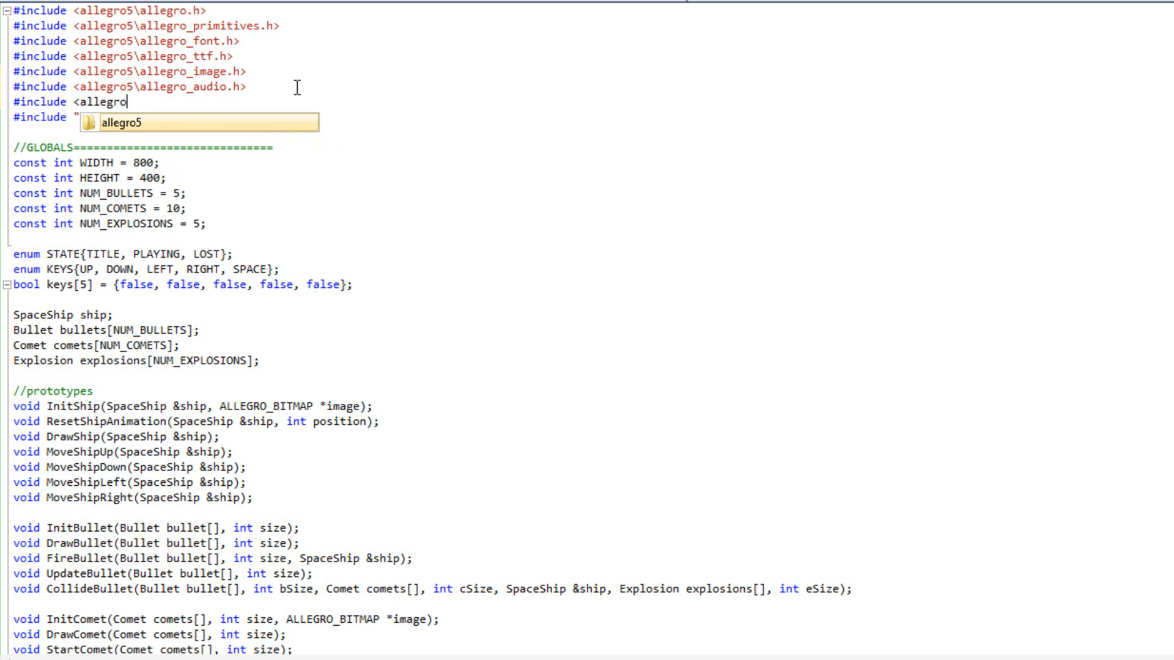
{"action": "type", "text": "\\allegro_acodec.h>"}
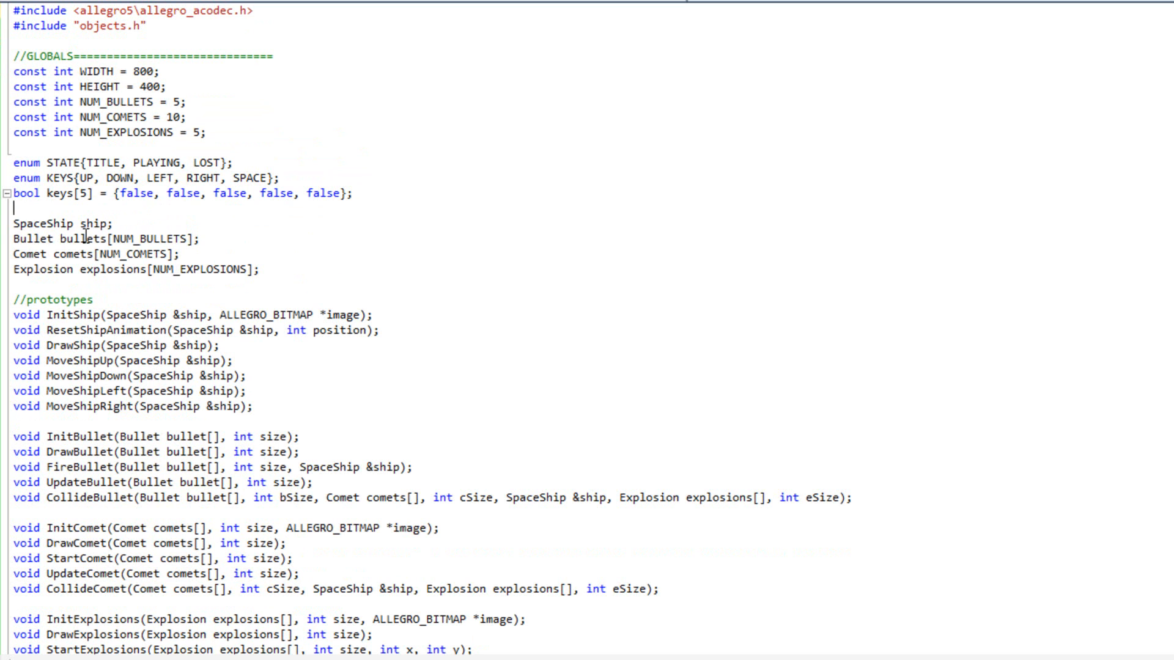
Declare global ALLEGRO_SAMPLE pointers shot, boom and song, each set to NULL.
{"action": "left_click_drag", "start_coordinate": [36, 224], "coordinate": [180, 254]}
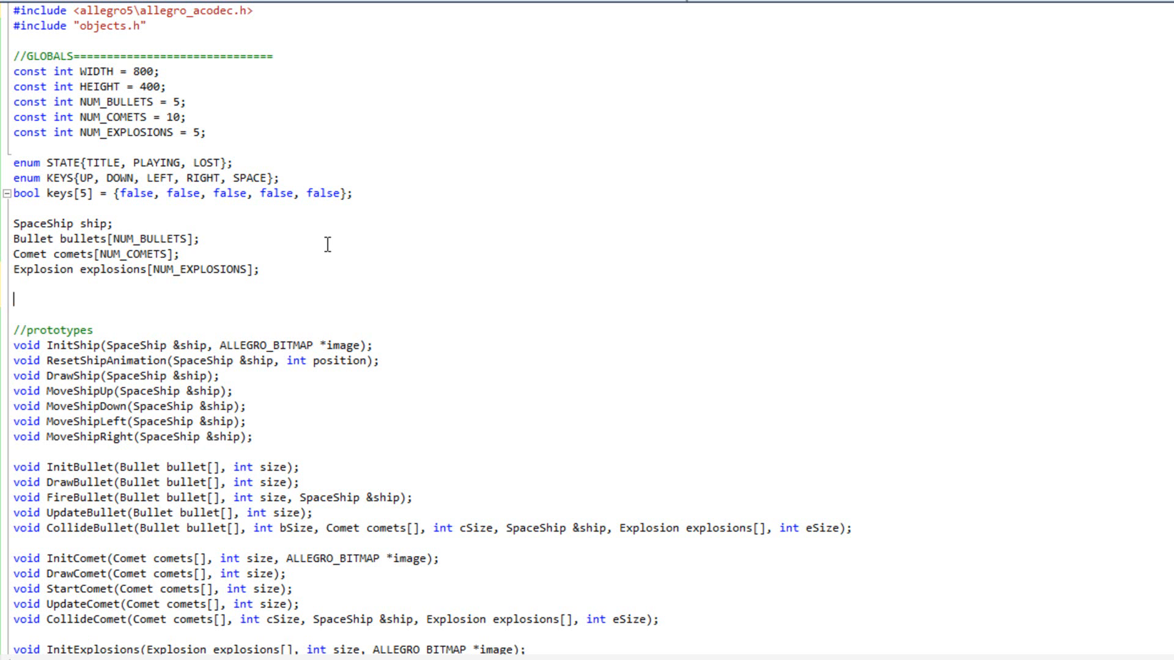
{"action": "type", "text": "ALLEGRO_SAM"}
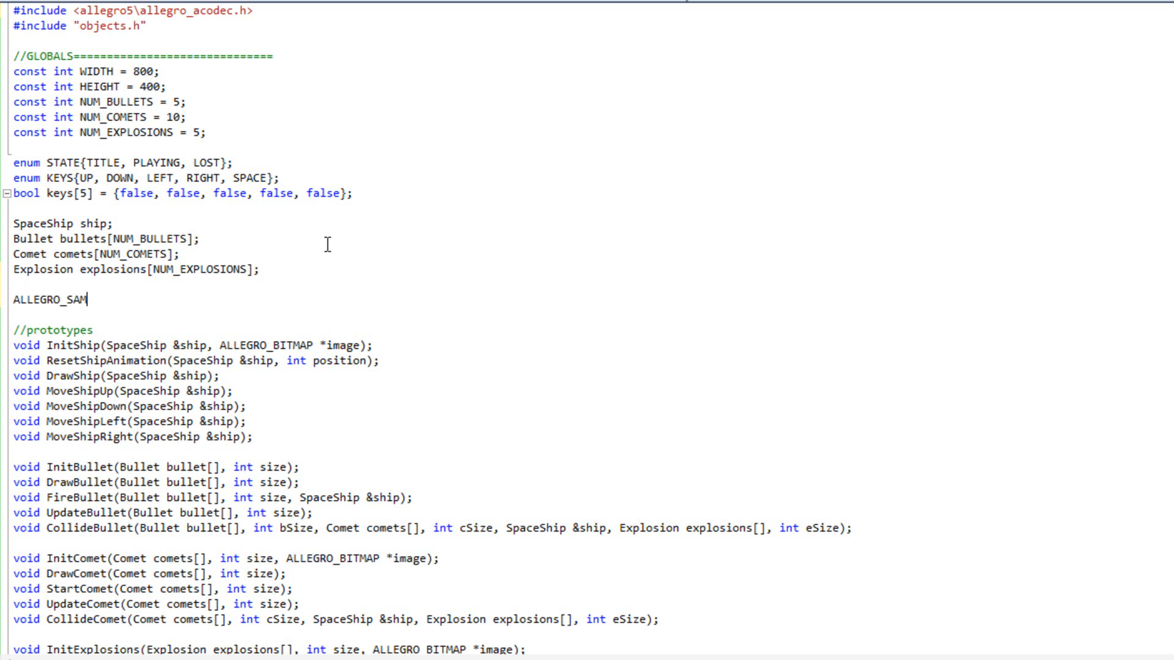
{"action": "type", "text": "PLE"}
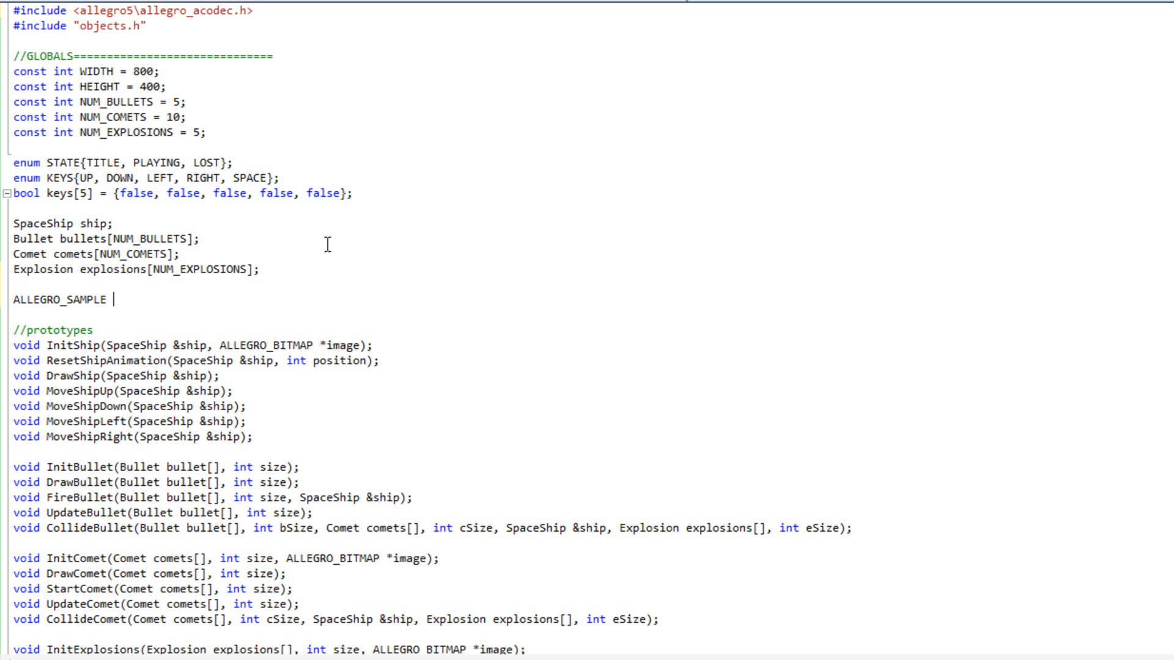
{"action": "type", "text": "*sh"}
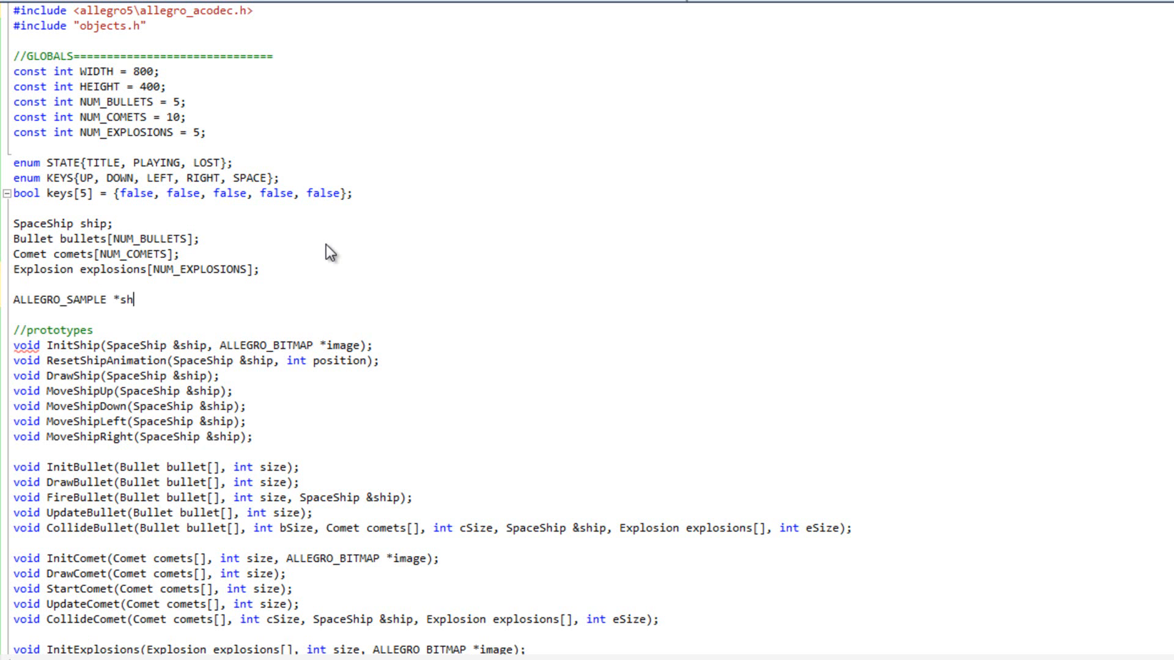
{"action": "type", "text": "ot = NULL"}
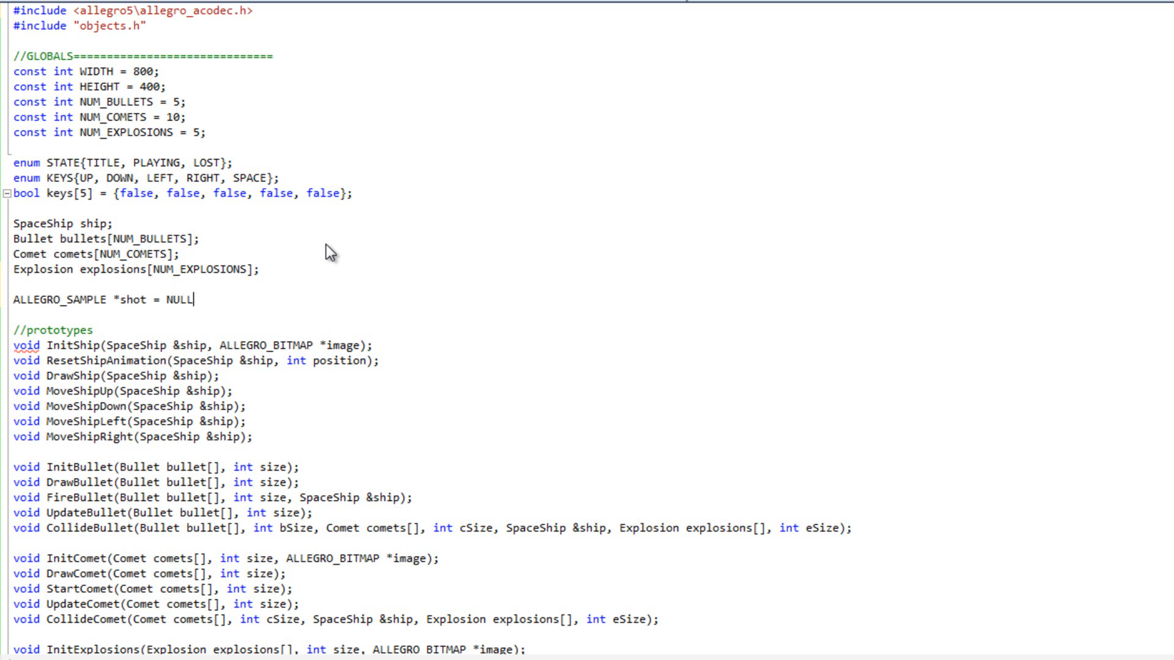
{"action": "key", "text": "enter"}
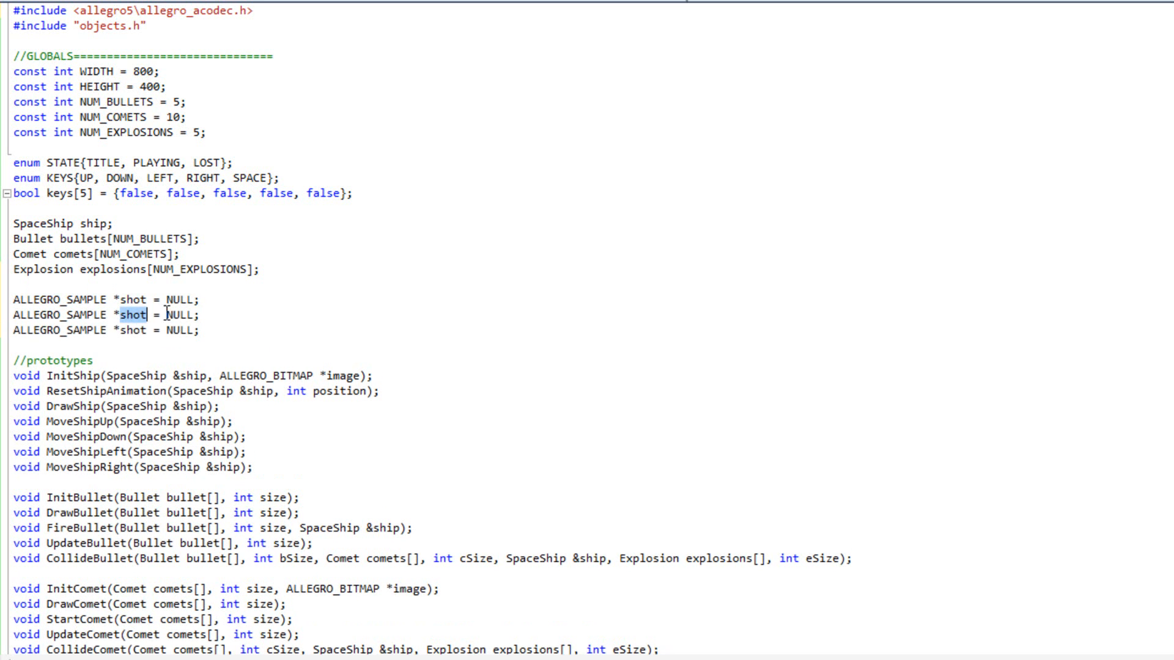
{"action": "type", "text": "boom"}
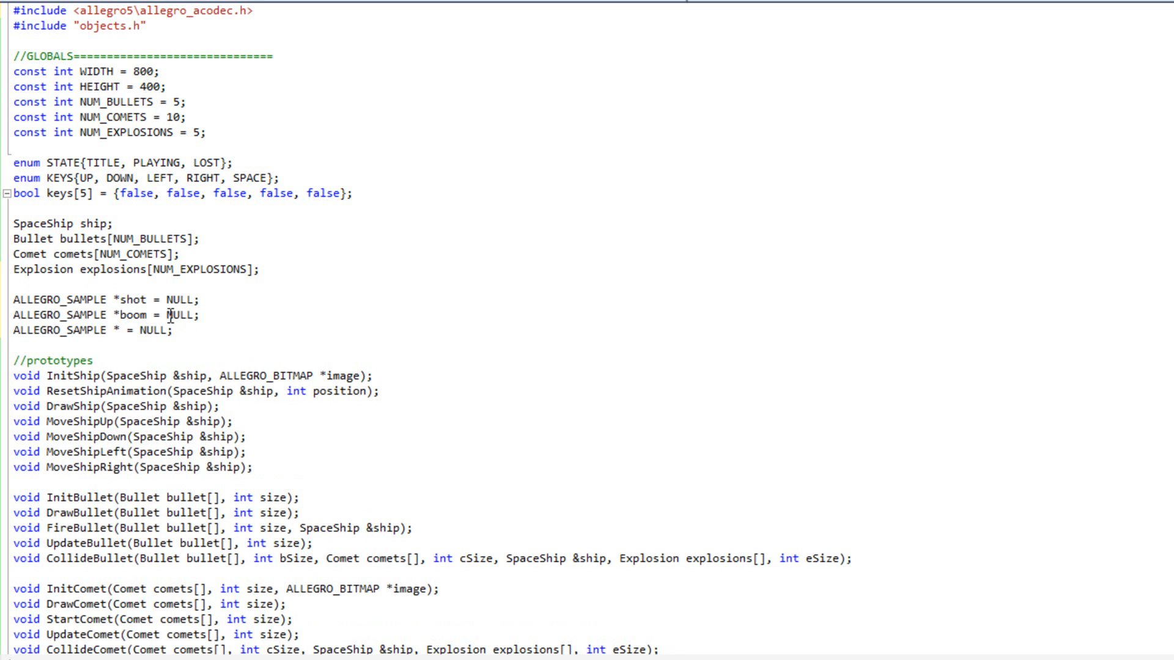
{"action": "type", "text": "song"}
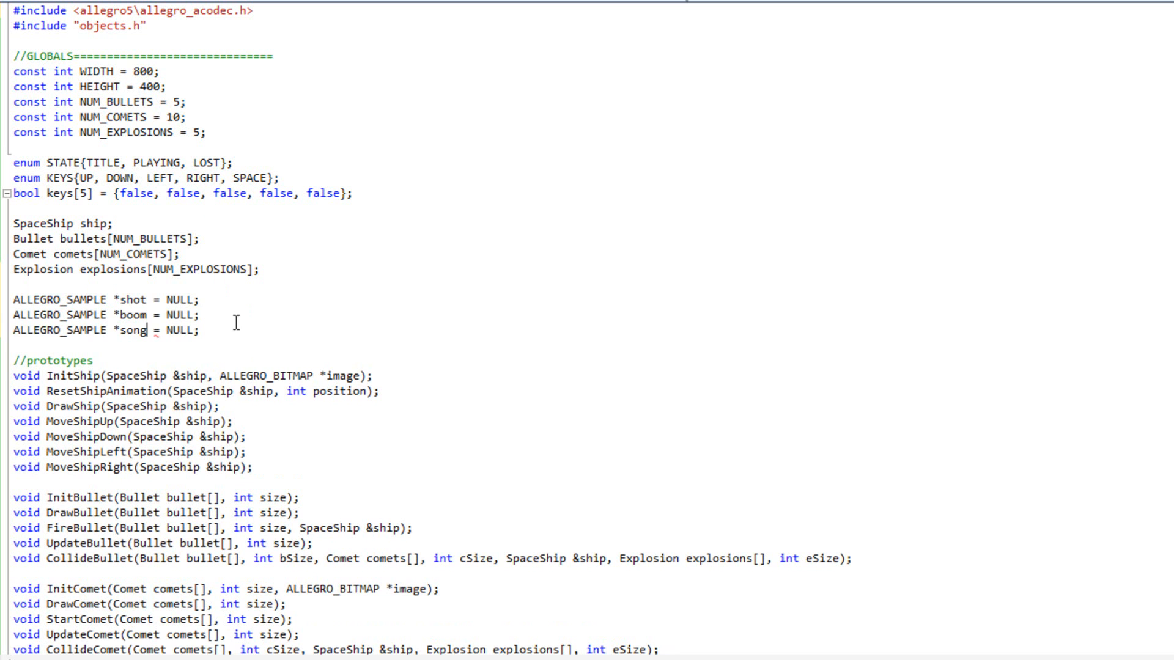
Add ALLEGRO_SAMPLE_INSTANCE *songInstance = NULL; and check the boom and shot names.
{"action": "double_click", "coordinate": [133, 299]}
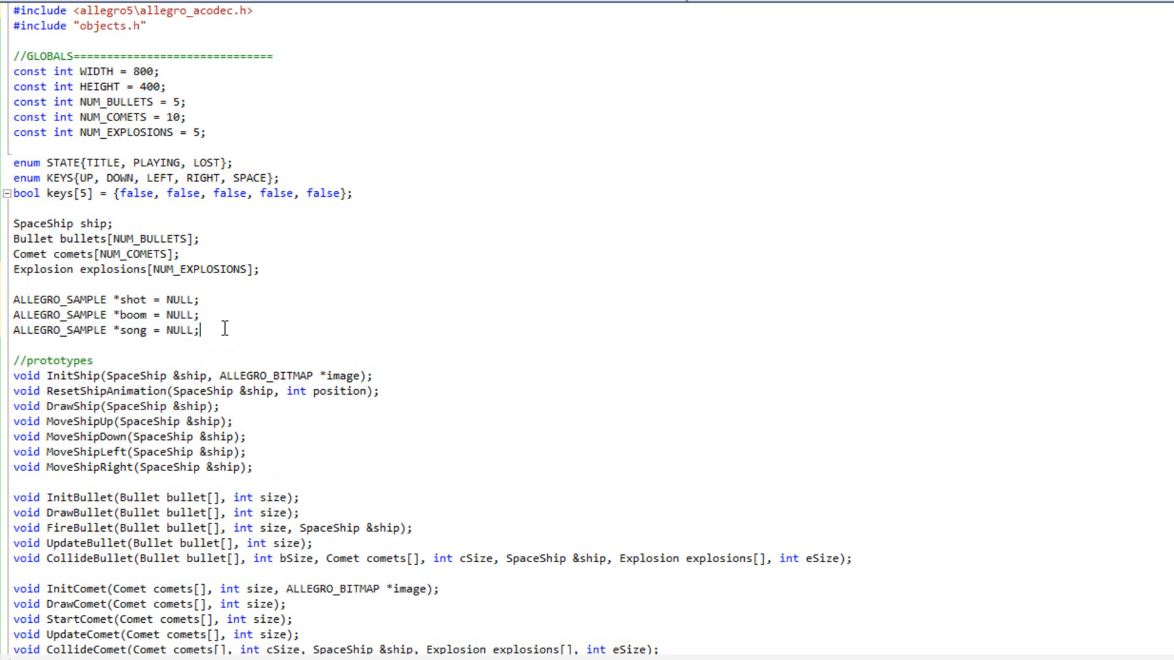
{"action": "type", "text": "ALLEGRO_SAMPLE"}
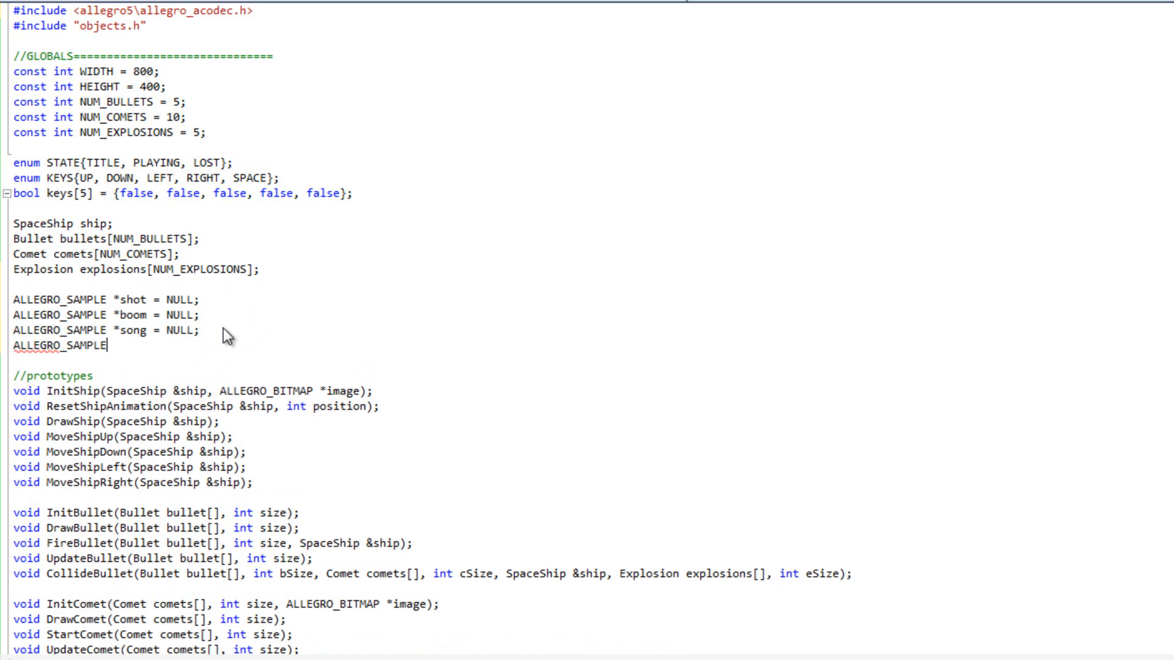
{"action": "type", "text": "_INSTA"}
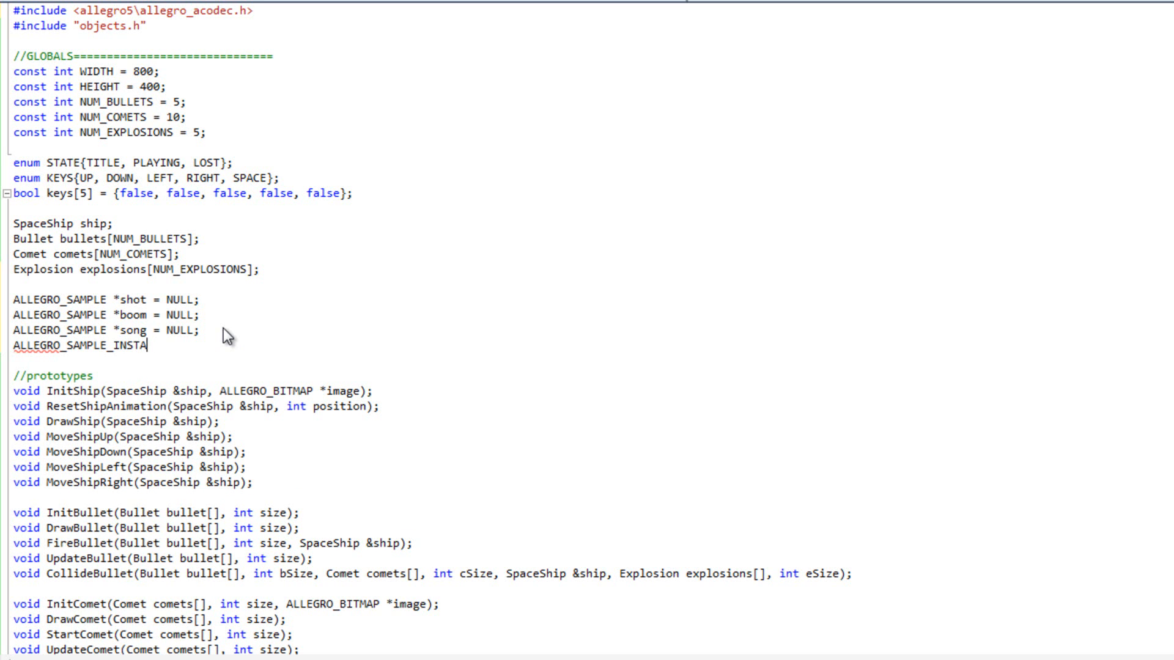
{"action": "type", "text": "NCE *songInstance ="}
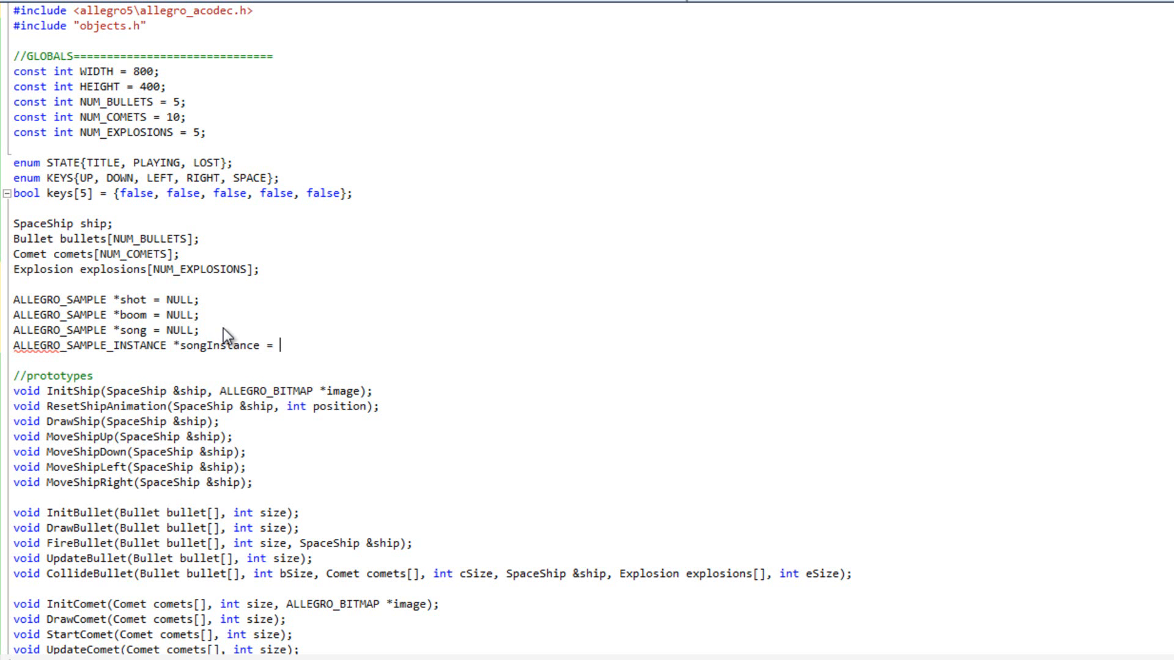
{"action": "type", "text": "NULL;"}
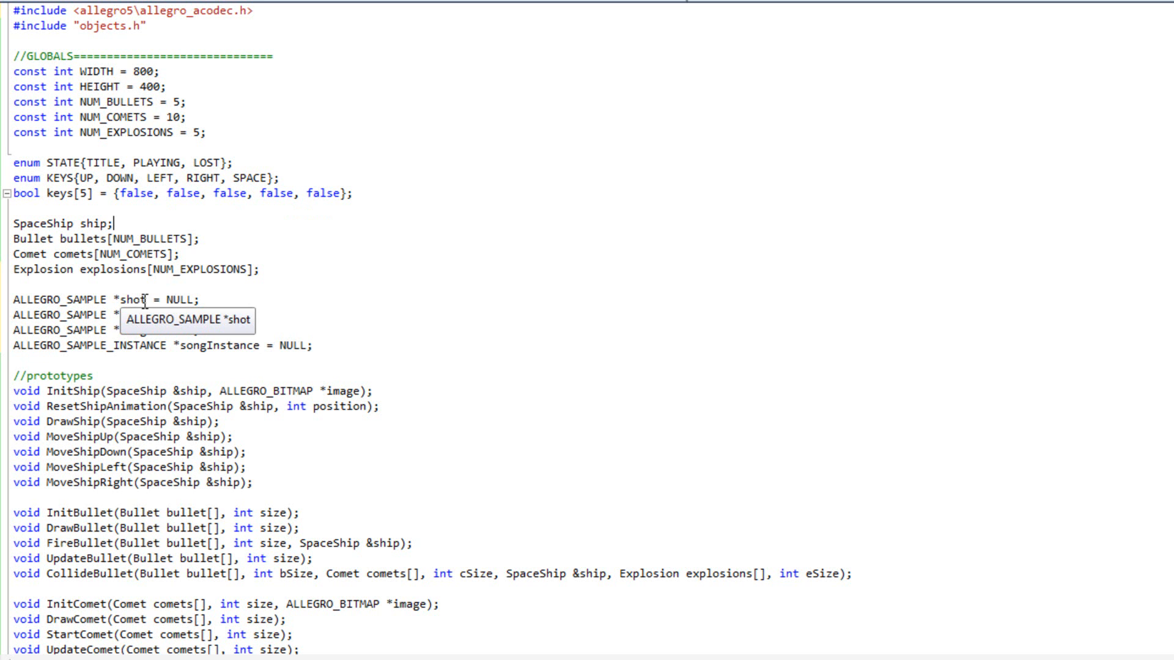
{"action": "double_click", "coordinate": [134, 300]}
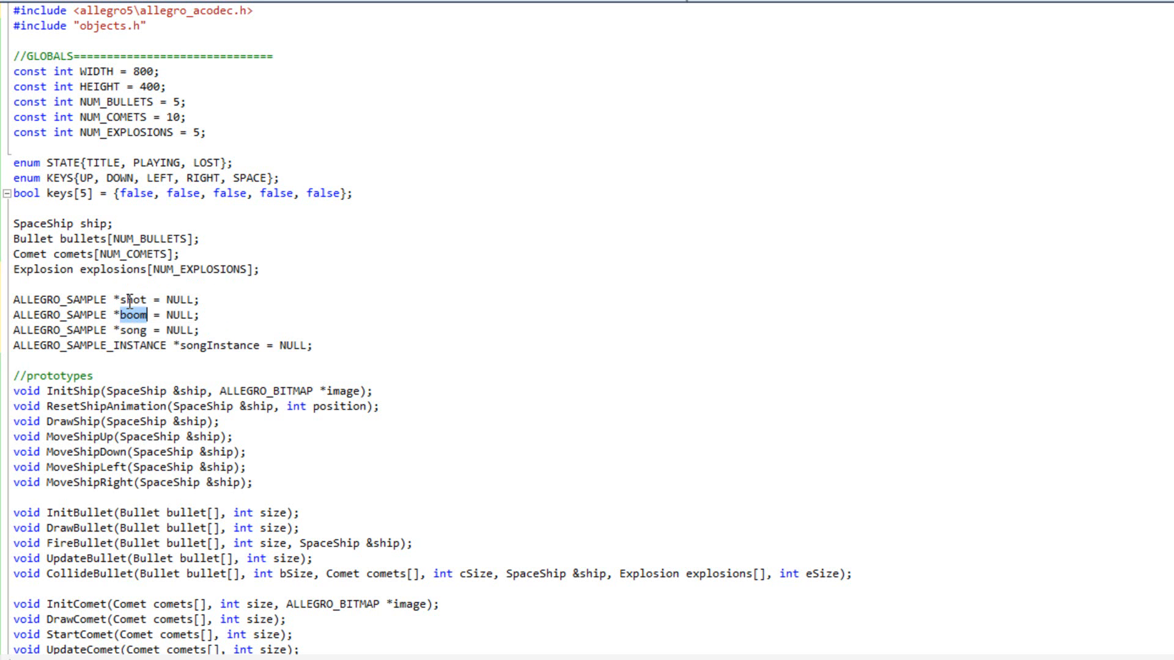
{"action": "double_click", "coordinate": [133, 299]}
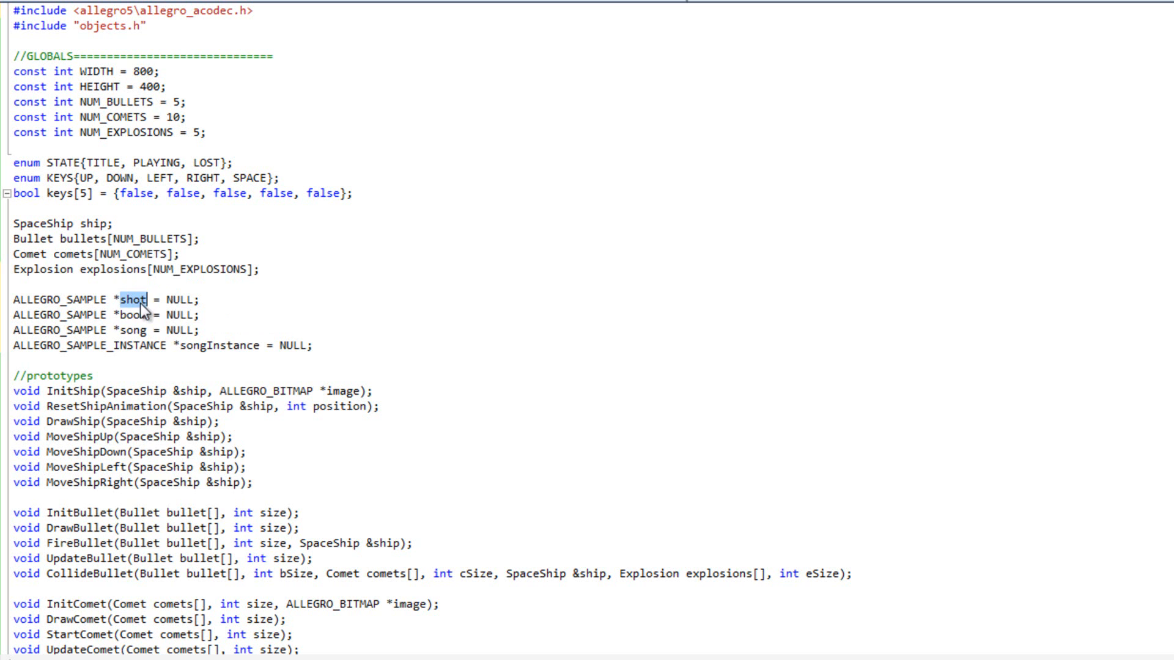
{"action": "mouse_move", "coordinate": [140, 318]}
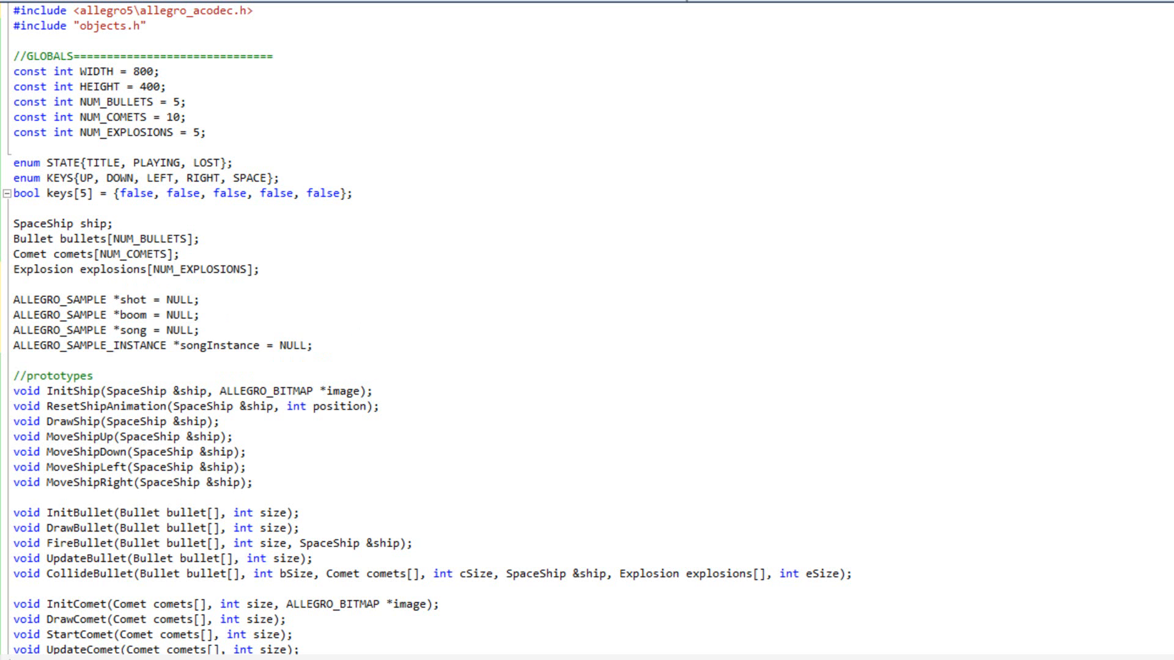
Add al_destroy_sample calls for shot, boom and song, plus al_destroy_sample_instance.
{"action": "scroll", "scroll_direction": "down", "scroll_amount": 3}
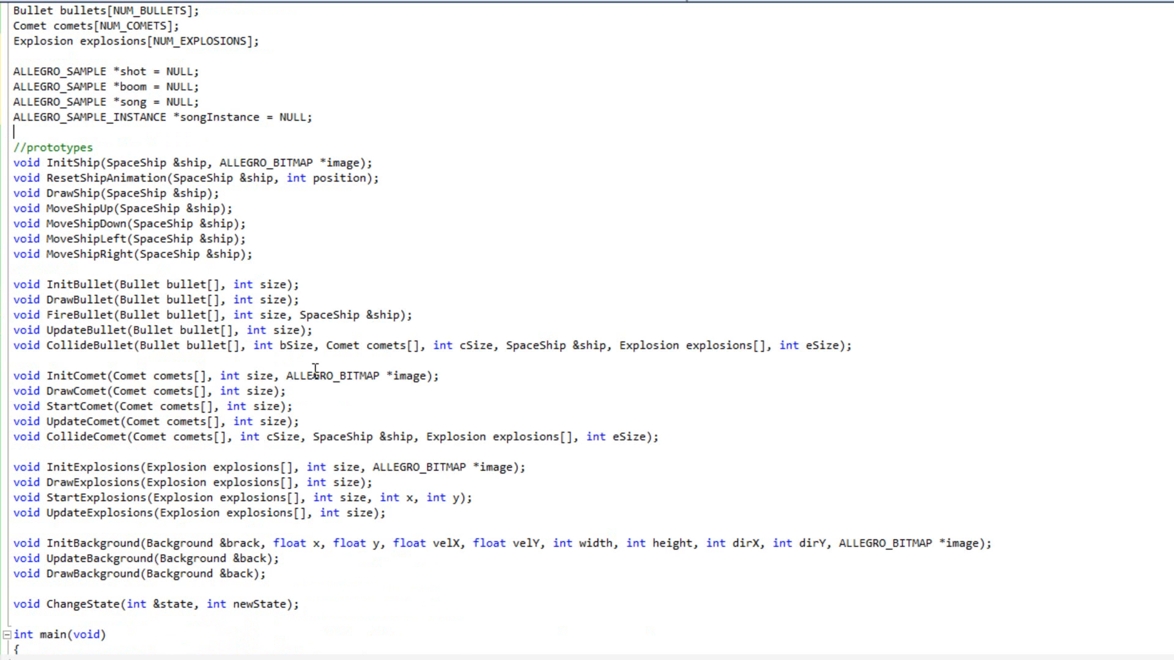
{"action": "scroll", "scroll_direction": "down", "scroll_amount": 3}
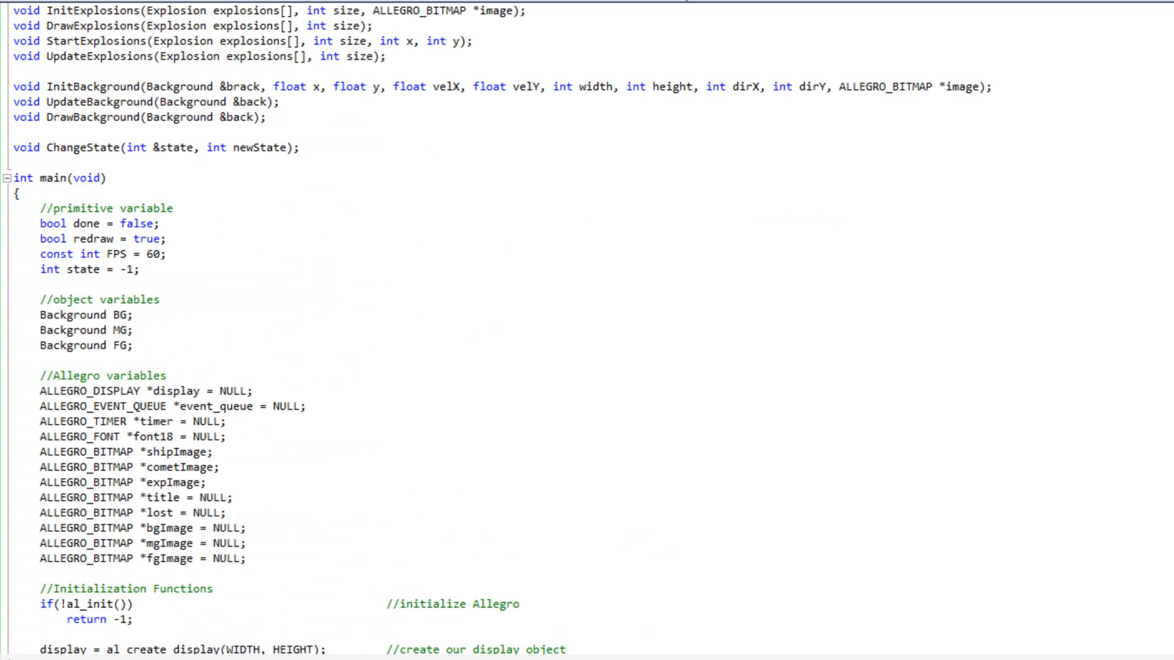
{"action": "scroll", "scroll_direction": "down", "scroll_amount": 3}
{"action": "type", "text": "a"}
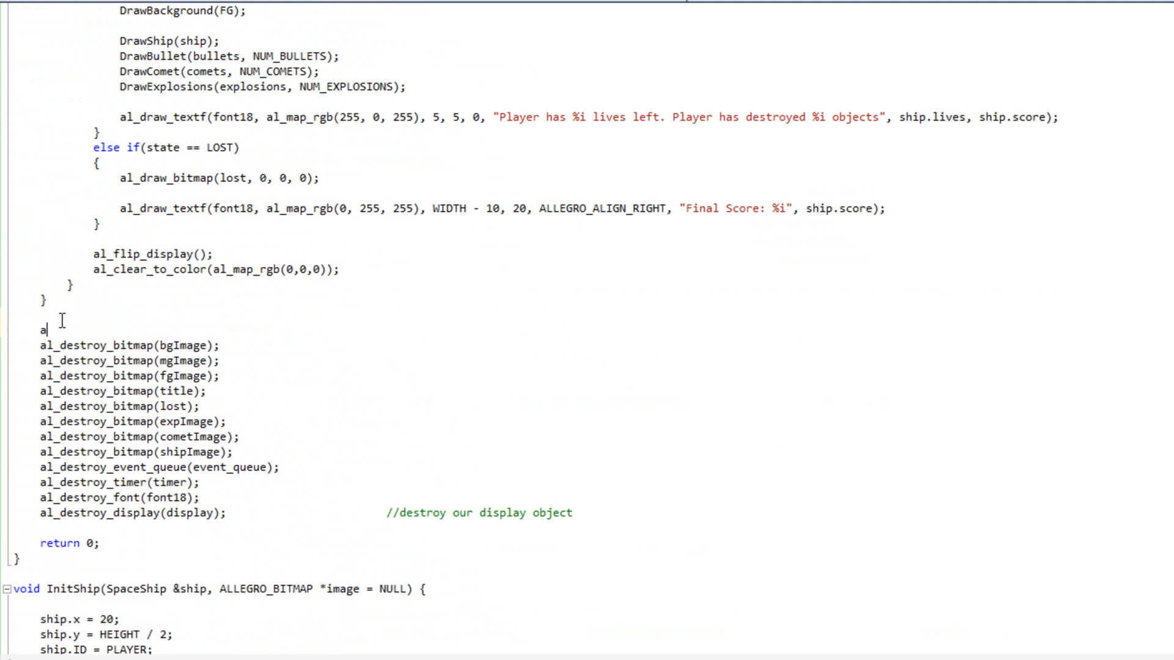
{"action": "type", "text": "l_destroy_sam"}
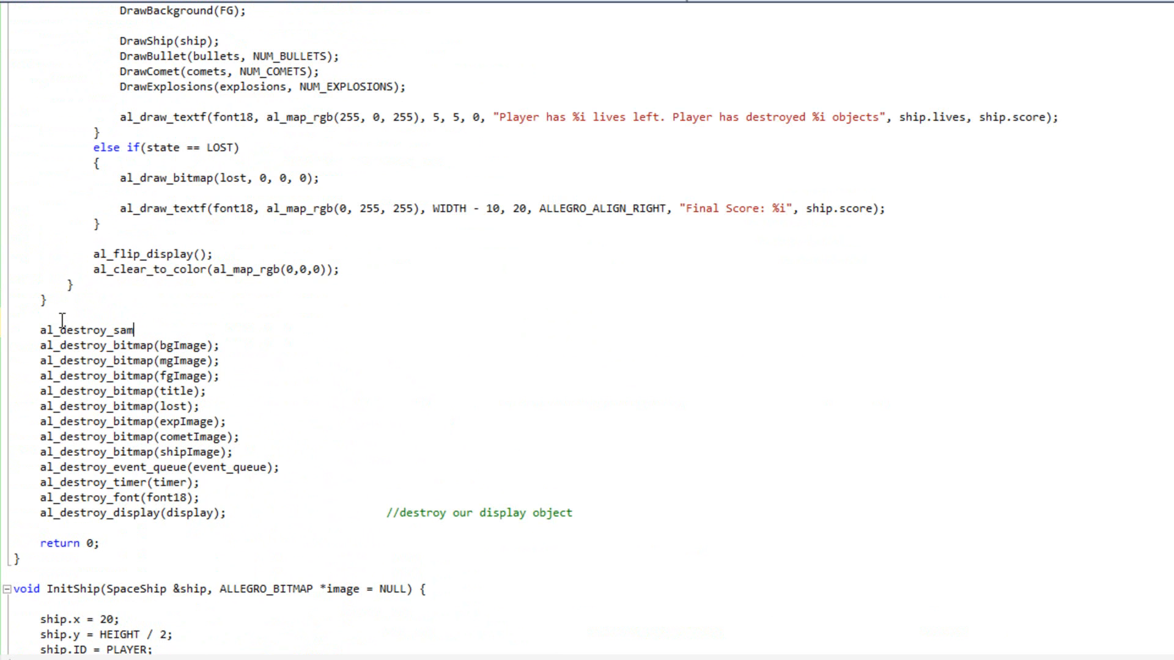
{"action": "type", "text": "ple(shot)"}
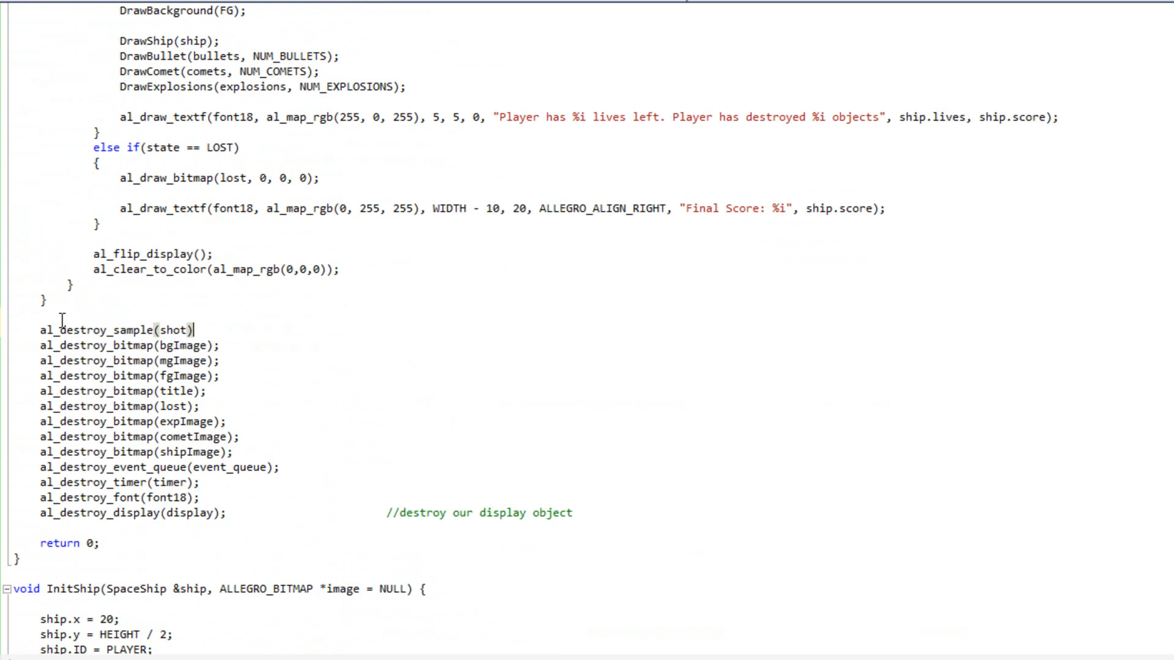
{"action": "triple_click", "coordinate": [120, 330]}
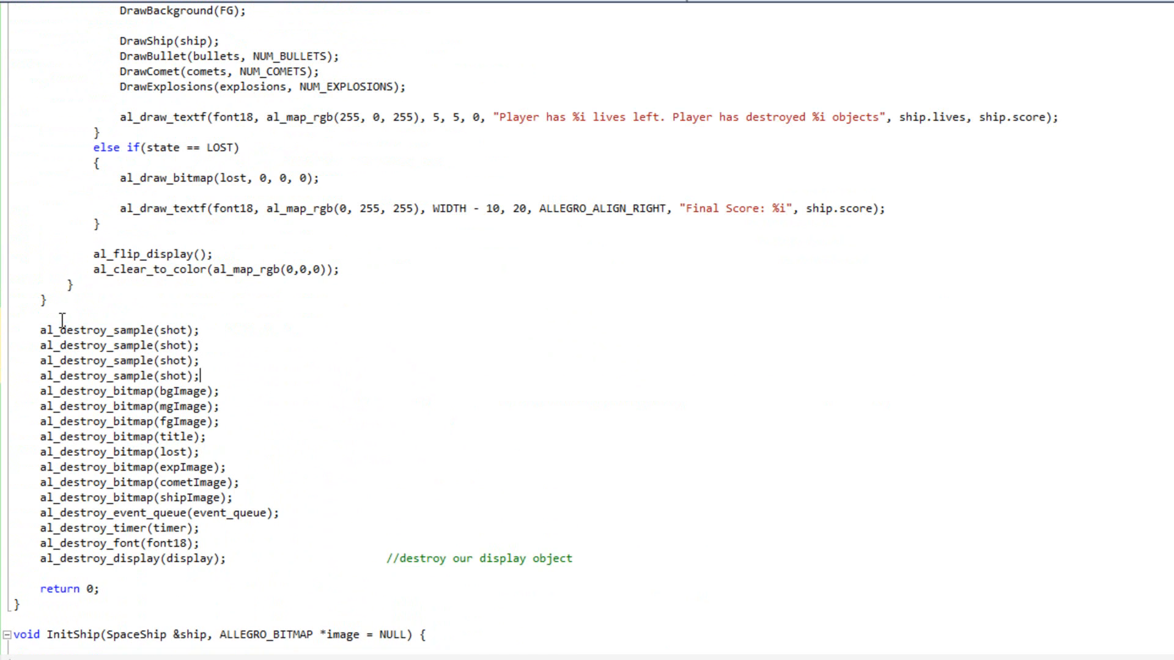
{"action": "double_click", "coordinate": [174, 345]}
{"action": "type", "text": "boom"}
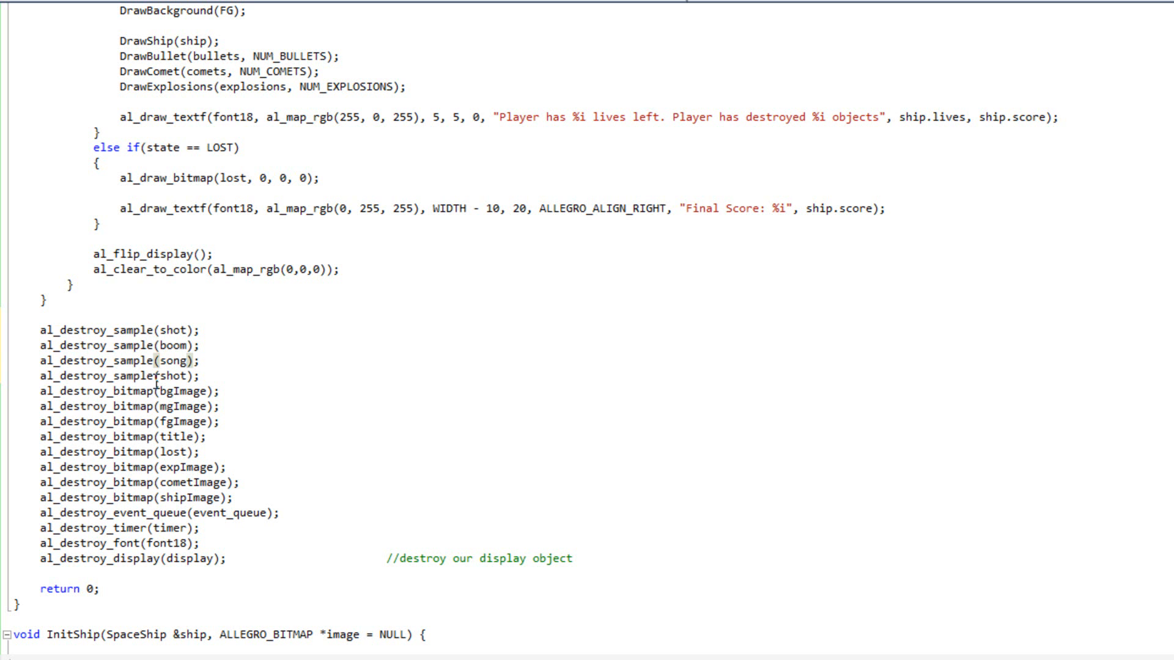
{"action": "type", "text": "_instance"}
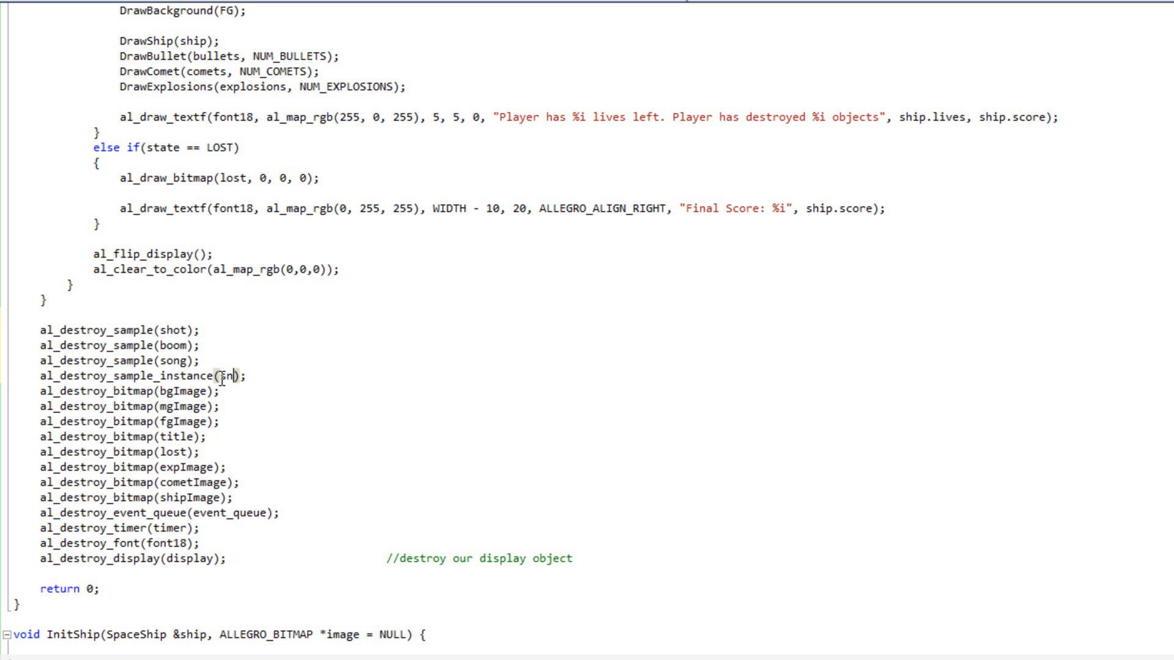
{"action": "type", "text": "ong"}
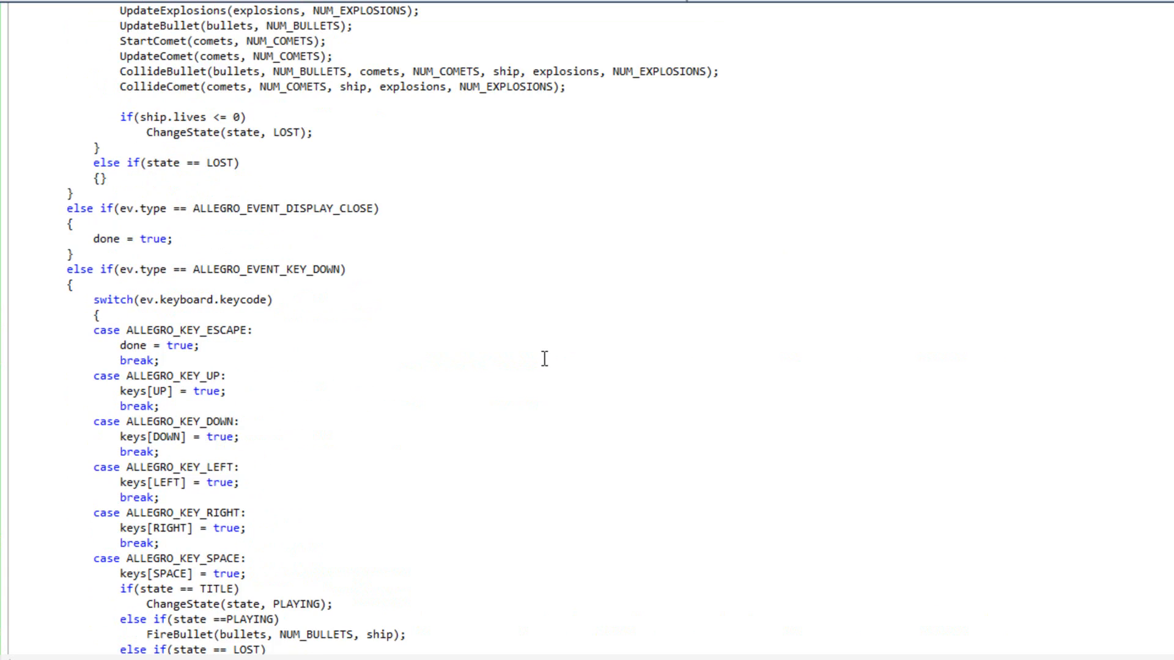
{"action": "scroll", "scroll_direction": "up", "scroll_amount": 3}
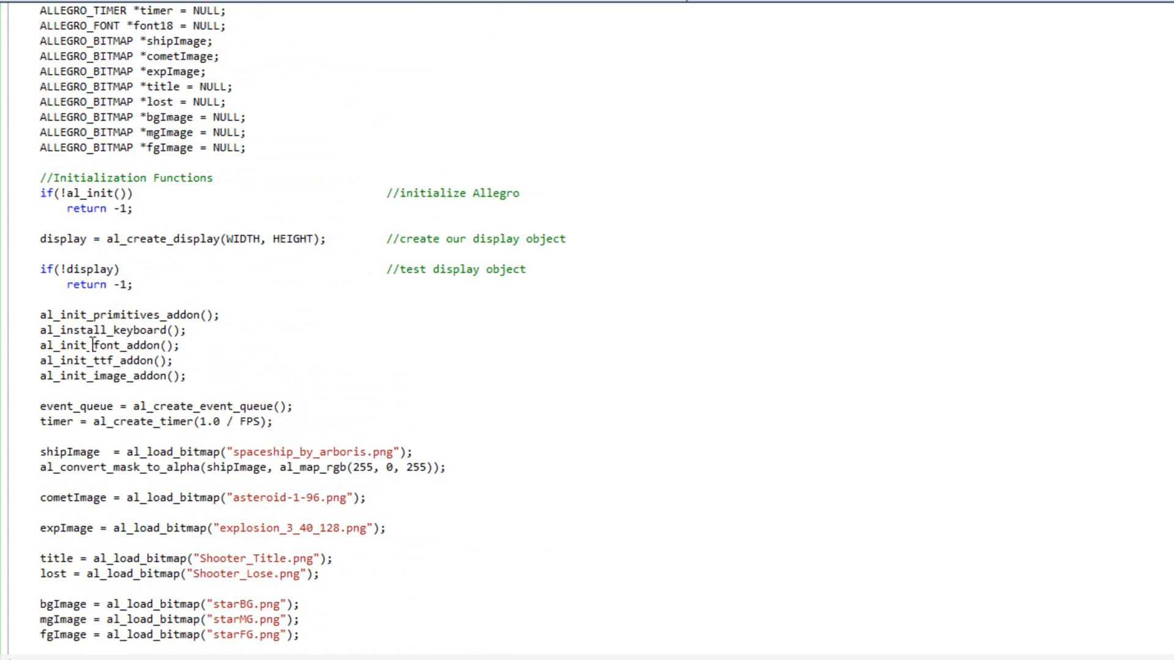
{"action": "left_click_drag", "start_coordinate": [98, 330], "coordinate": [172, 376]}
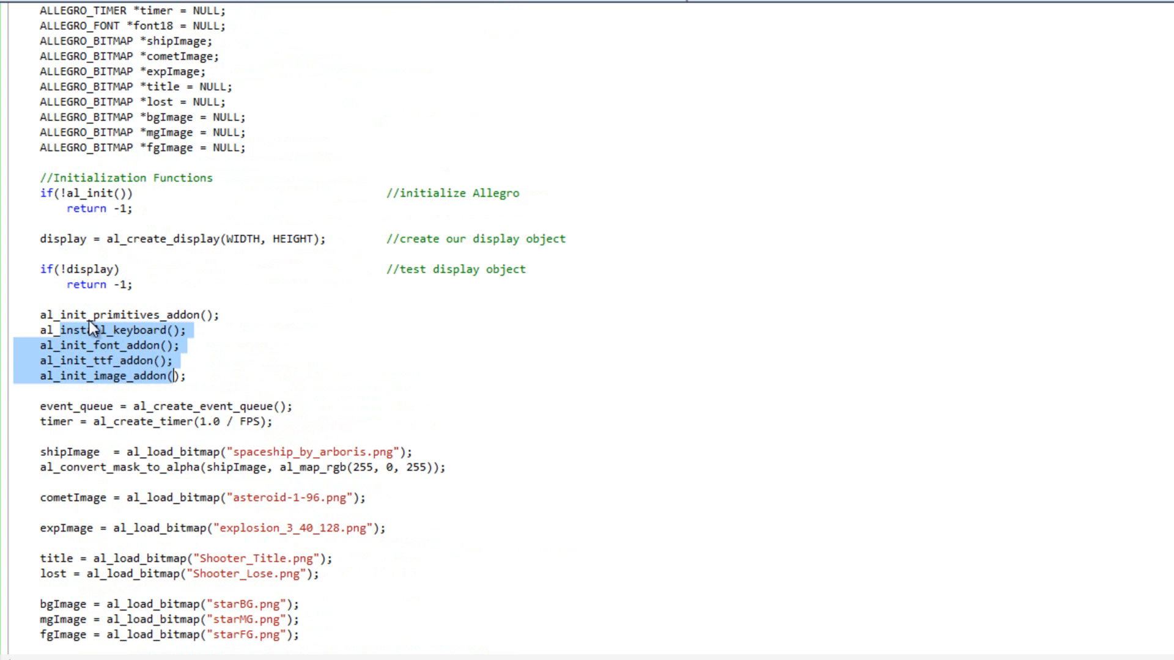
{"action": "left_click", "coordinate": [275, 404]}
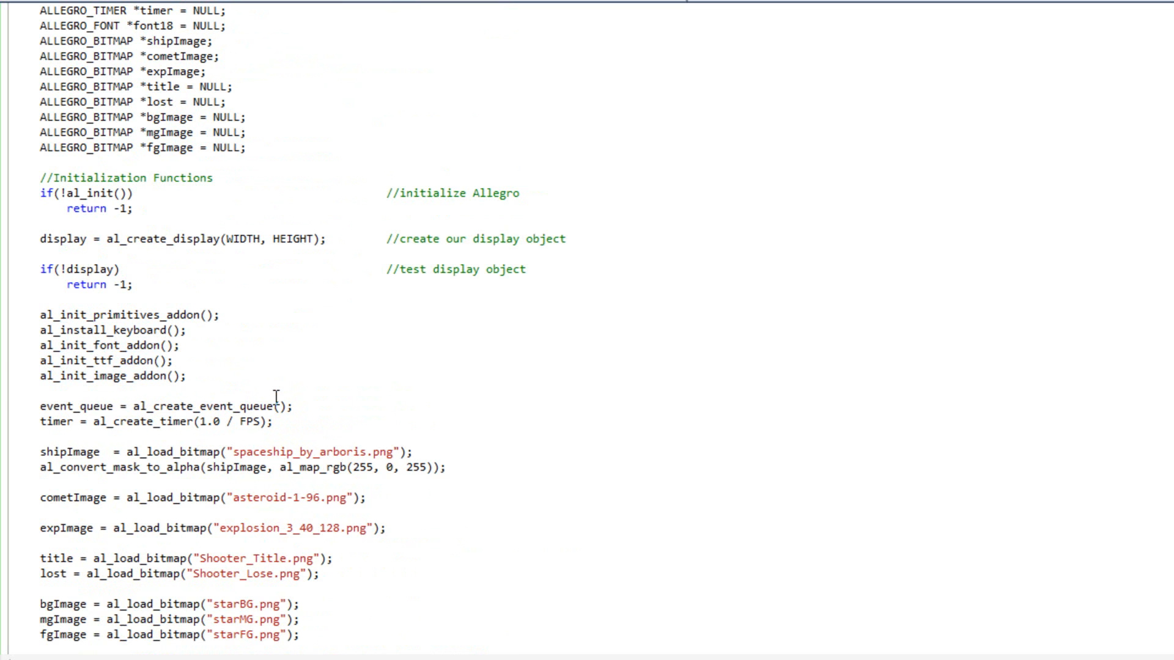
Add al_install_audio(); and al_init_acodec_addon(); after al_init_image_addon();.
{"action": "key", "text": "Enter"}
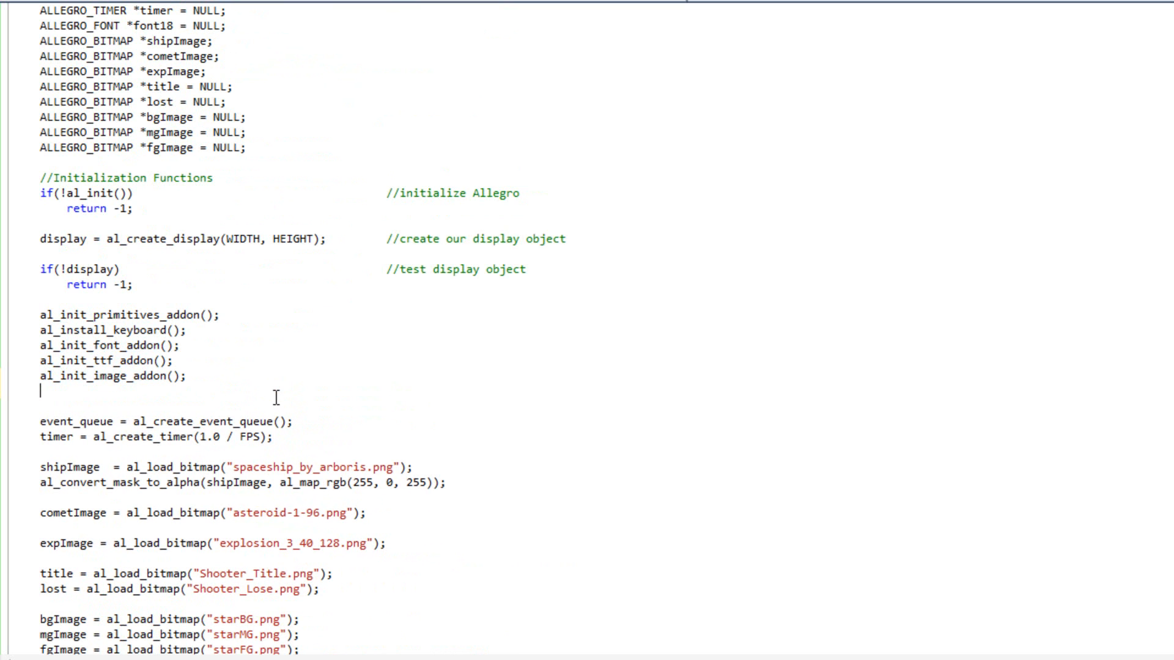
{"action": "type", "text": "al_install"}
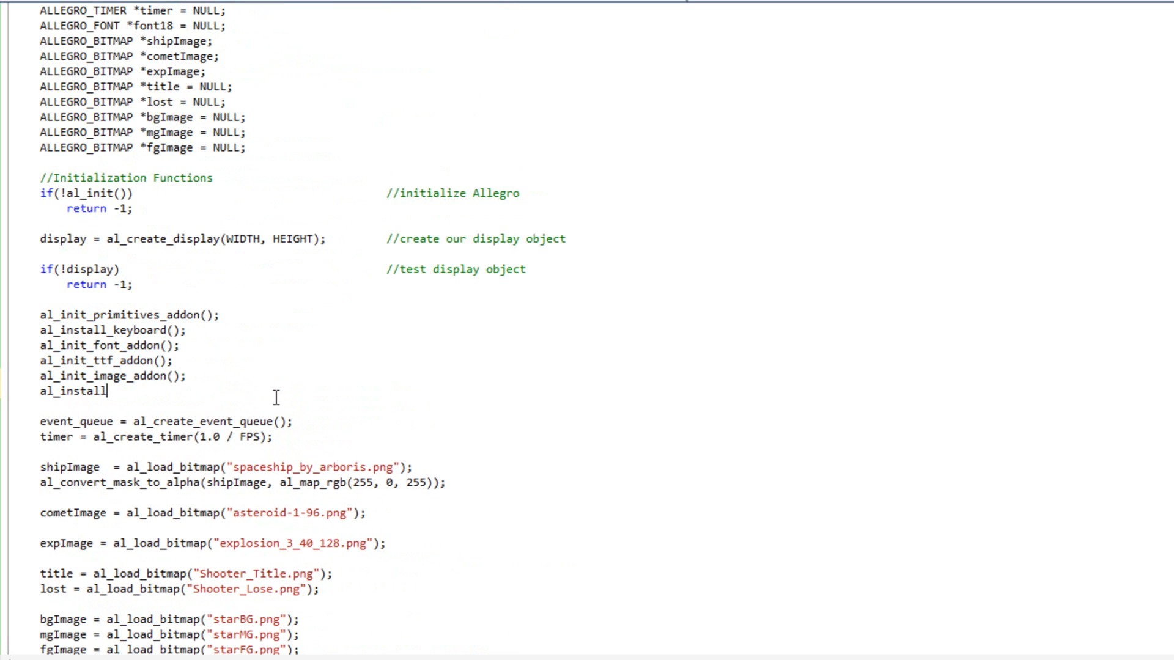
{"action": "type", "text": "_audio();"}
{"action": "type", "text": "al_i"}
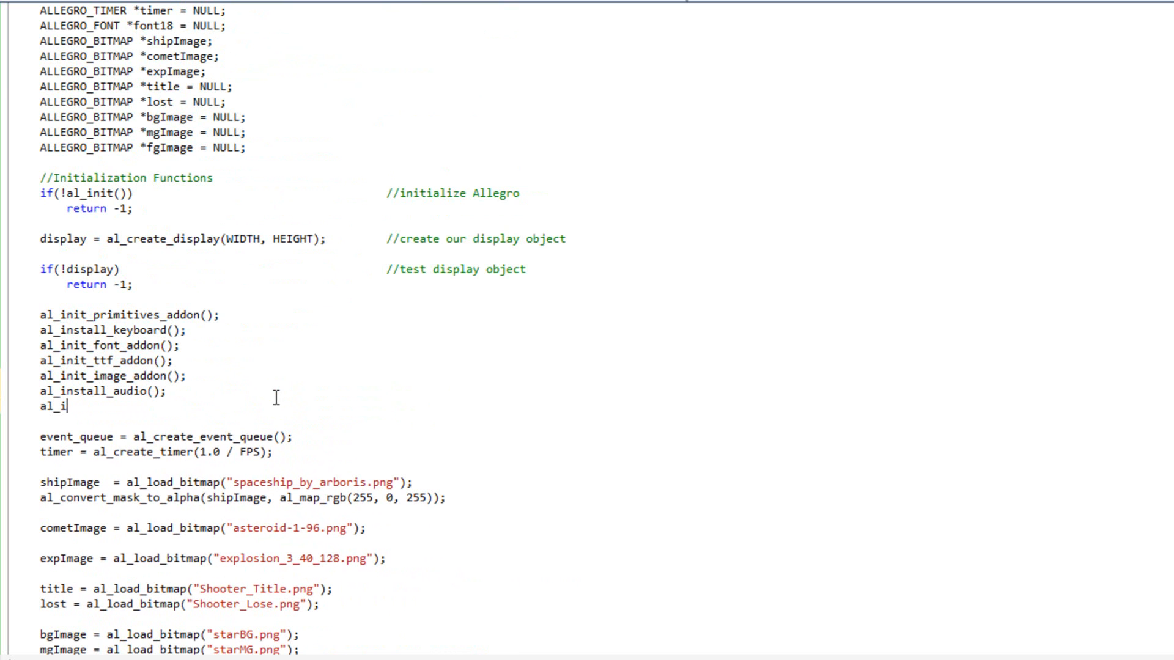
{"action": "type", "text": "nit_"}
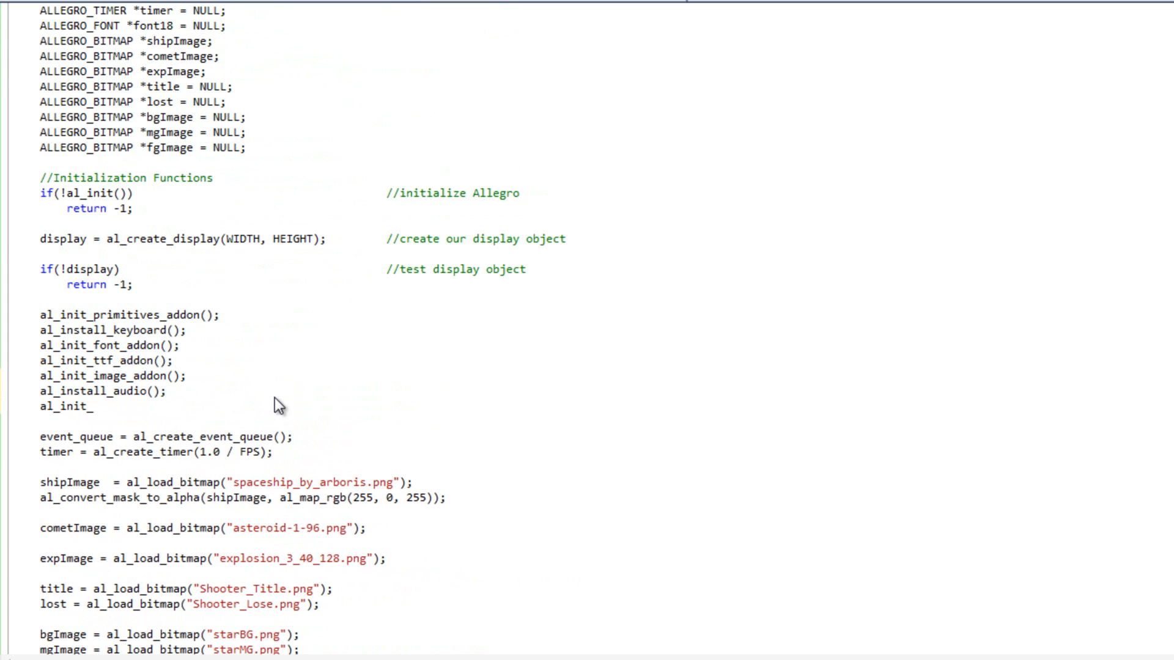
{"action": "type", "text": "acodec"}
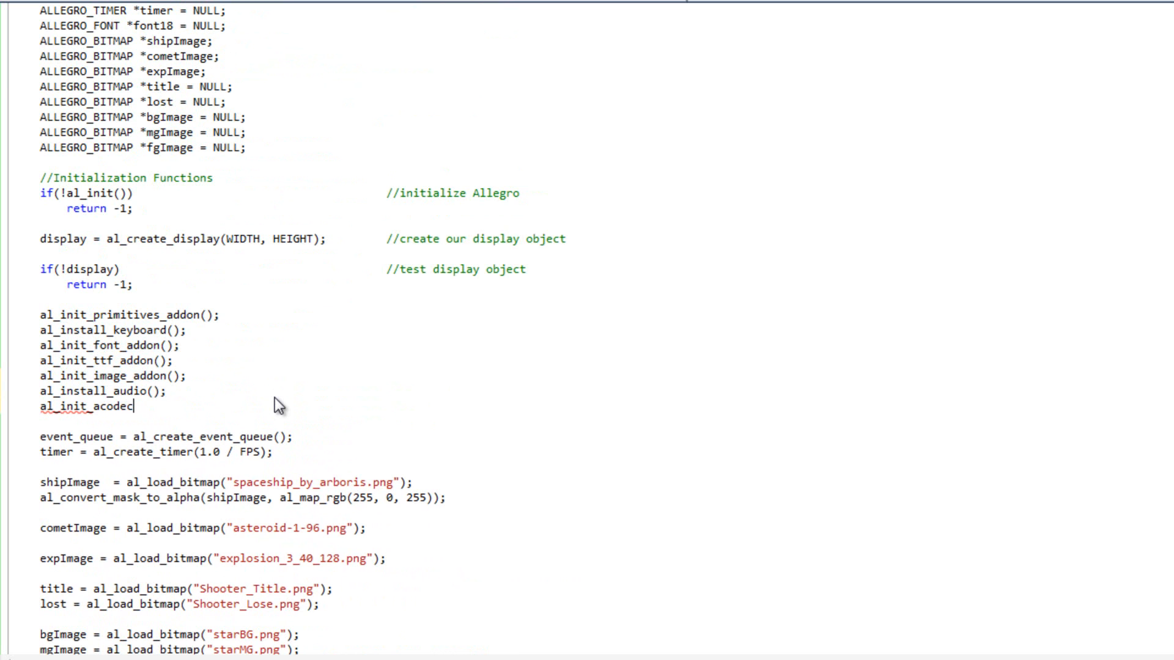
{"action": "type", "text": "_addon();"}
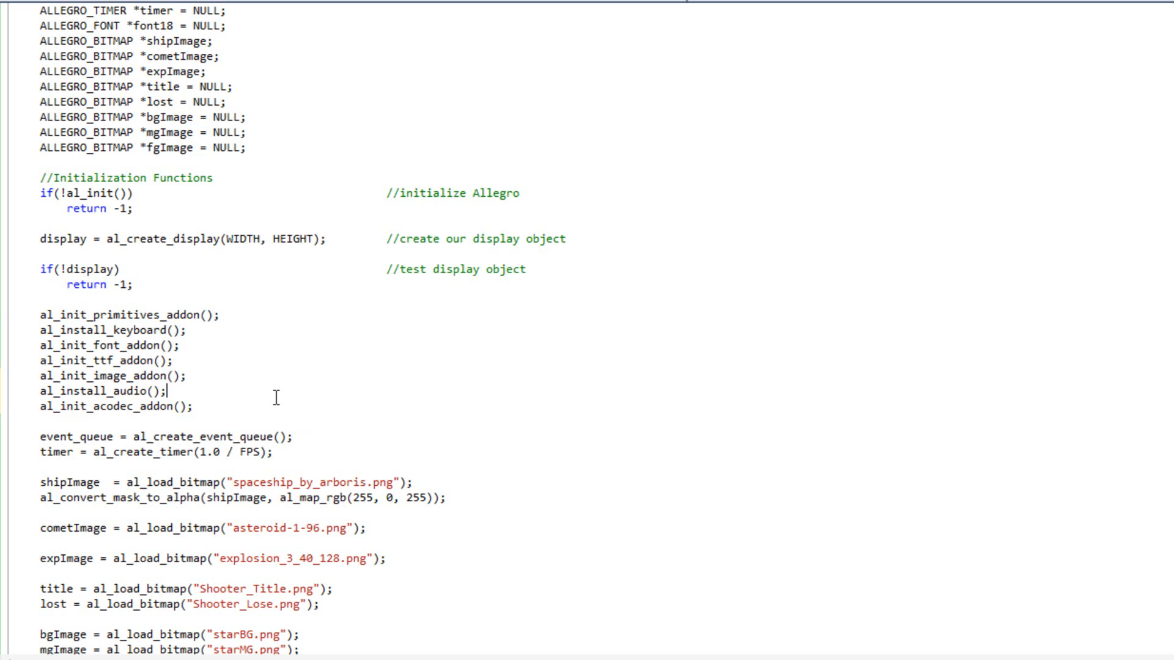
Add al_reserve_samples(10); below the starFG.png load line.
{"action": "scroll", "scroll_direction": "down", "scroll_amount": 3}
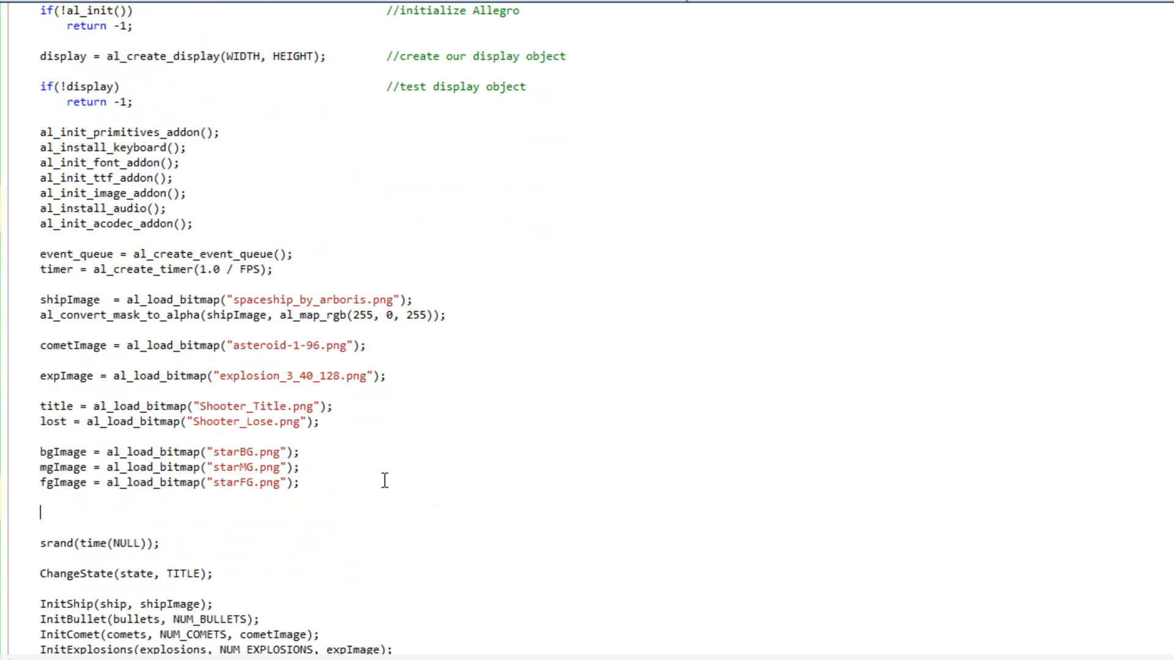
{"action": "type", "text": "al_re"}
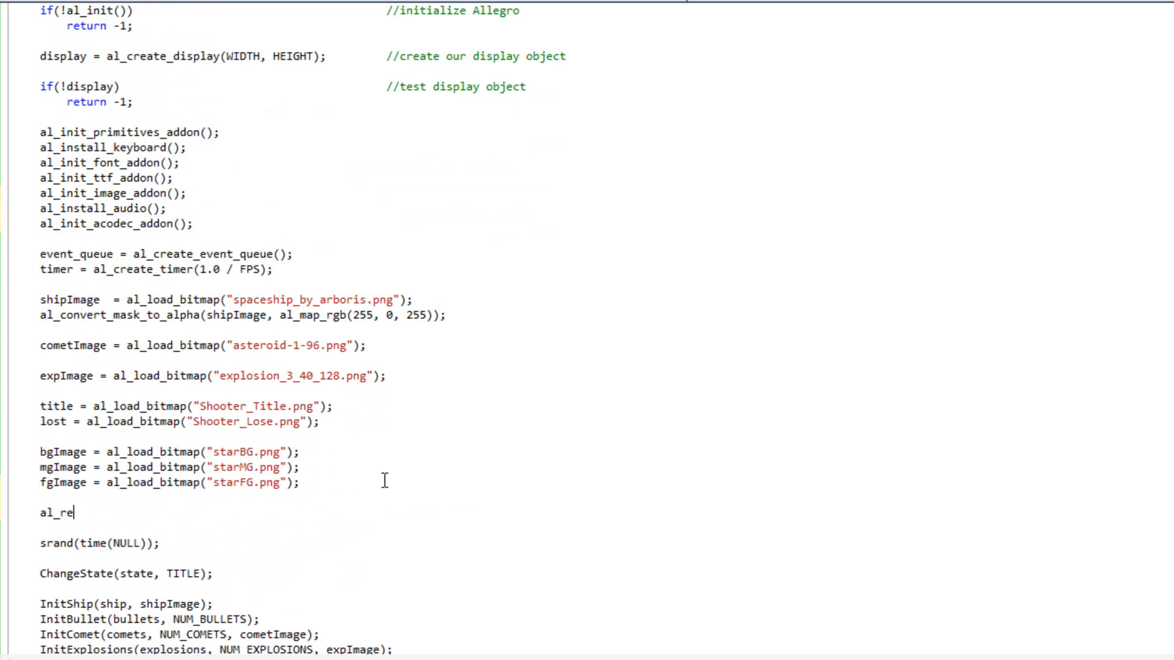
{"action": "type", "text": "serve_sample"}
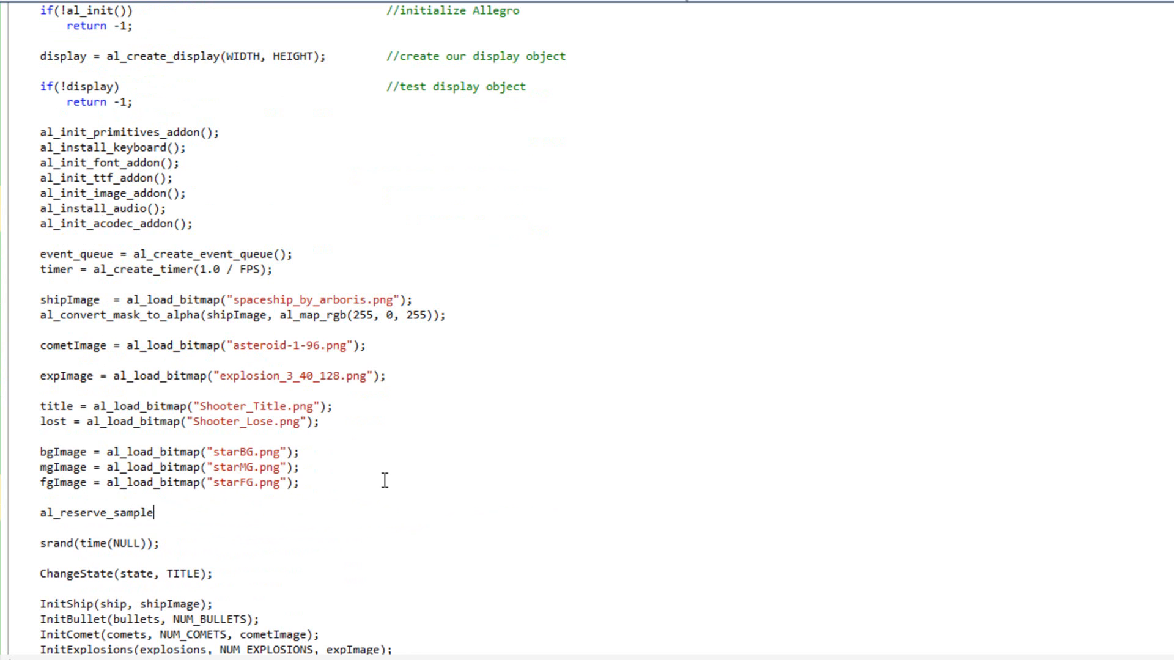
{"action": "type", "text": "s(10);"}
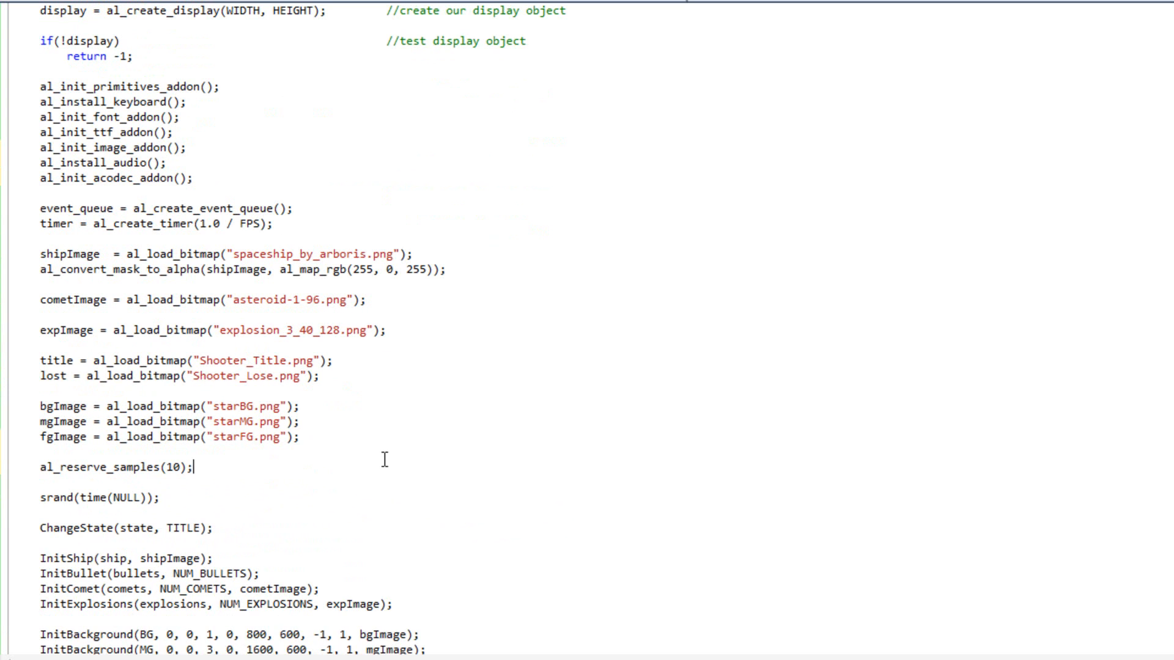
Load shot.ogg, boom.ogg and song.ogg with al_load_sample into shot, boom and song.
{"action": "type", "text": "shot"}
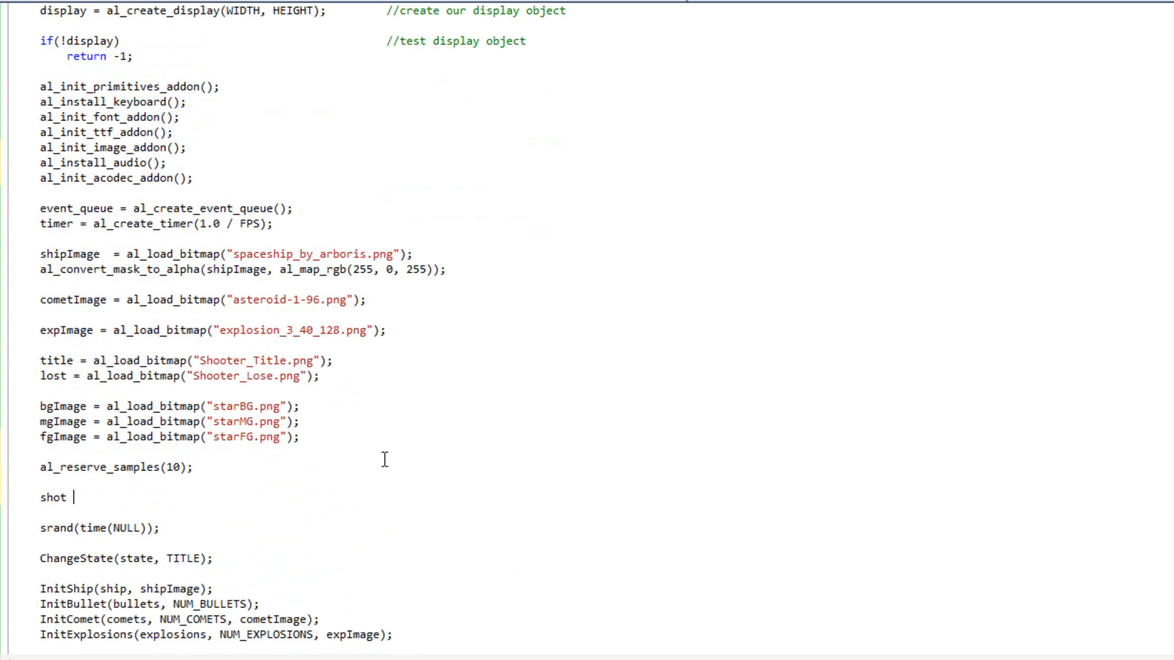
{"action": "type", "text": "= al_load"}
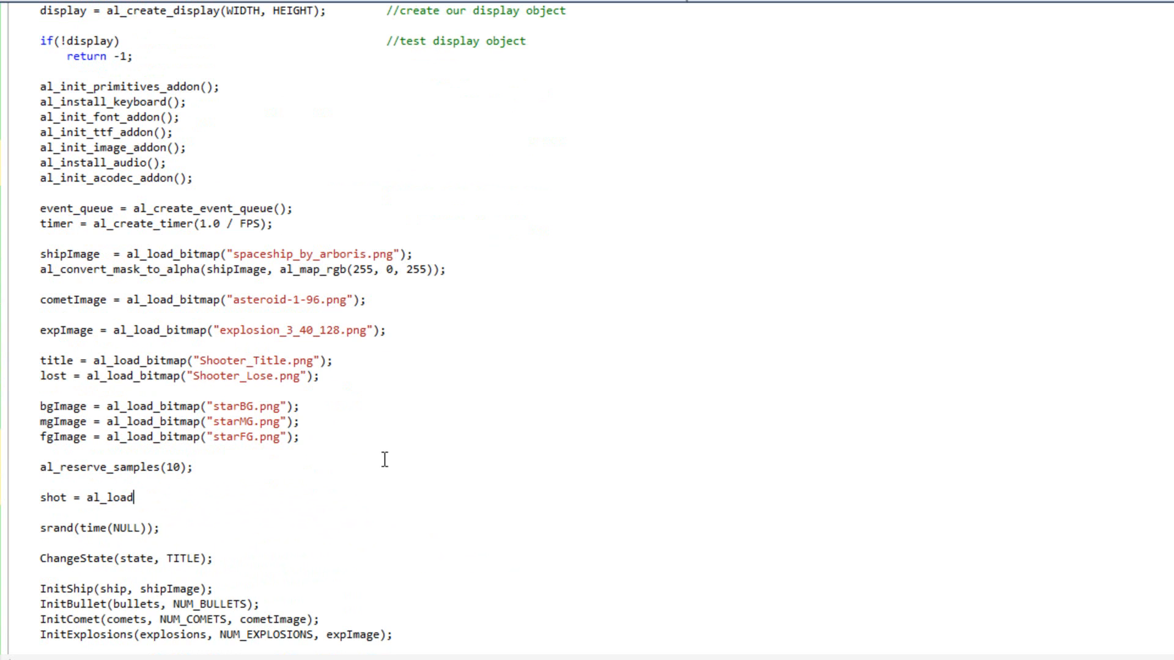
{"action": "type", "text": "_sample("}
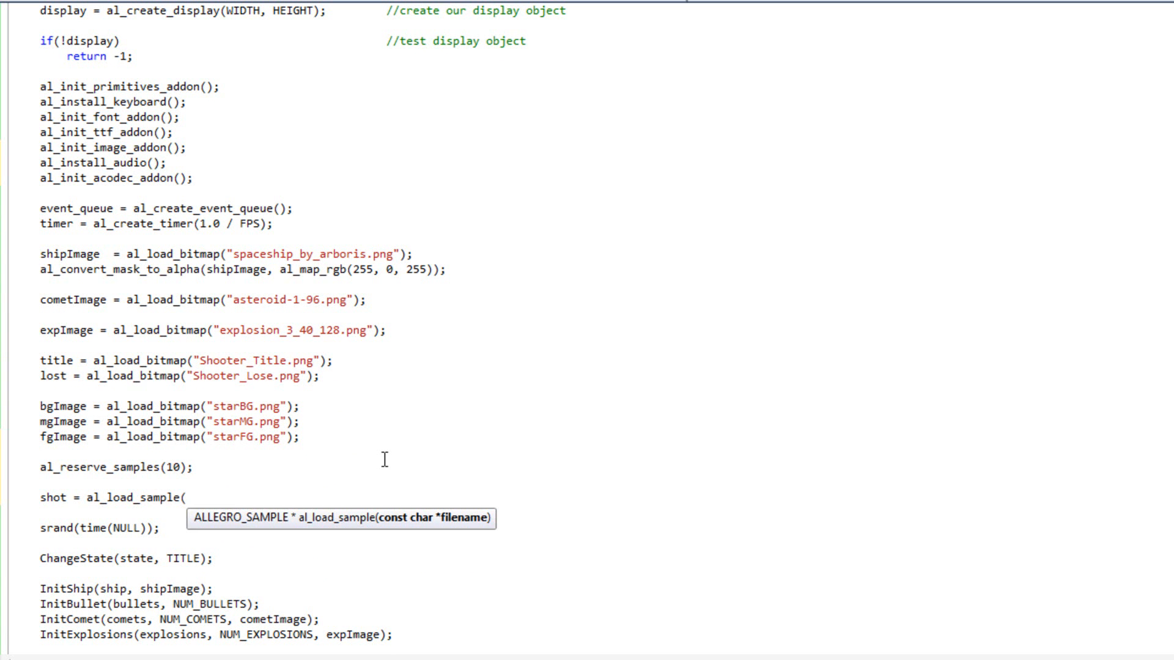
{"action": "type", "text": "\"hot."}
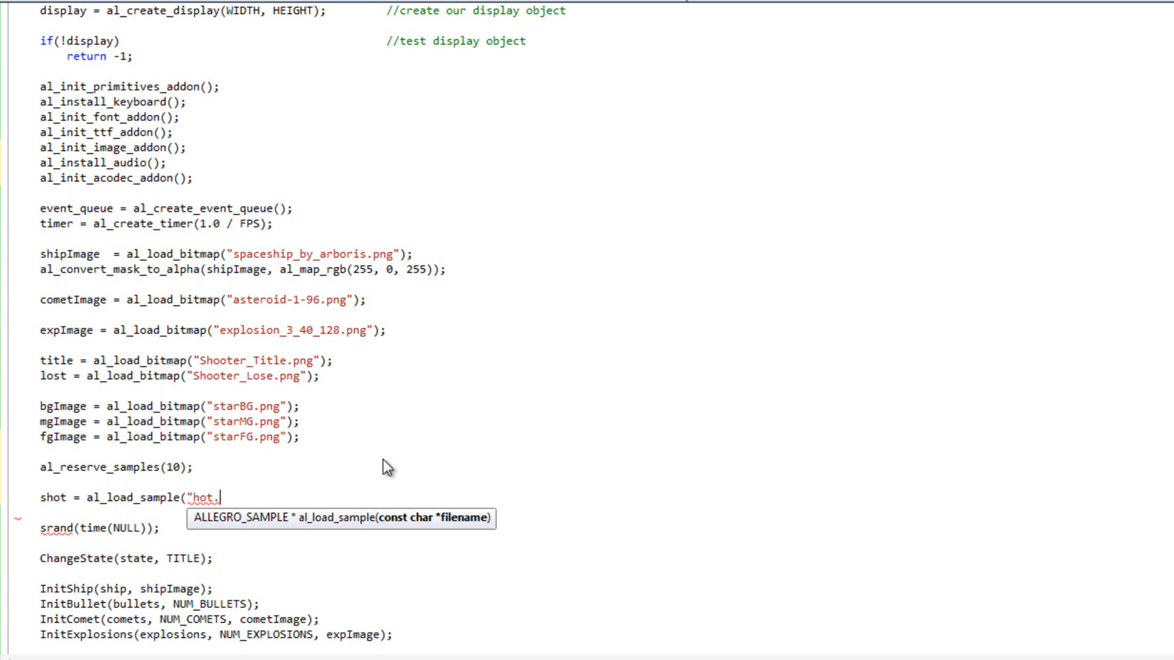
{"action": "type", "text": "ogg\");"}
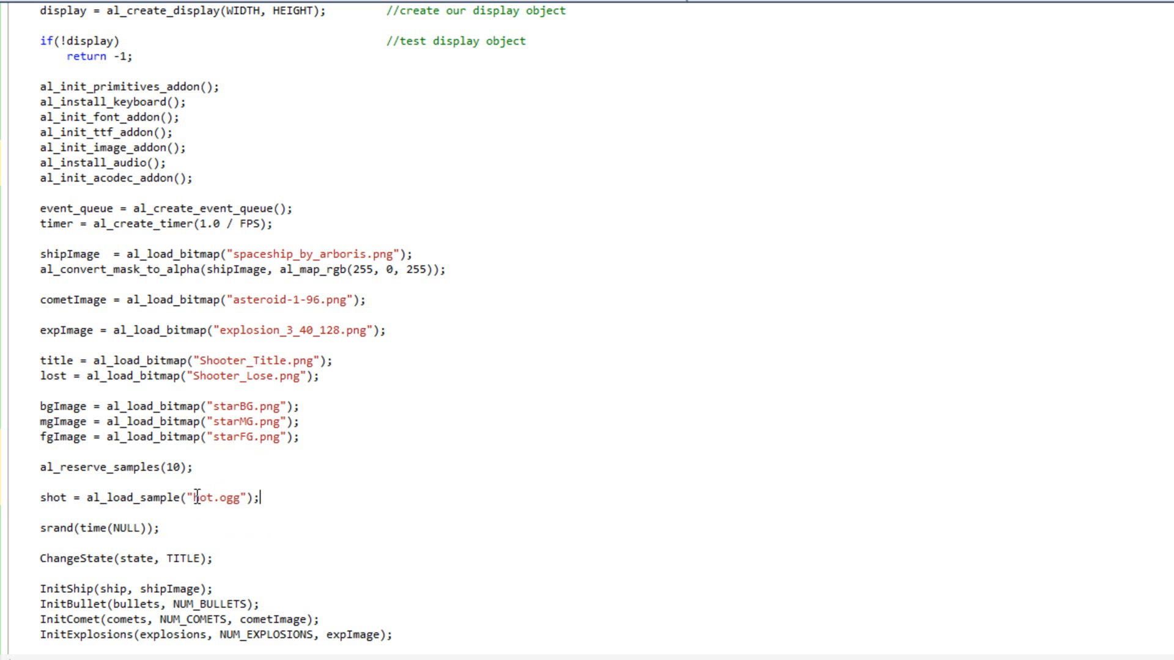
{"action": "triple_click", "coordinate": [150, 497]}
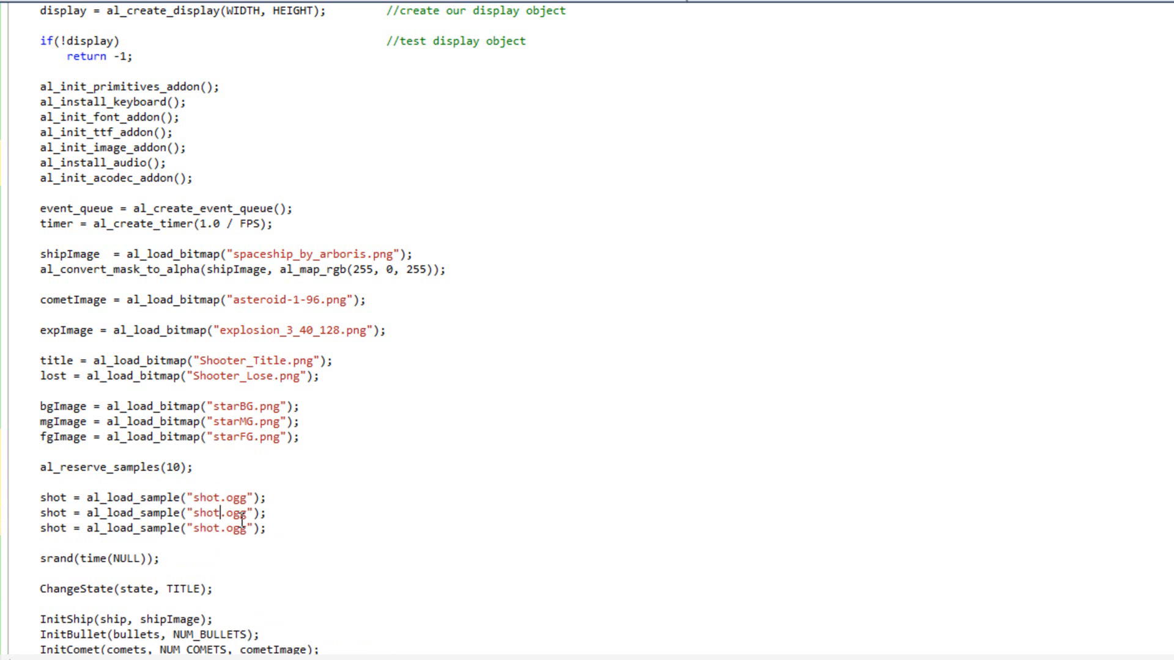
{"action": "type", "text": "boom"}
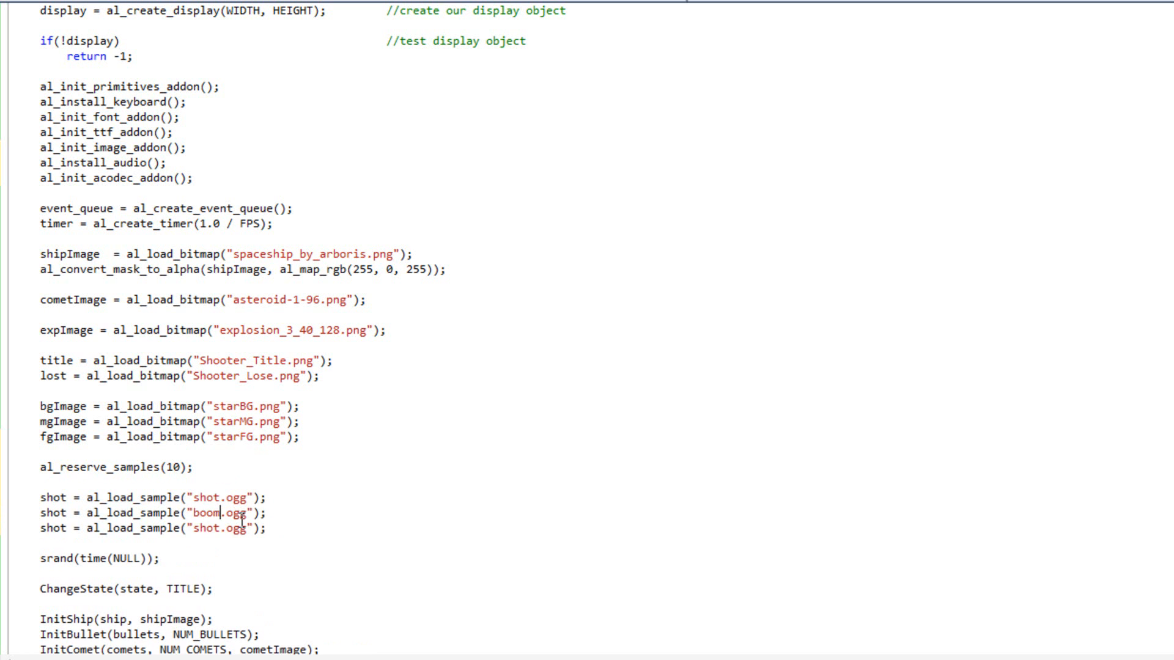
{"action": "type", "text": "song"}
{"action": "type", "text": "boom"}
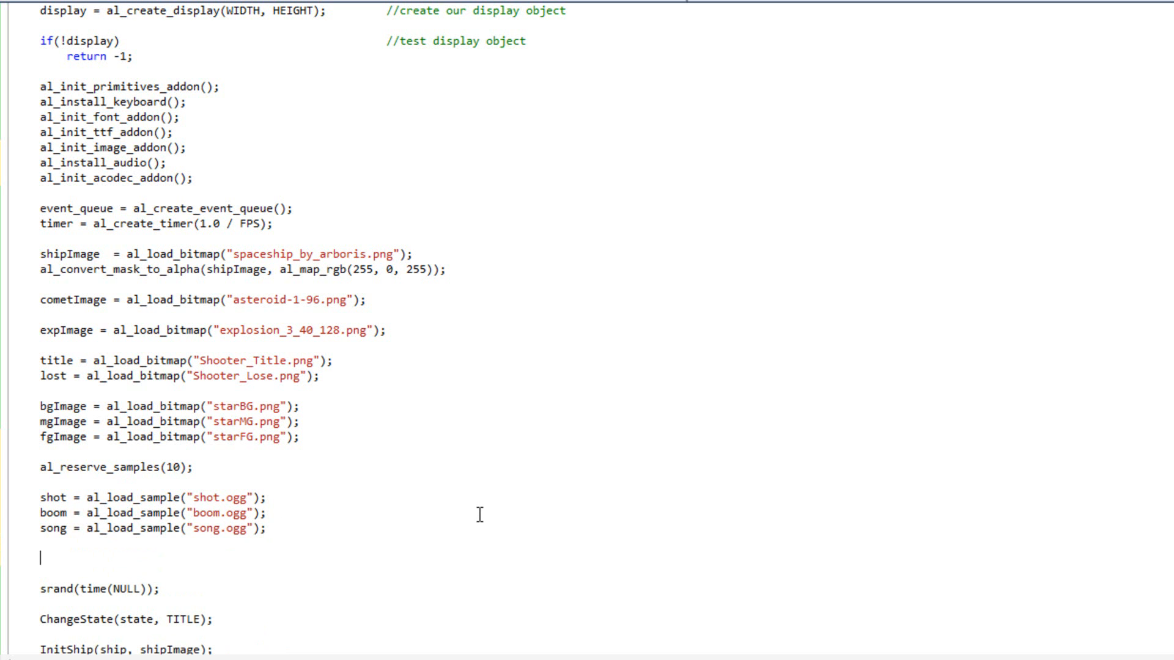
Add songInstance = al_create_sample_instance(song); below the sample-loading lines.
{"action": "type", "text": "songInstance ="}
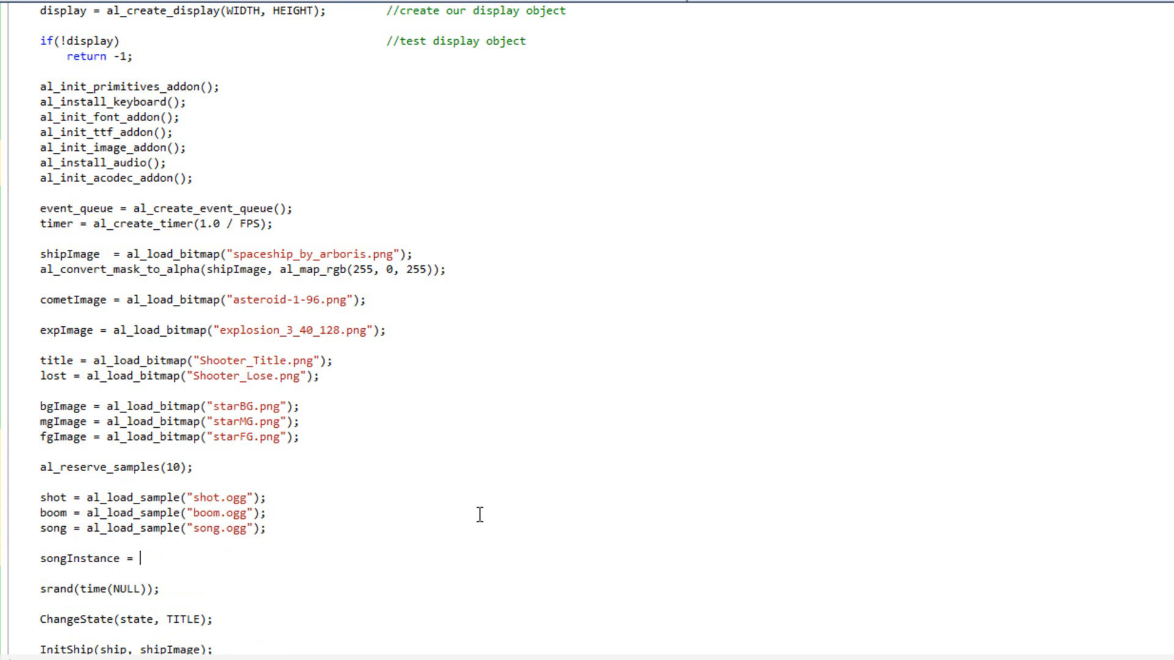
{"action": "type", "text": "al"}
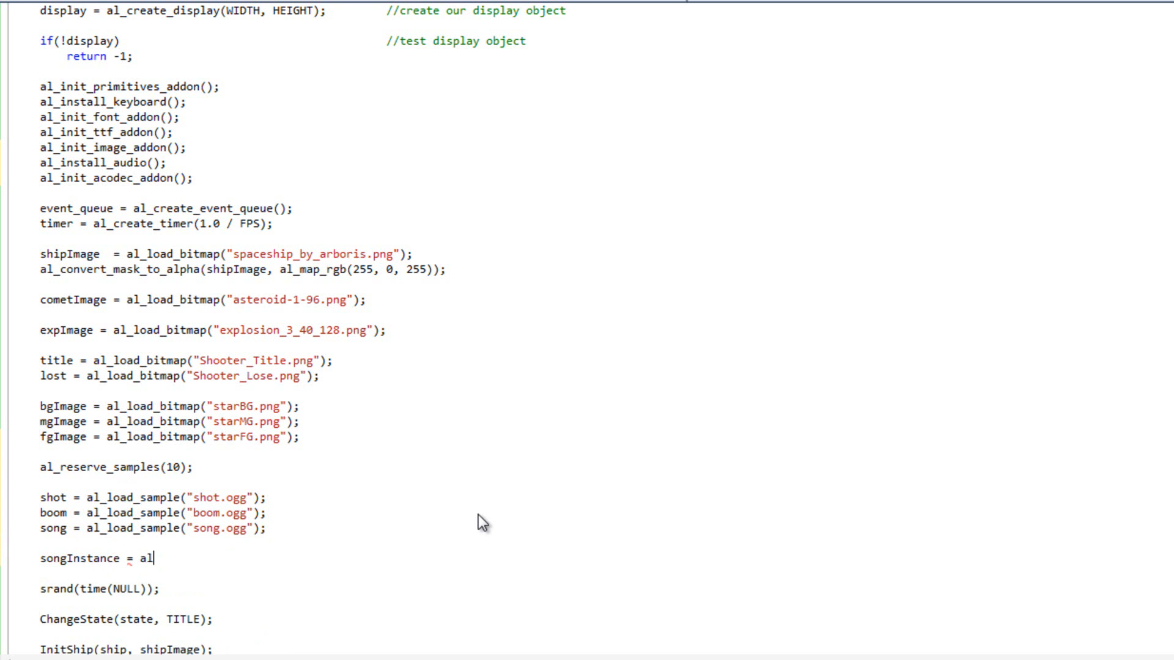
{"action": "type", "text": "_create_"}
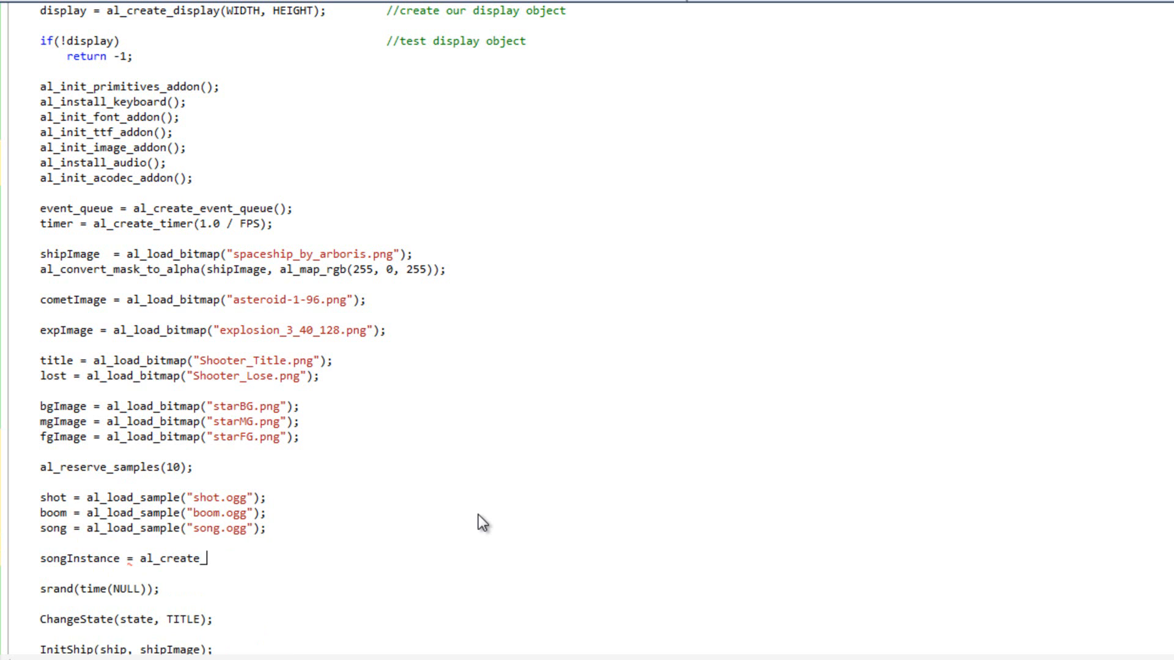
{"action": "type", "text": "sample_in"}
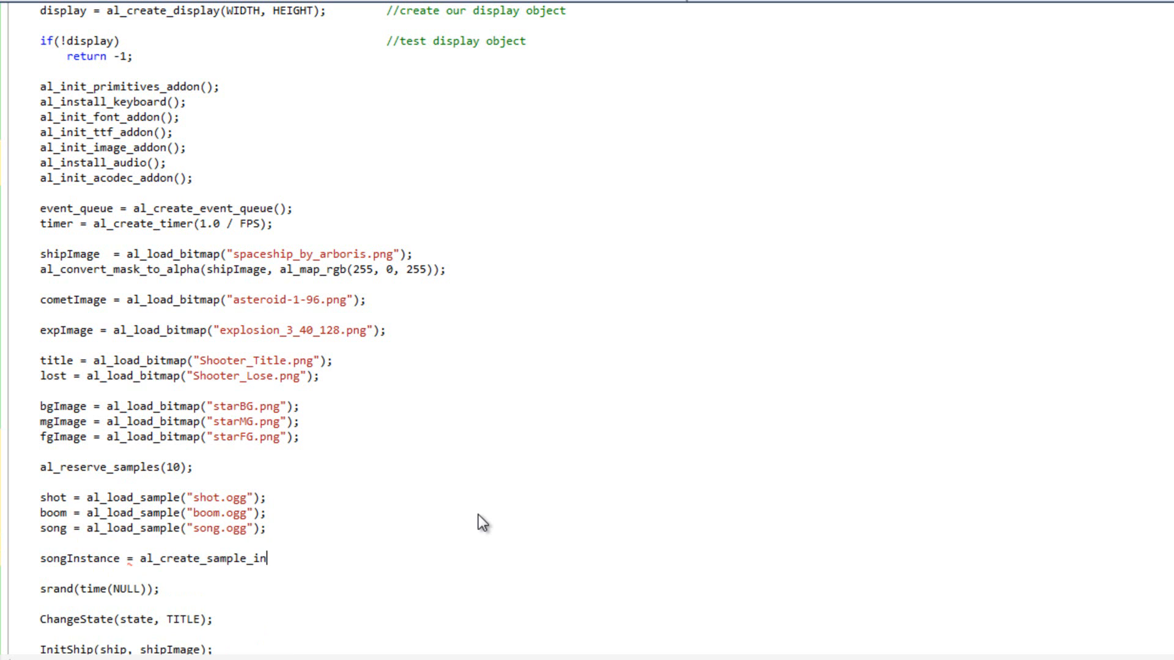
{"action": "type", "text": "stance("}
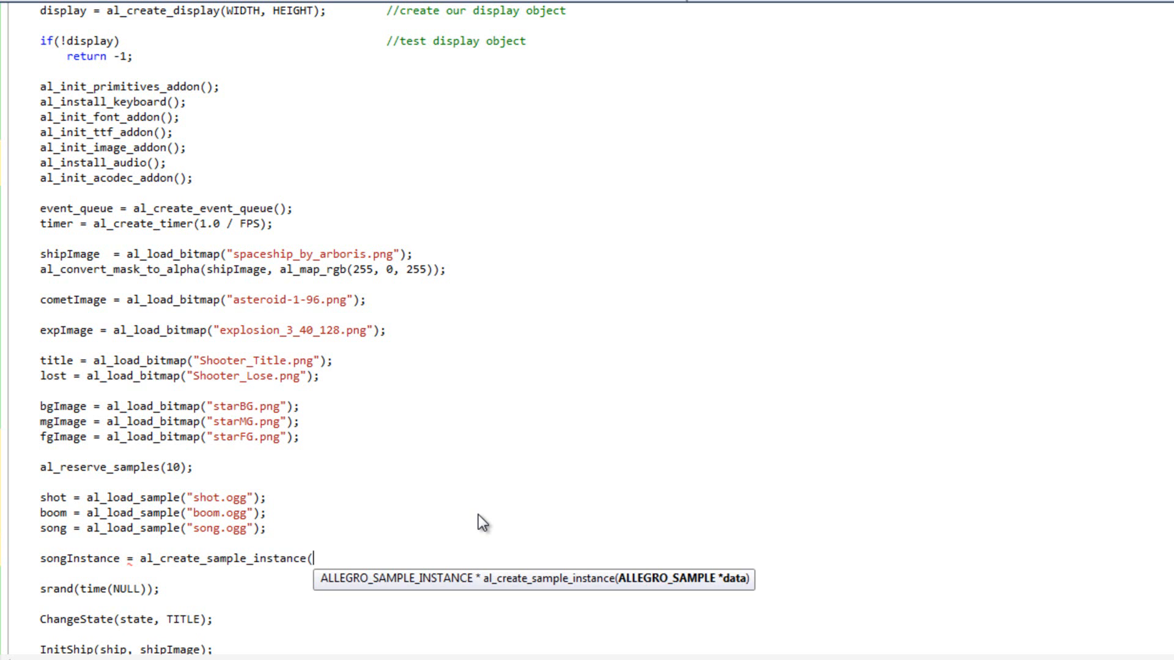
{"action": "type", "text": "song);"}
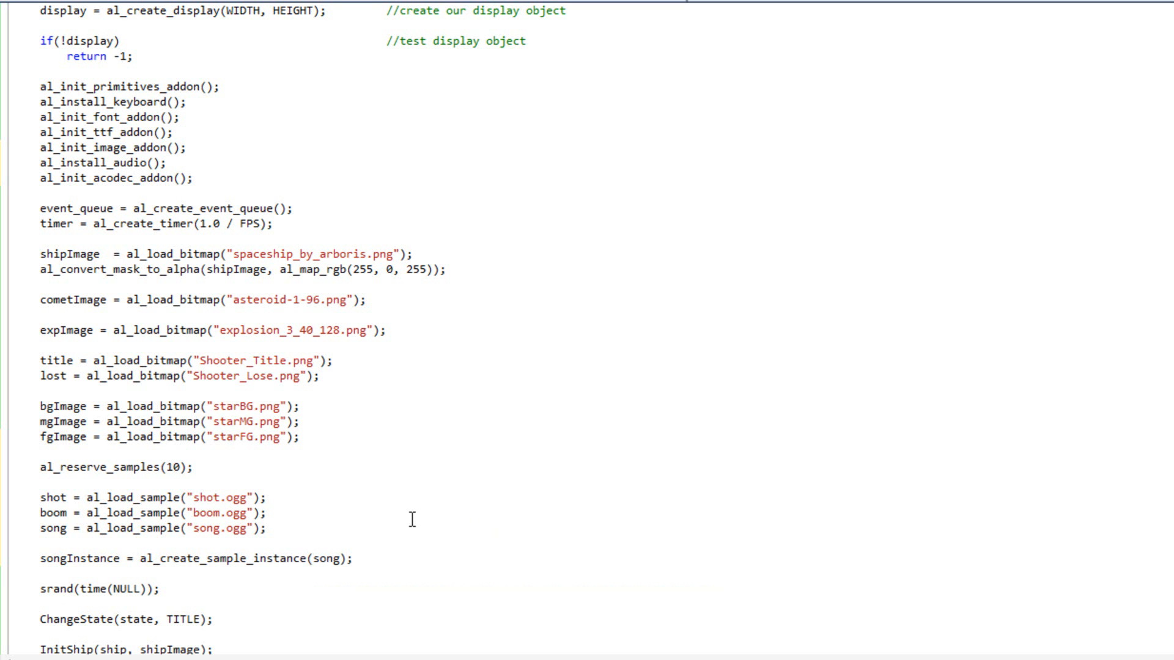
{"action": "key", "text": "enter"}
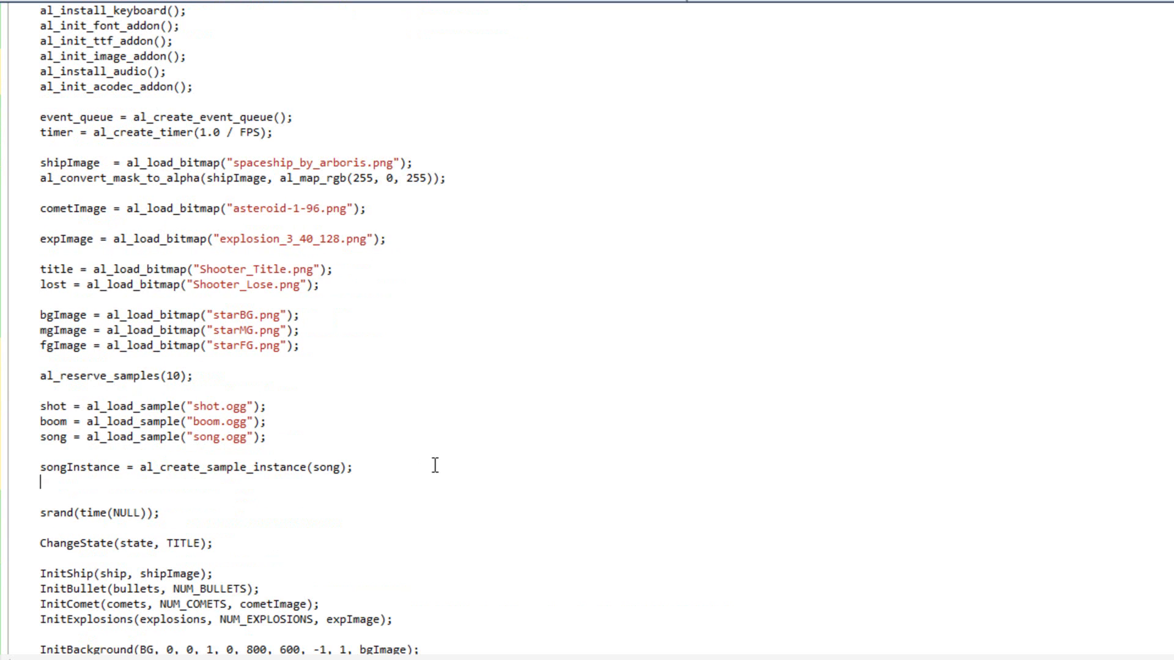
Add al_set_sample_instance_playmode(songInstance, ALLEGRO_PLAYMODE_LOOP); below the songInstance line.
{"action": "type", "text": "al_set_s"}
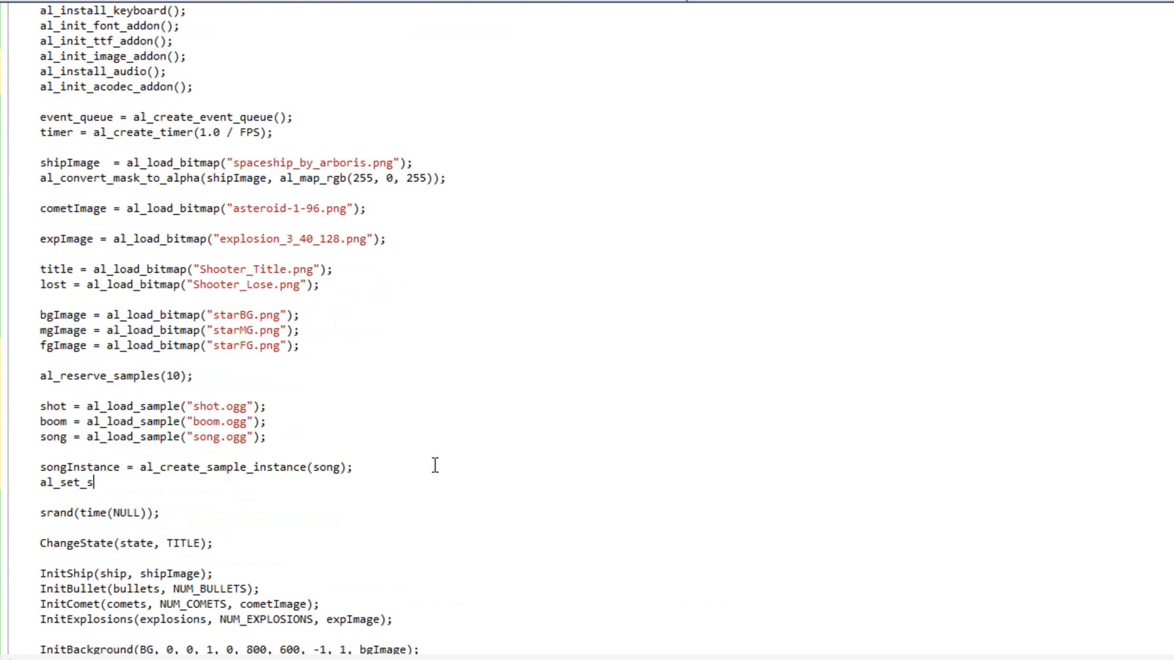
{"action": "type", "text": "ample_instance"}
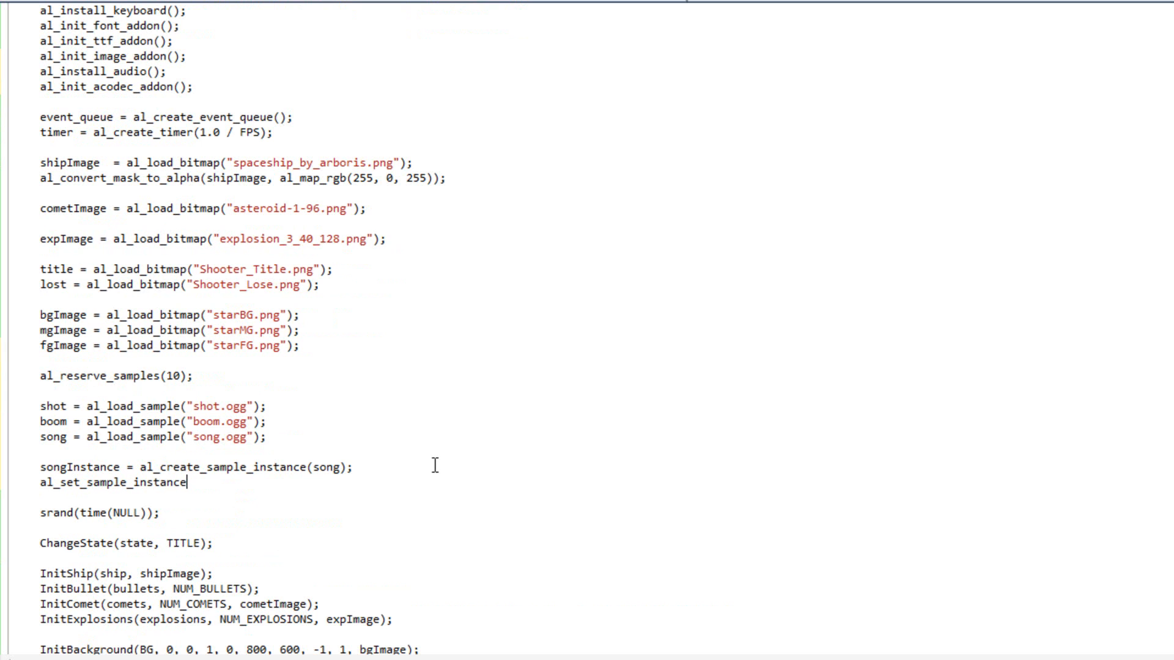
{"action": "type", "text": "_playmod"}
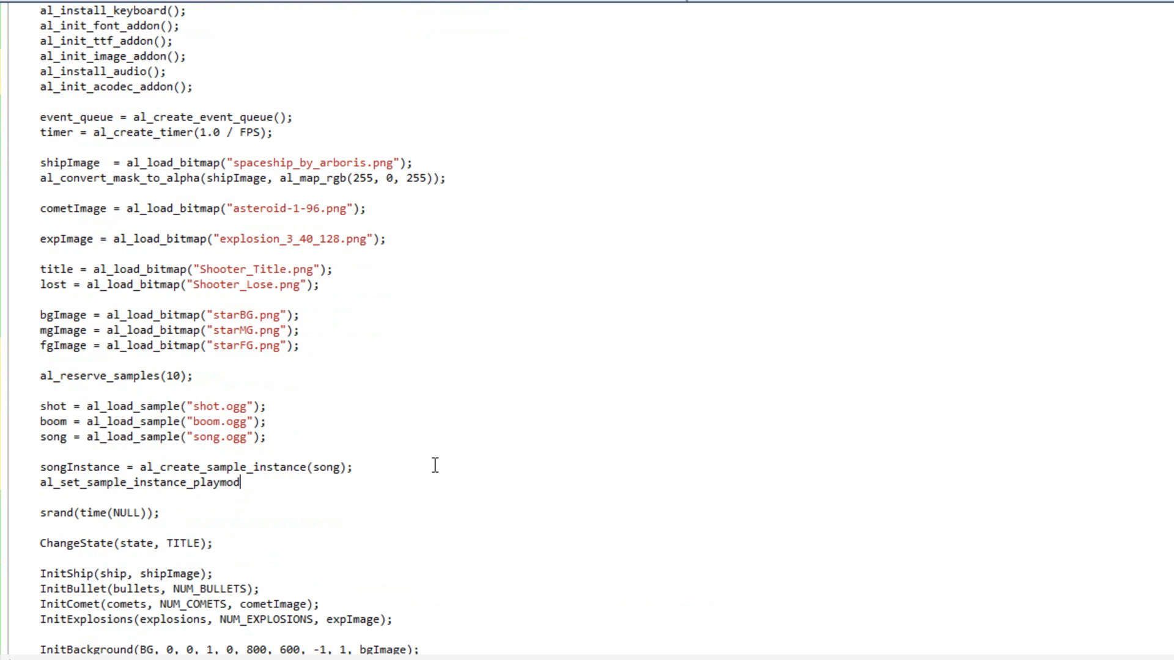
{"action": "type", "text": "e(songI"}
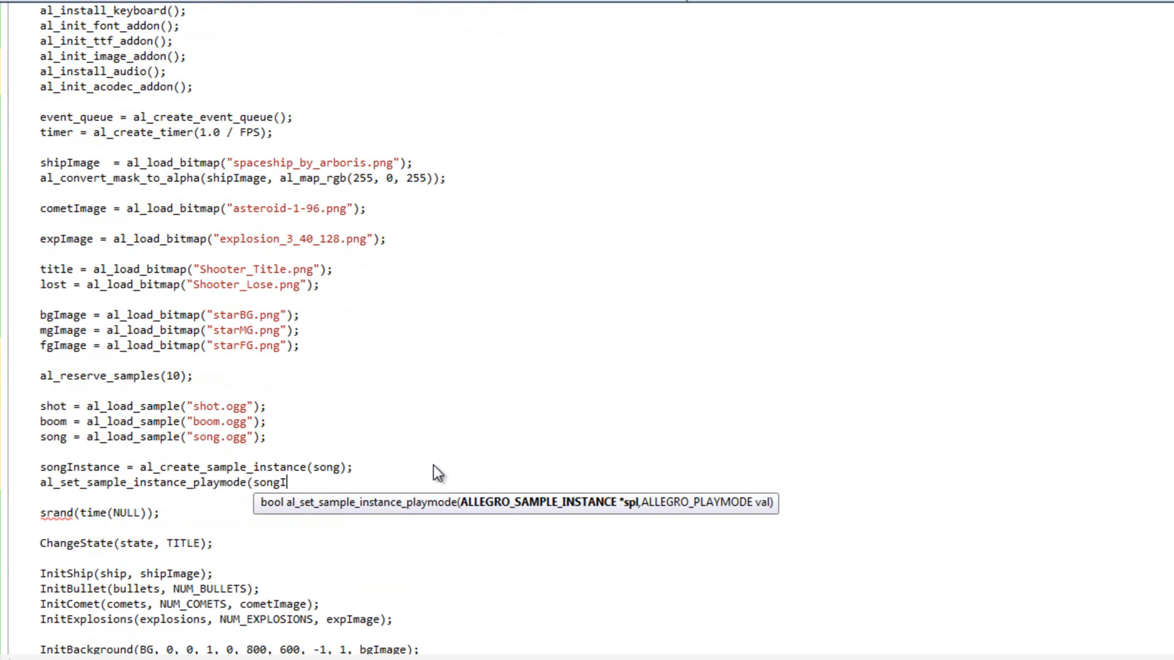
{"action": "type", "text": "nstance,"}
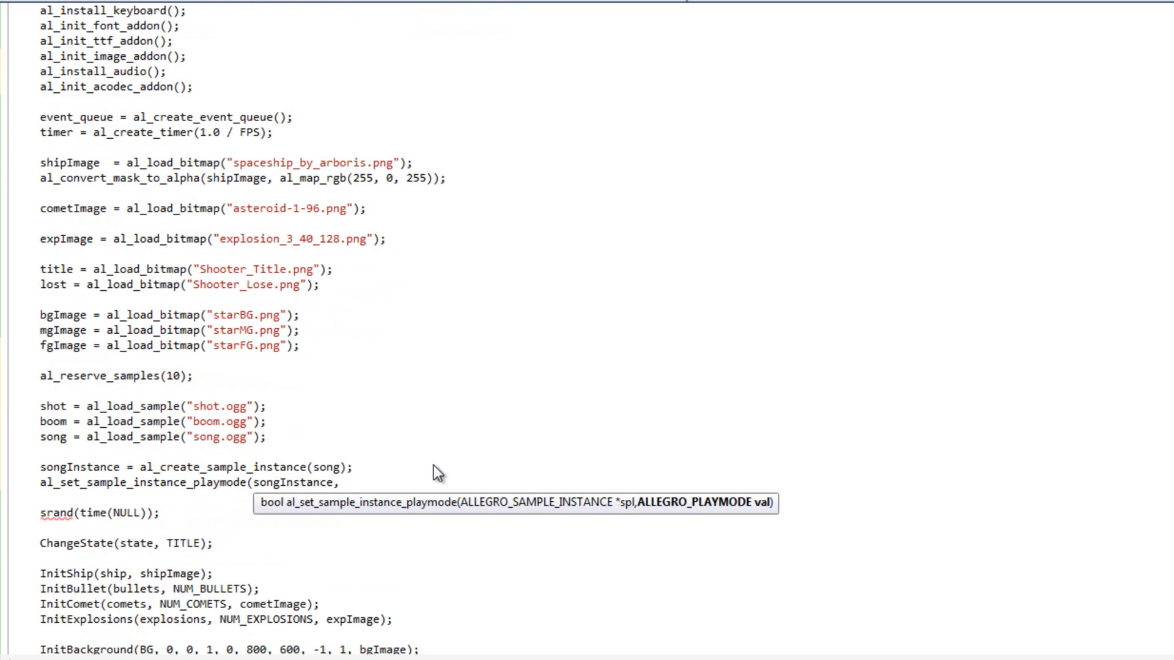
{"action": "type", "text": "ALLEGR"}
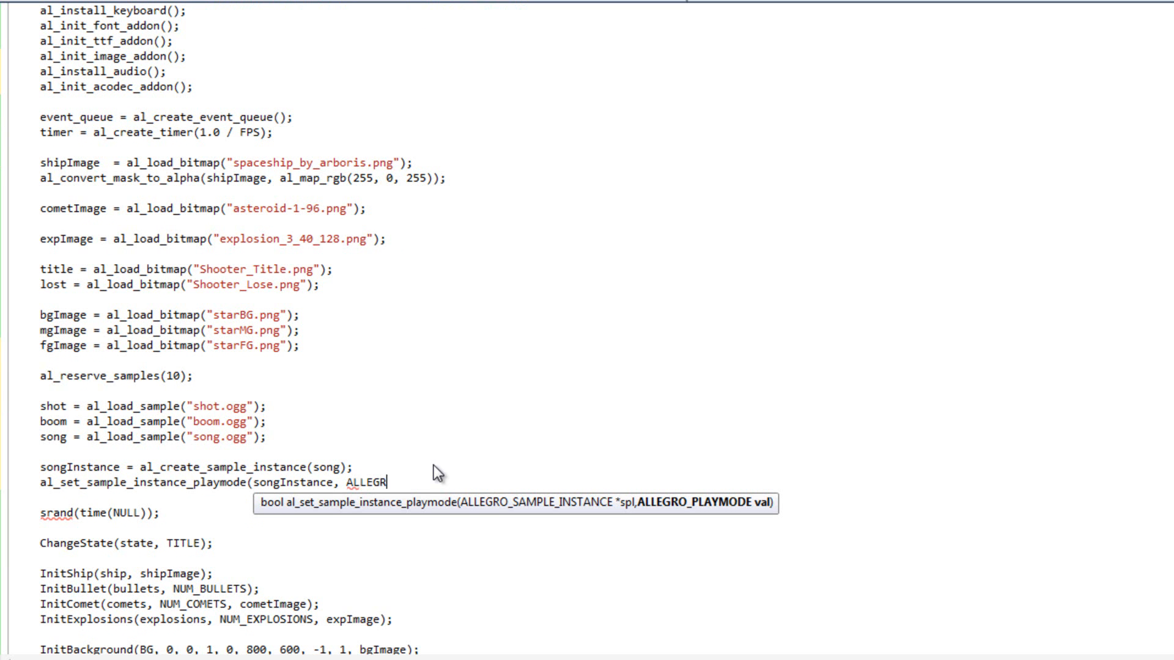
{"action": "type", "text": "_PLAYMODE"}
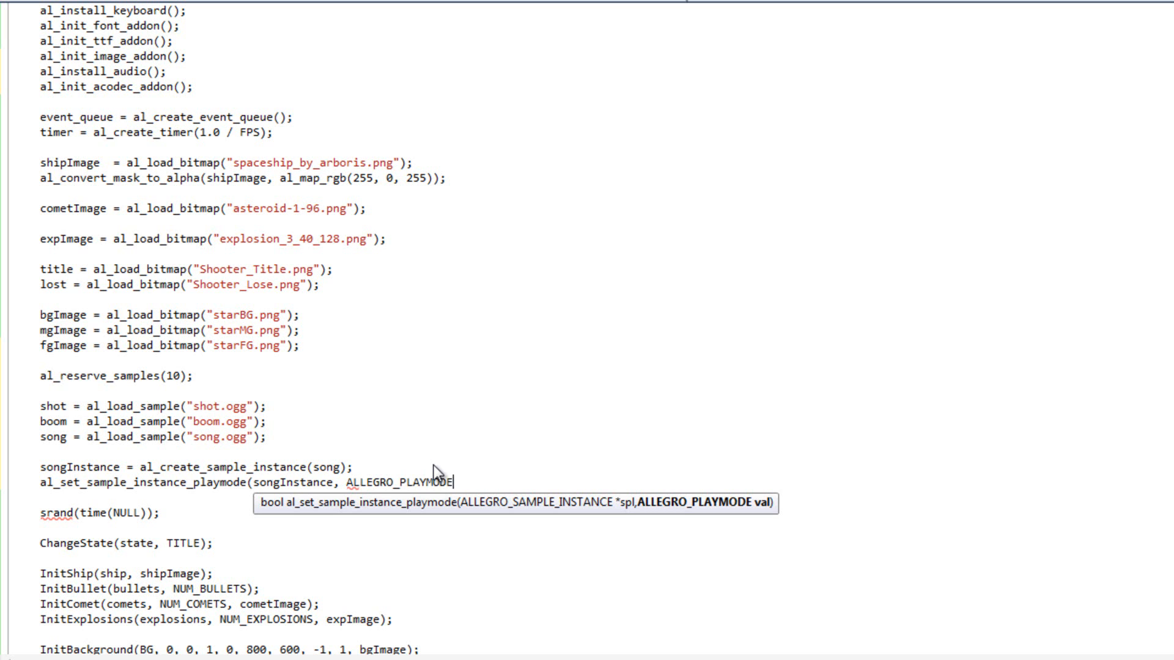
{"action": "type", "text": "_LOOP"}
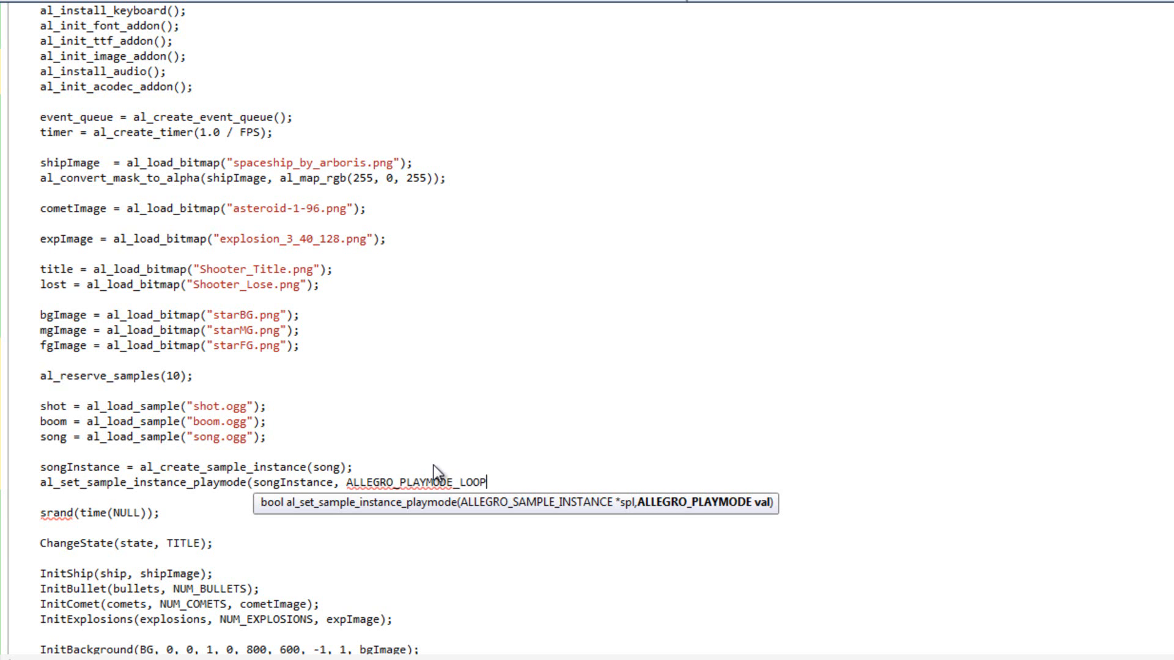
{"action": "type", "text": ");"}
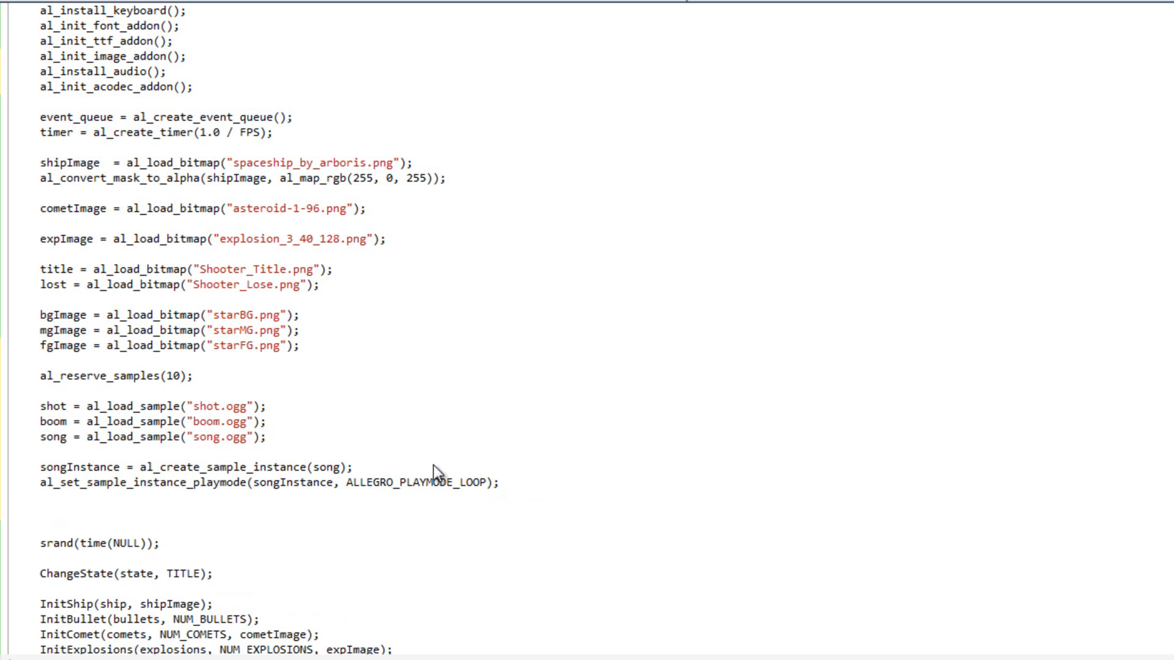
{"action": "scroll", "scroll_direction": "down", "scroll_amount": 3}
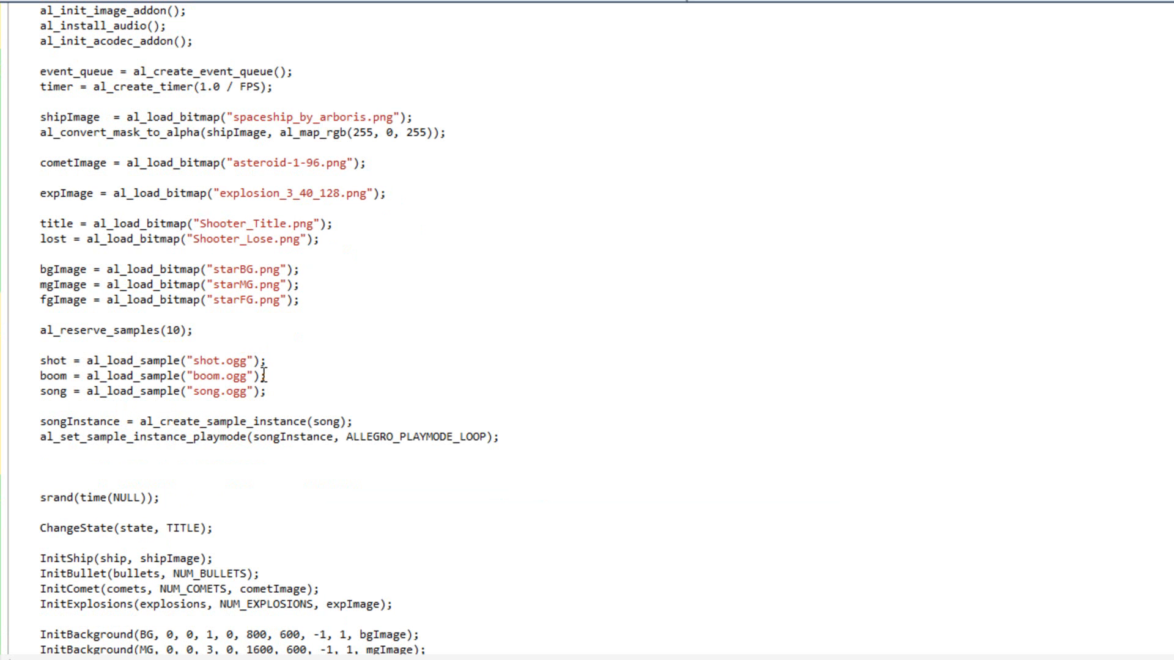
Add al_attach_sample_instance_to_mixer(songInstance, al_get_default_mixer()); after the playmode call.
{"action": "type", "text": "al_atta"}
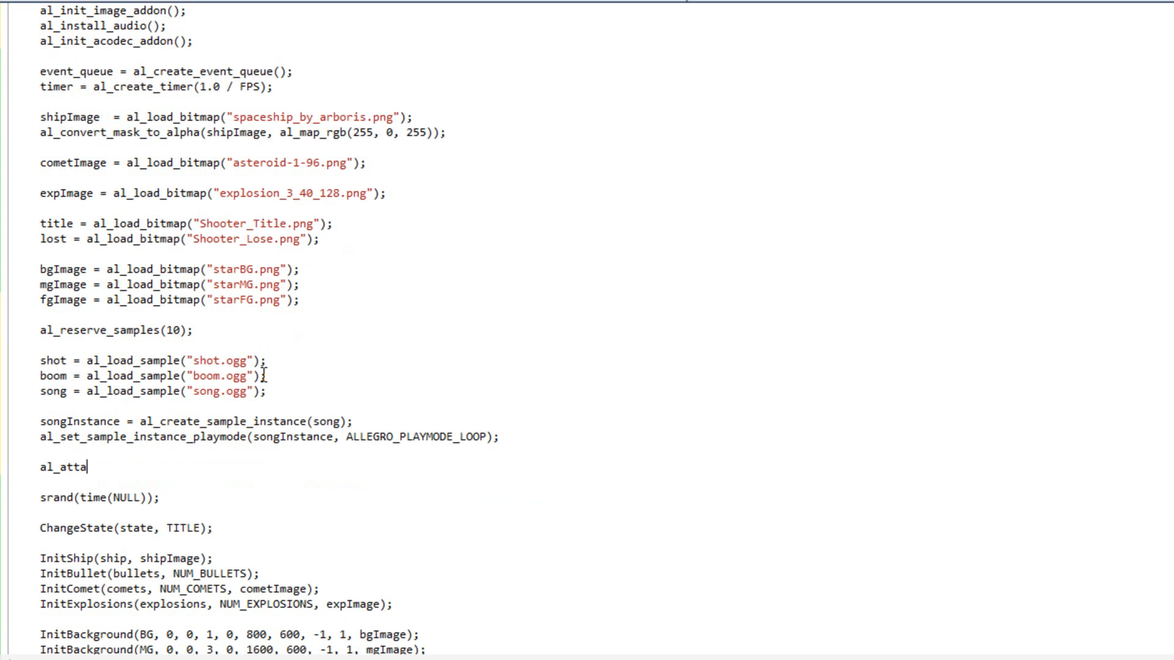
{"action": "type", "text": "ch_sample_"}
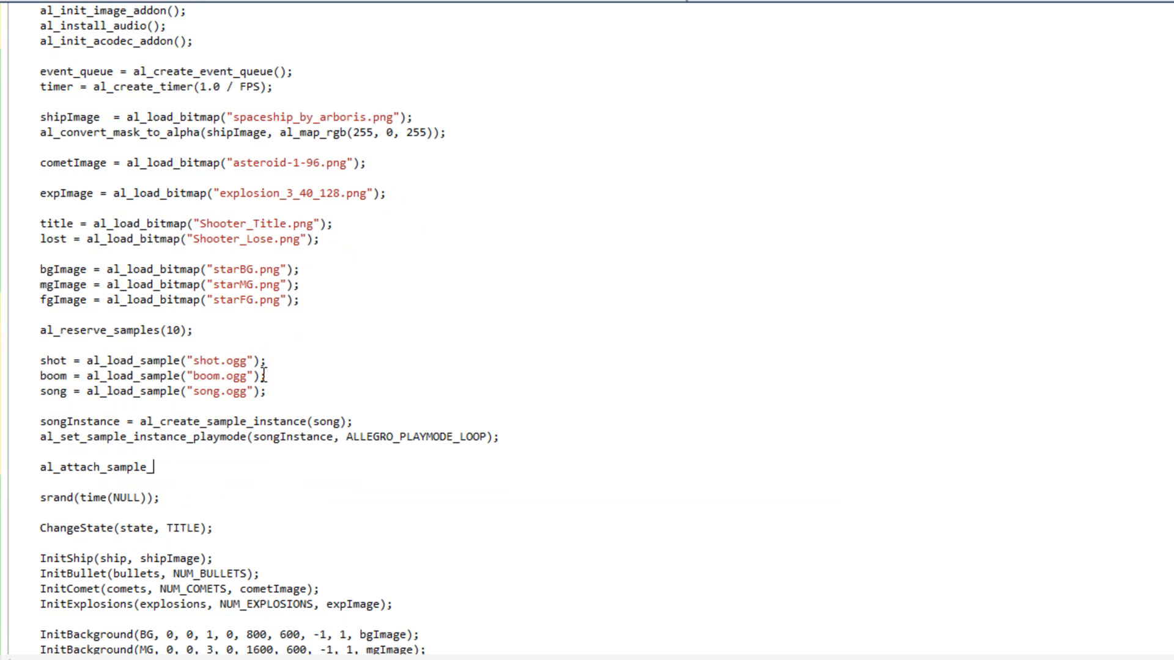
{"action": "type", "text": "instance_"}
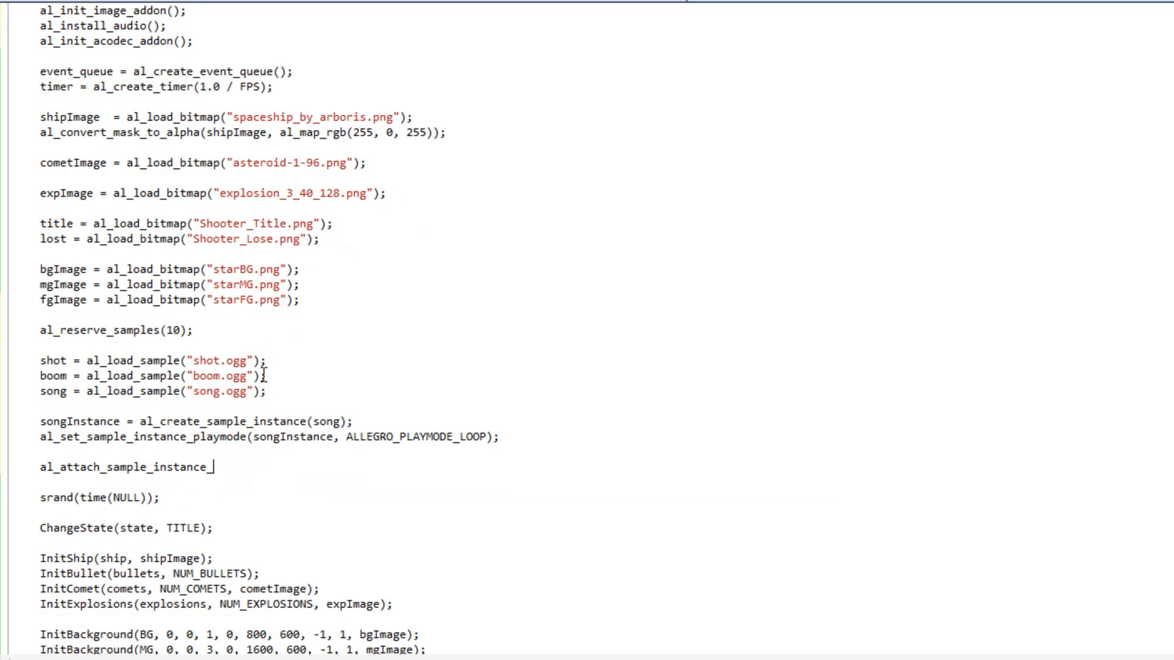
{"action": "type", "text": "to_mixer"}
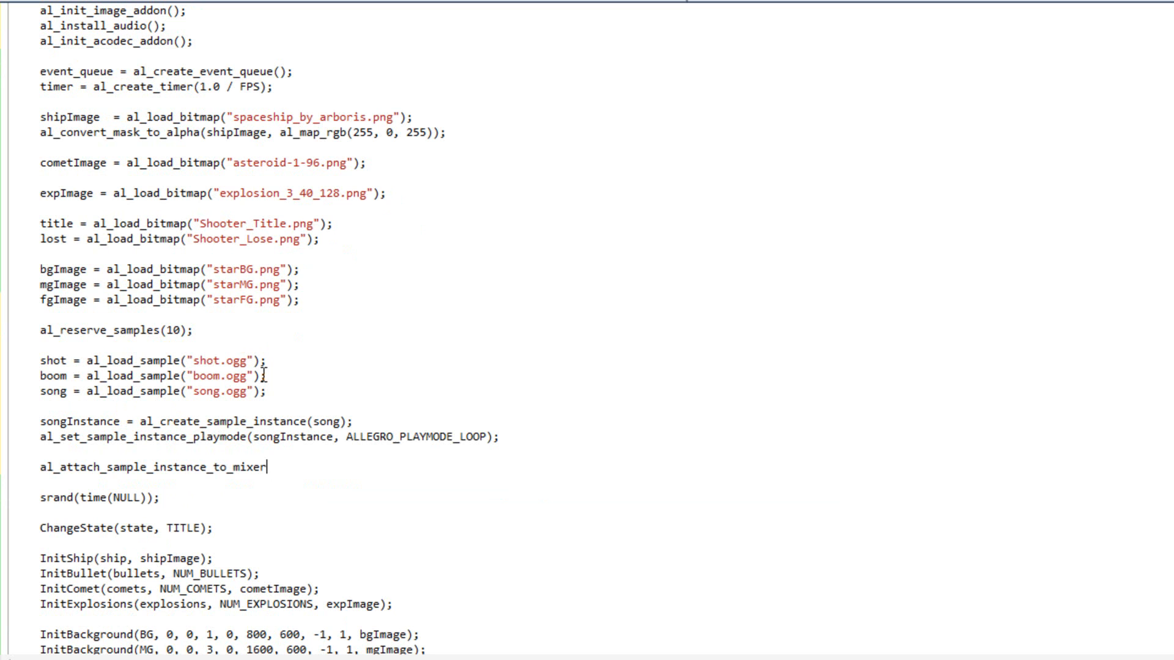
{"action": "type", "text": "(songInstance, al_ge"}
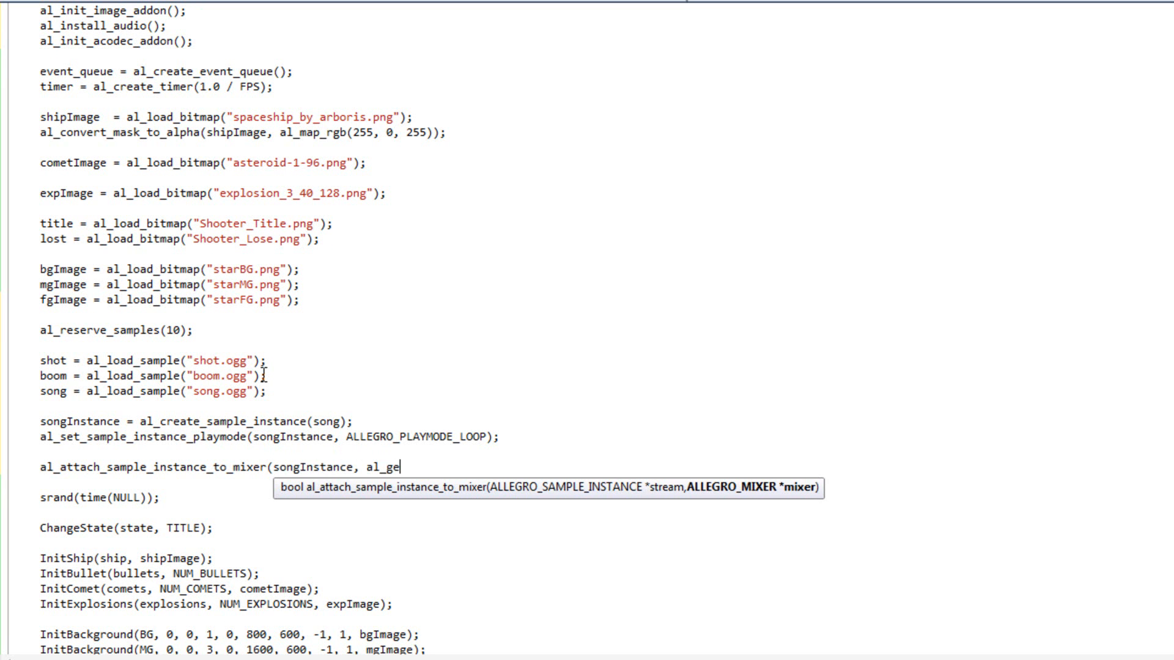
{"action": "type", "text": "t_defg"}
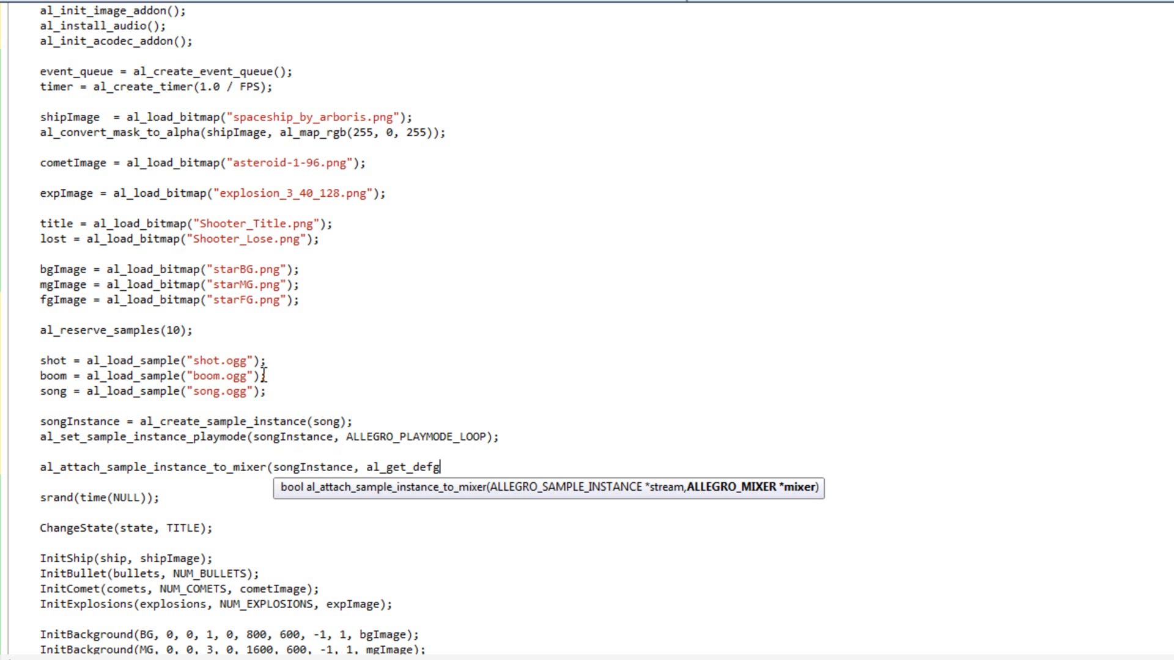
{"action": "type", "text": "ault"}
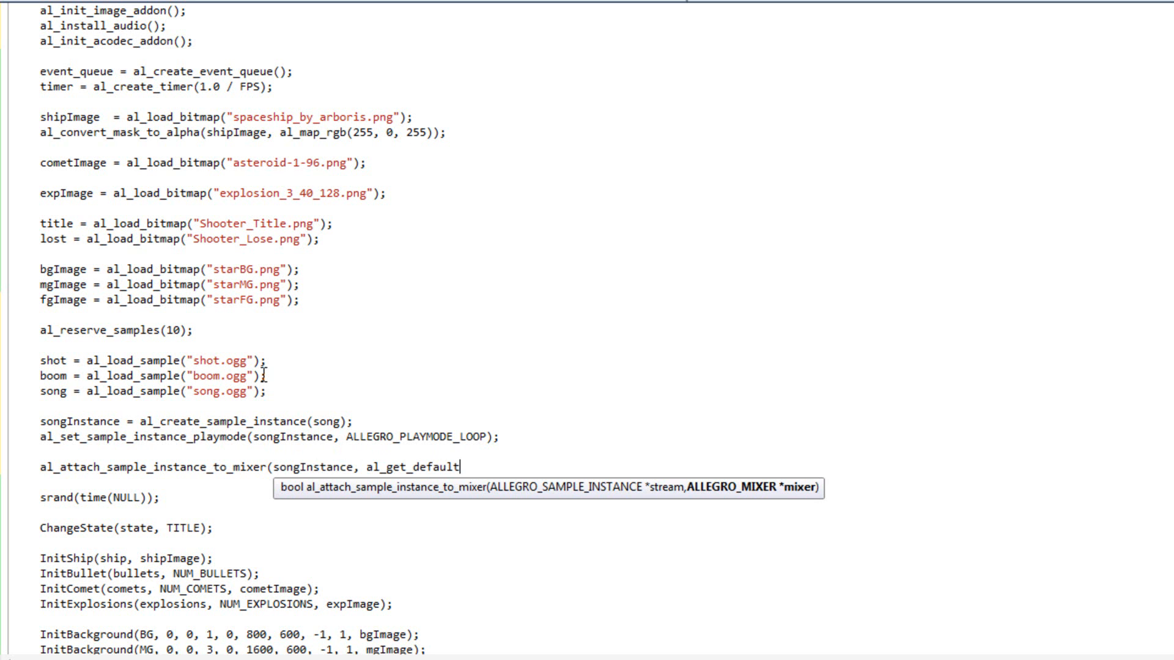
{"action": "type", "text": "_mixer"}
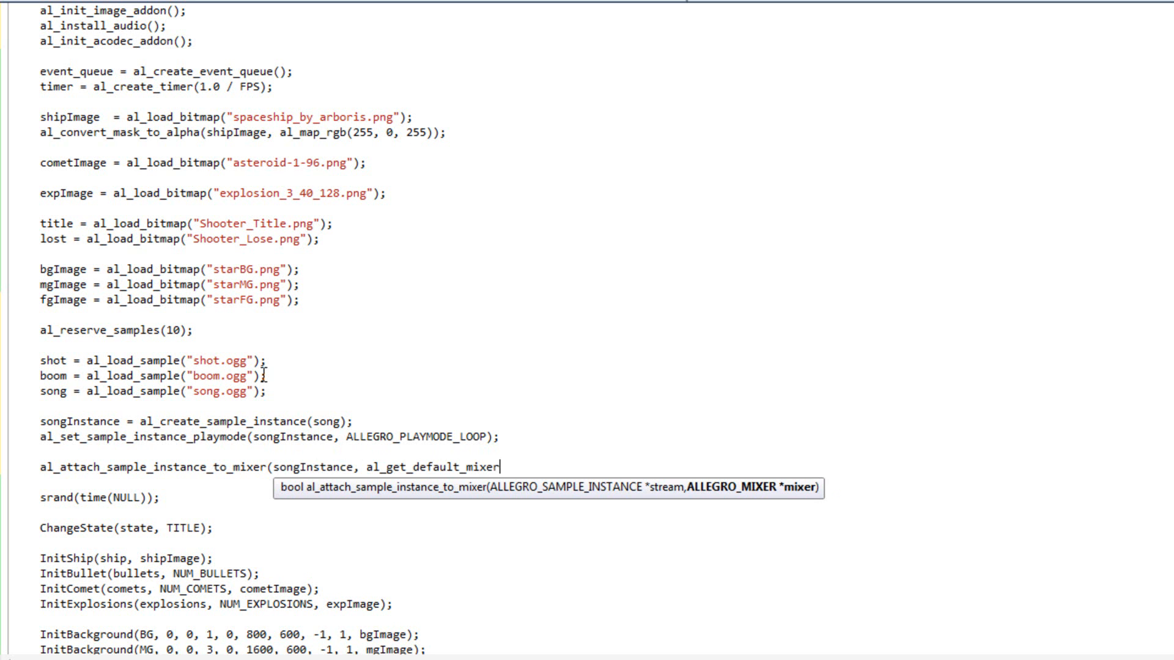
{"action": "type", "text": "));"}
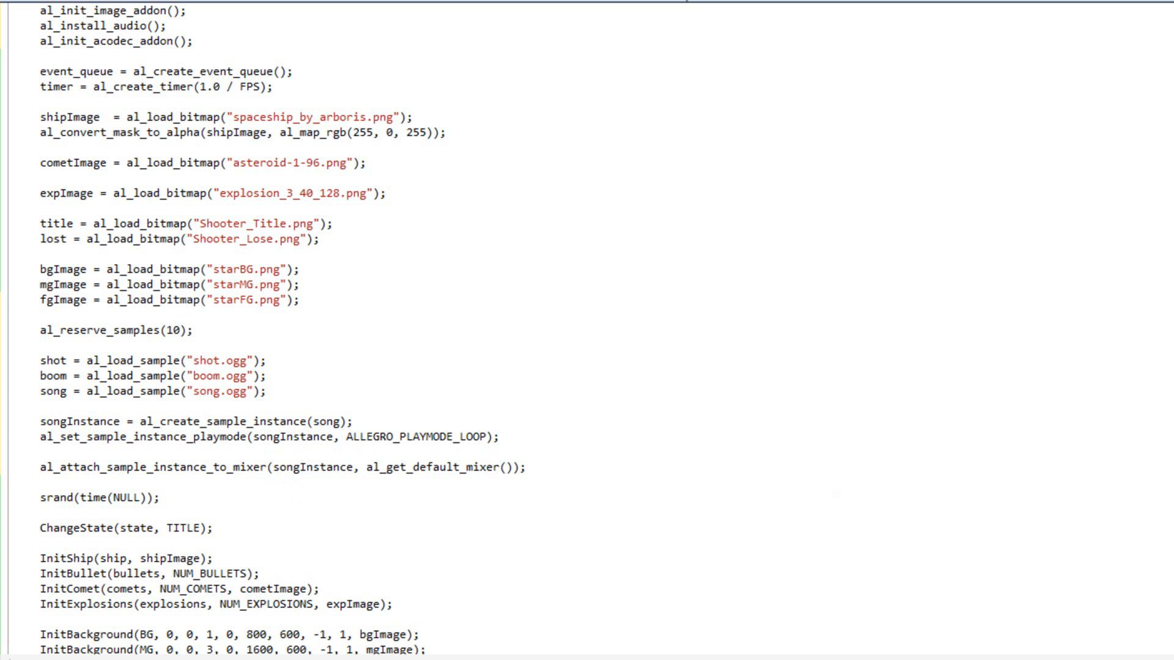
Call al_play_sample_instance(songInstance); in ChangeState when entering PLAYING.
{"action": "scroll", "scroll_direction": "down", "scroll_amount": 3}
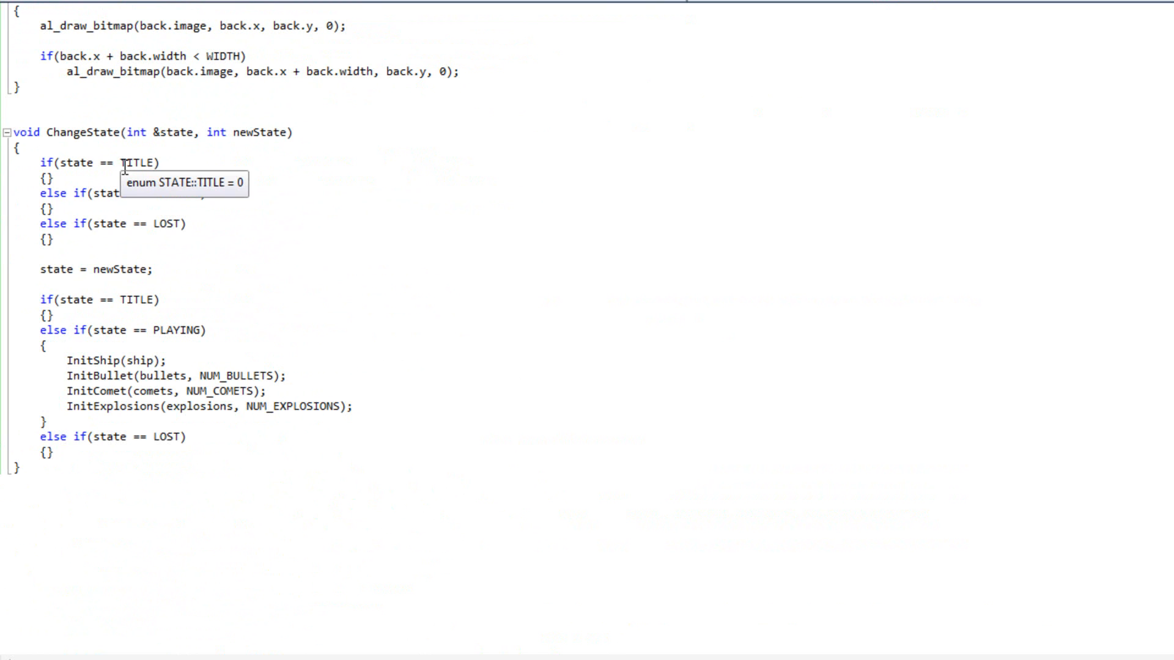
{"action": "mouse_move", "coordinate": [80, 127]}
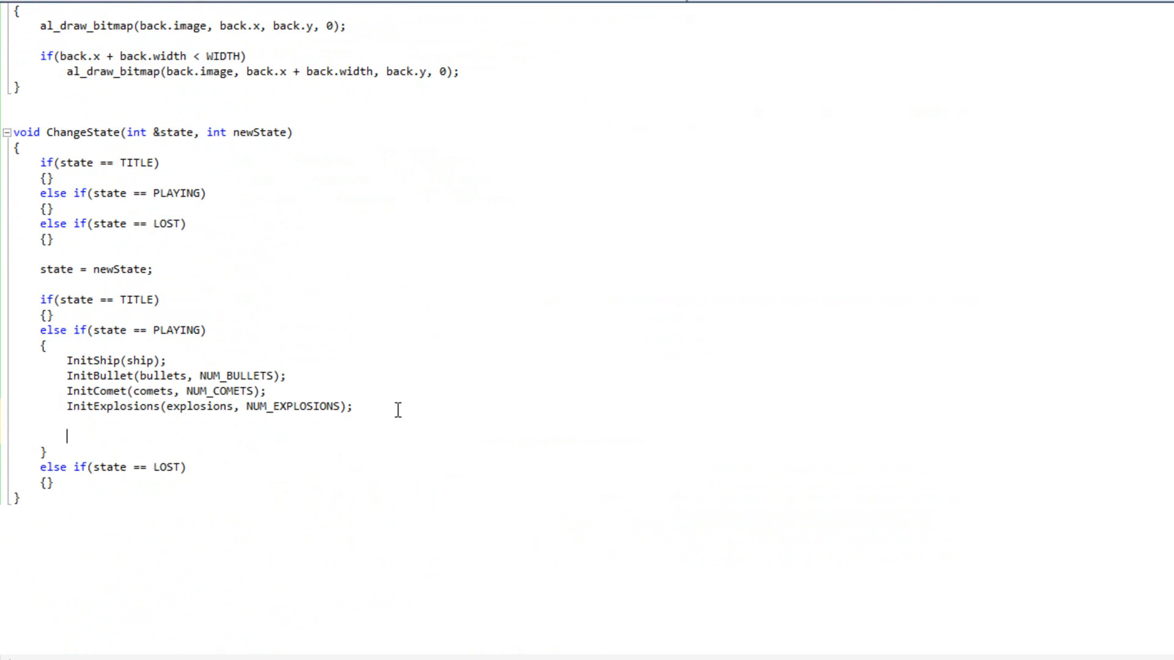
{"action": "type", "text": "al_play"}
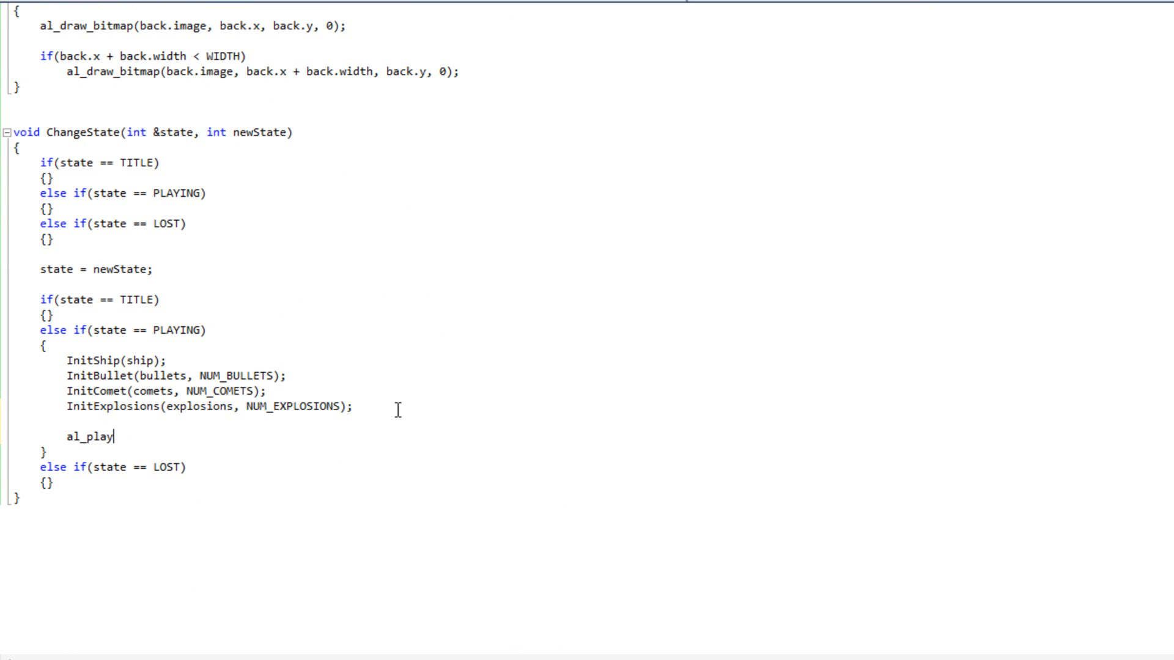
{"action": "type", "text": "_sample"}
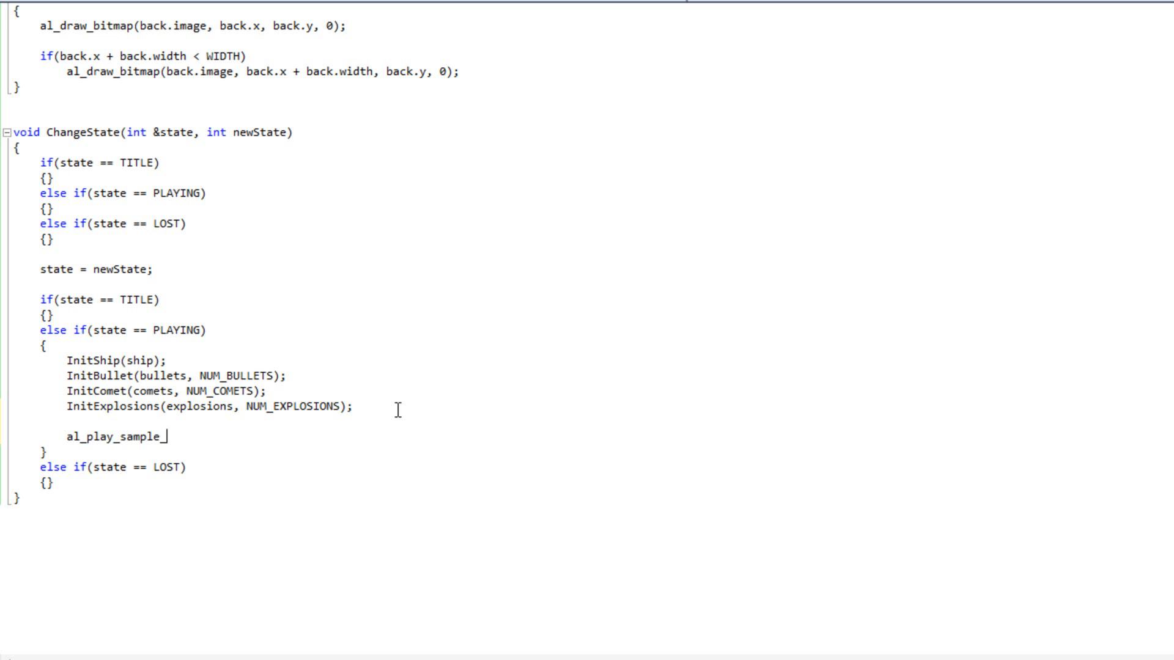
{"action": "type", "text": "_instance(song"}
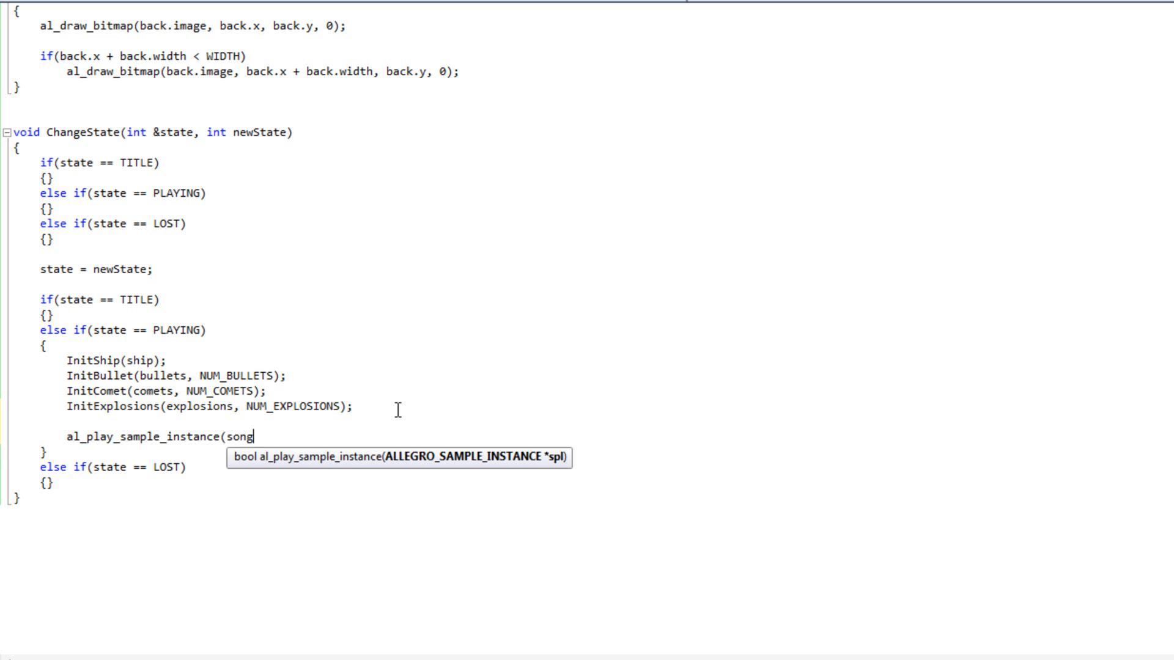
{"action": "type", "text": "Instance);"}
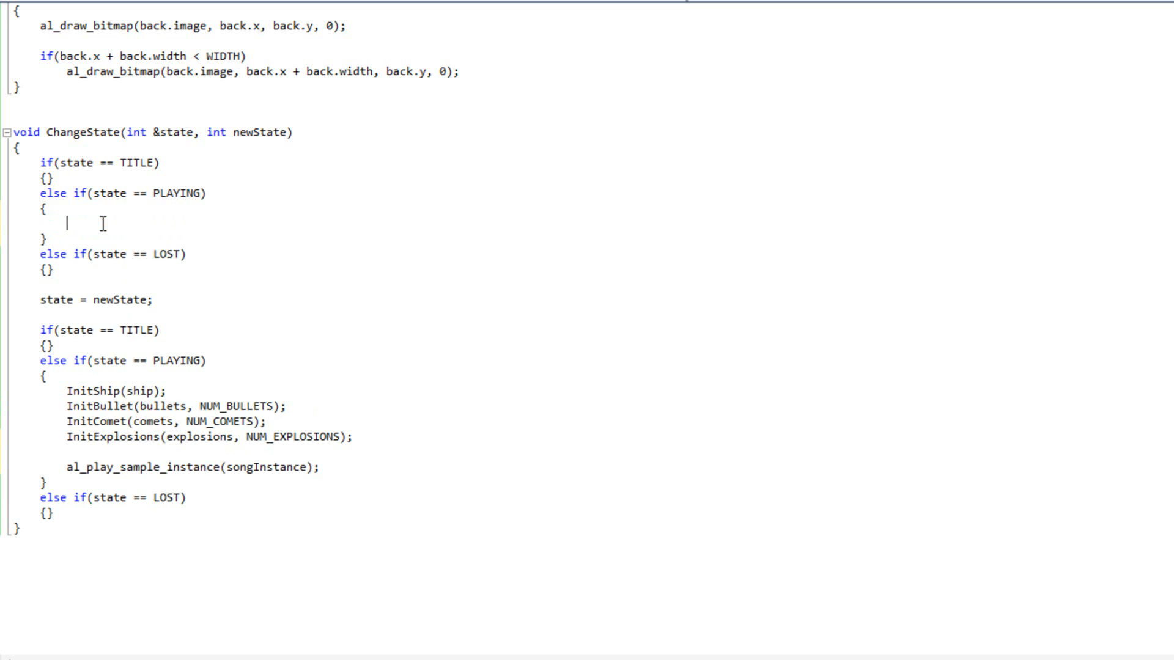
Call al_stop_sample_instance(songInstance); in ChangeState's branch for leaving PLAYING.
{"action": "type", "text": "al_stop_sam"}
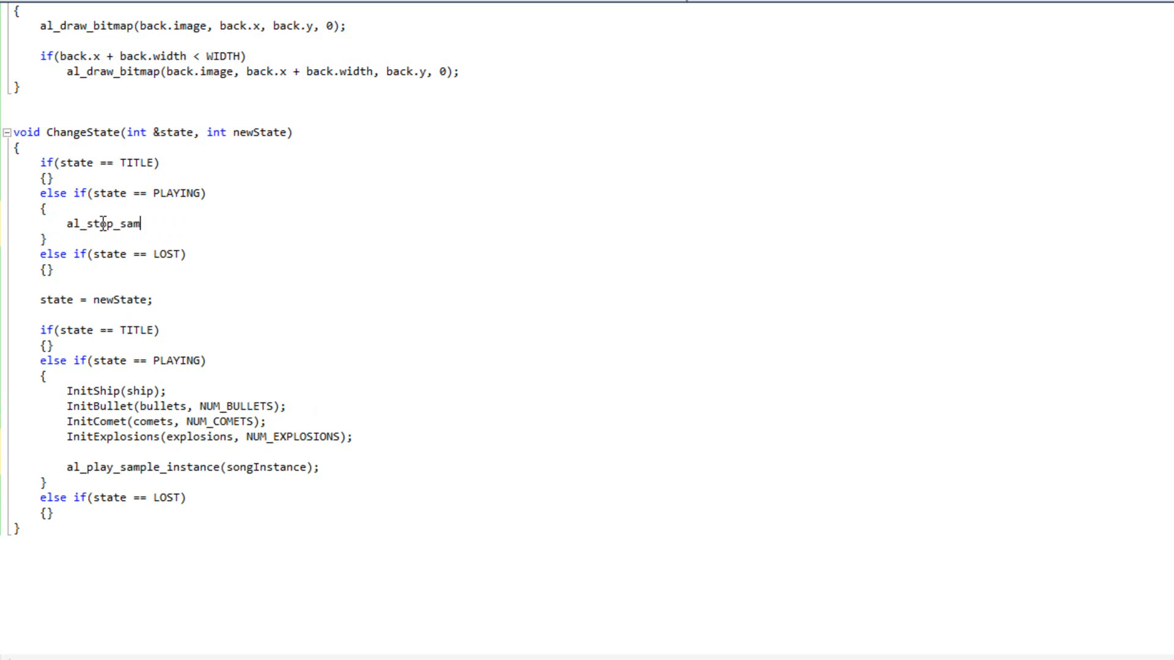
{"action": "type", "text": "ple_instance"}
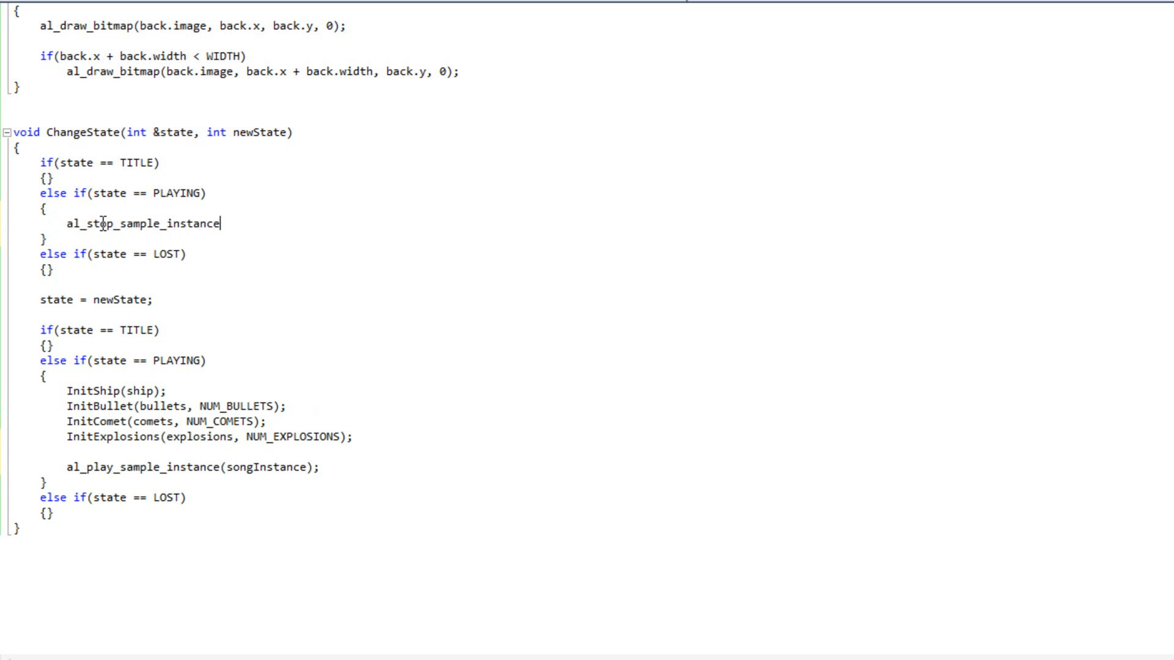
{"action": "type", "text": "(songIna"}
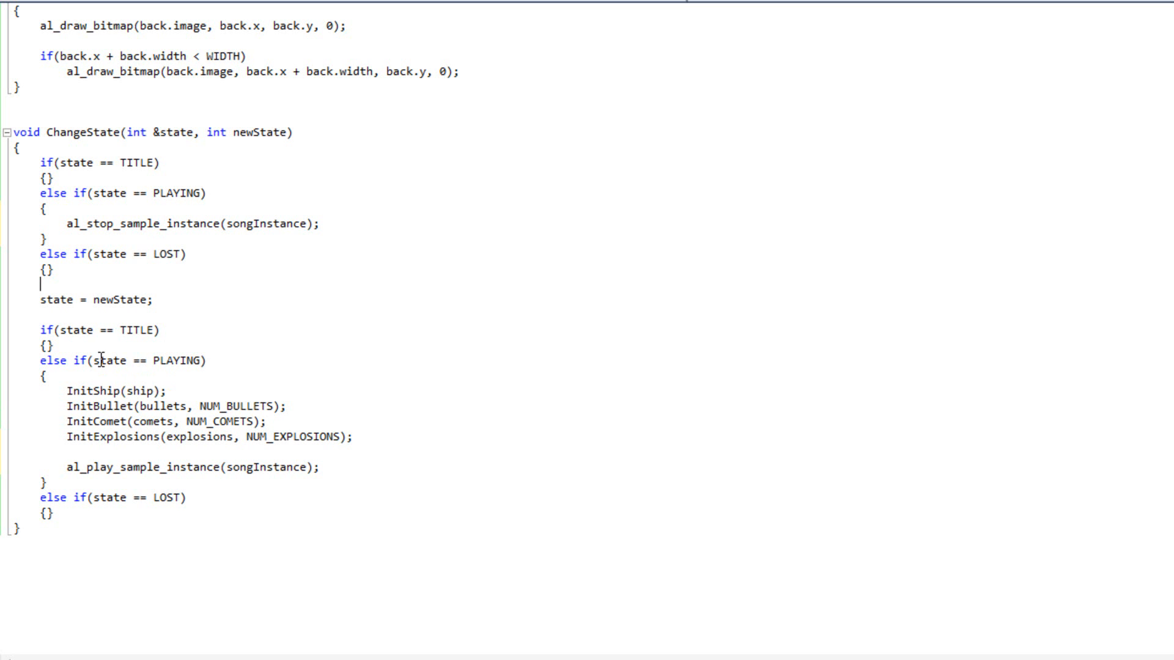
{"action": "left_click_drag", "start_coordinate": [98, 360], "coordinate": [274, 466]}
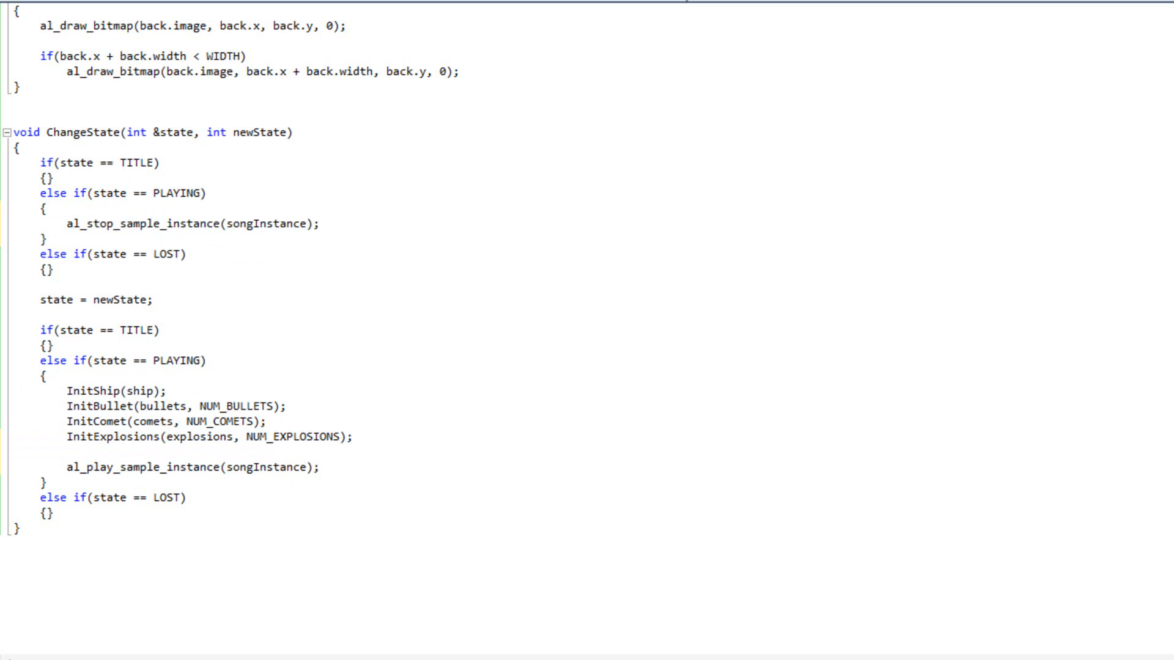
{"action": "scroll", "scroll_direction": "down", "scroll_amount": 3}
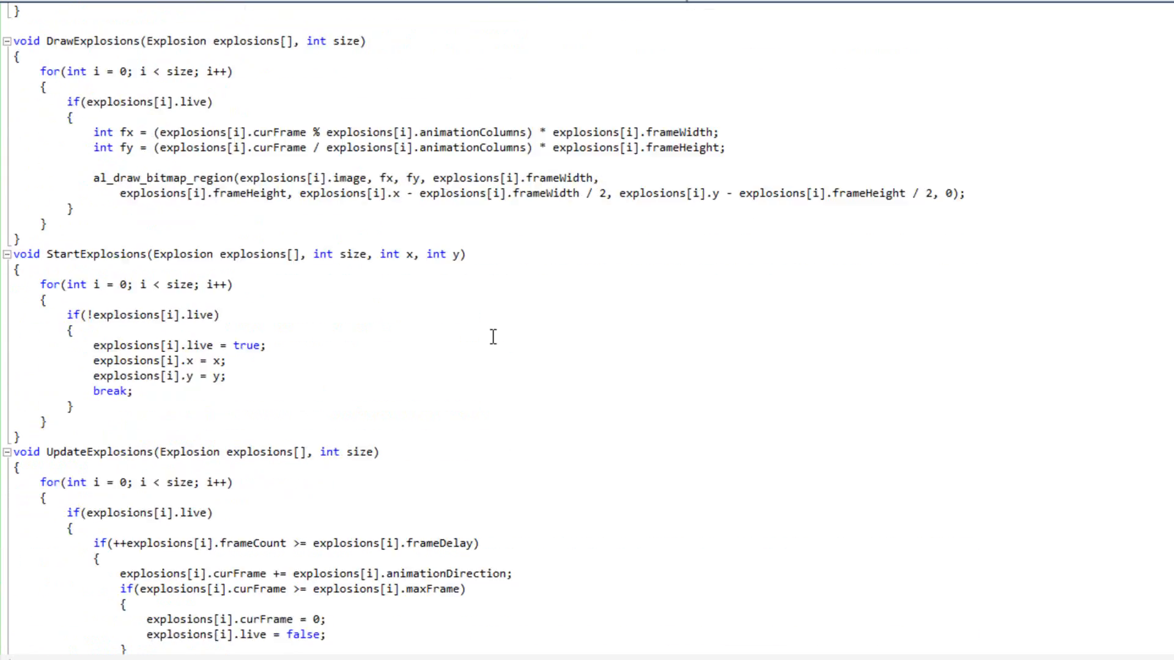
In FireBullet, add a new line after bullet[i].live = true and begin al_play_sample(shot.
{"action": "scroll", "scroll_direction": "down", "scroll_amount": 3}
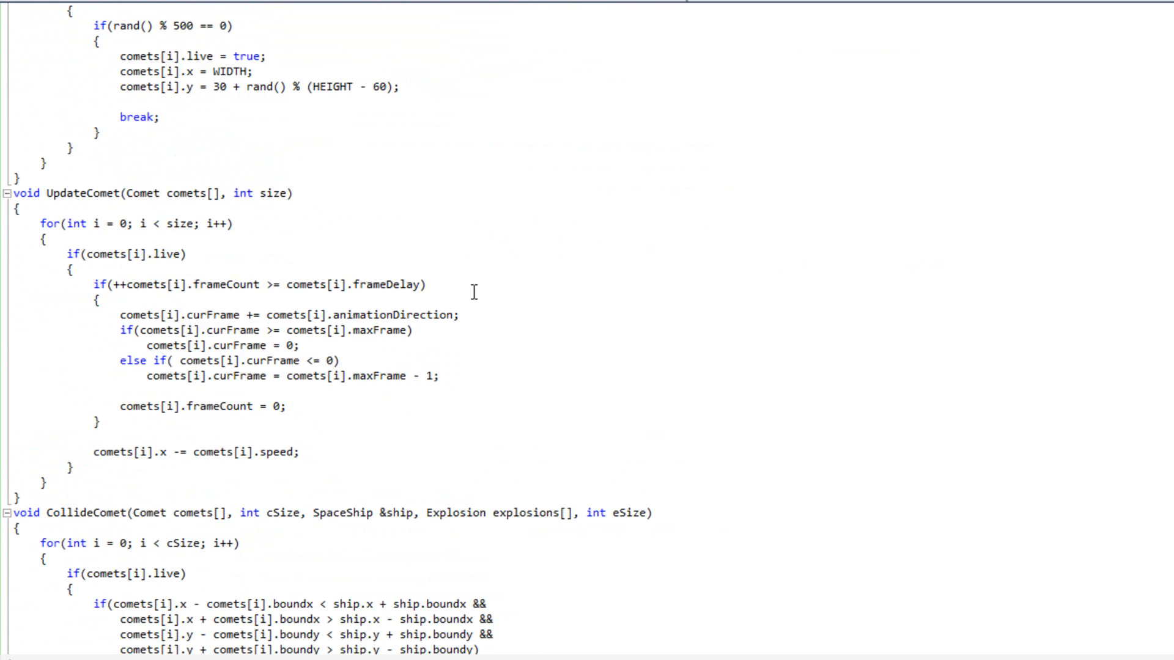
{"action": "scroll", "scroll_direction": "up", "scroll_amount": 3}
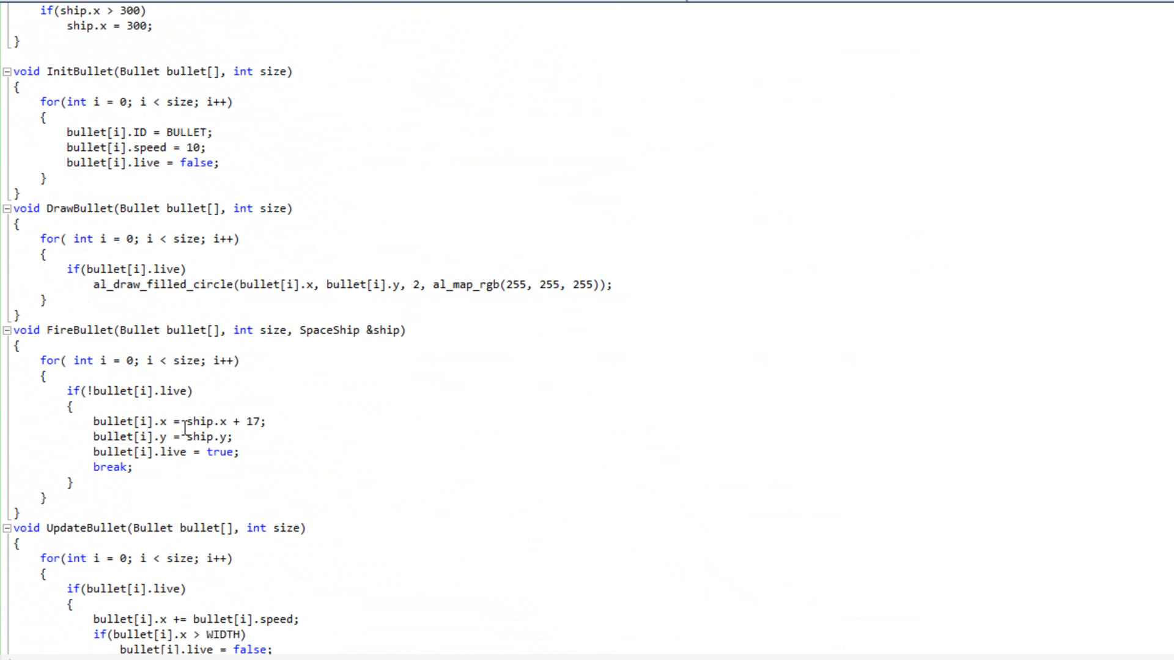
{"action": "key", "text": "enter"}
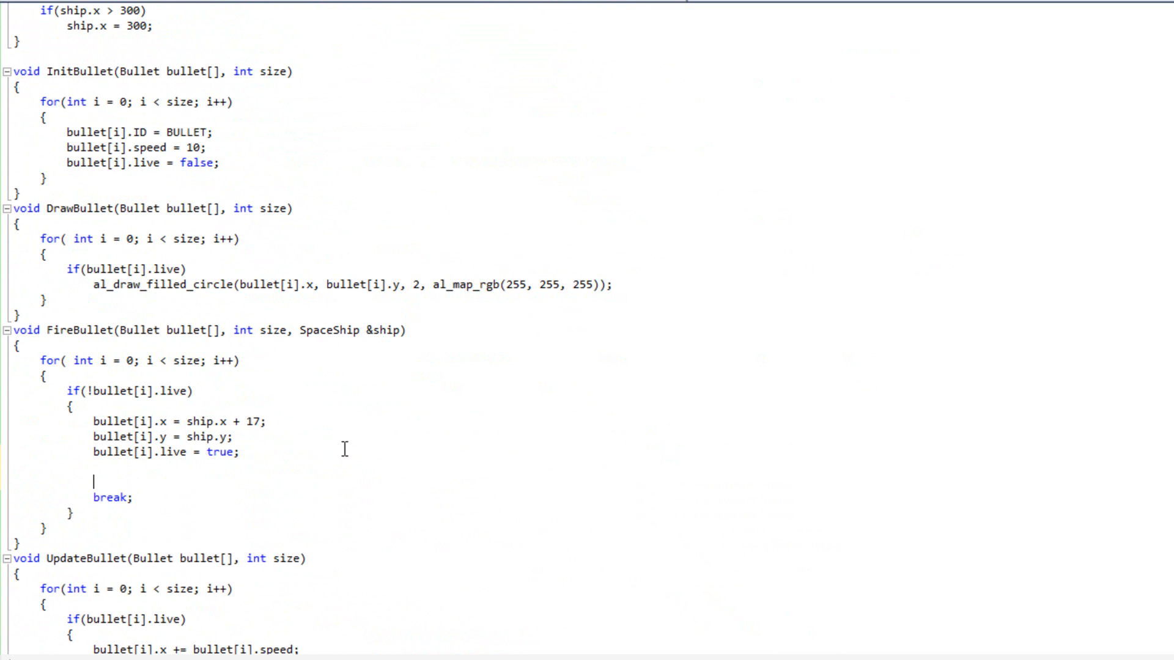
{"action": "type", "text": "al_play"}
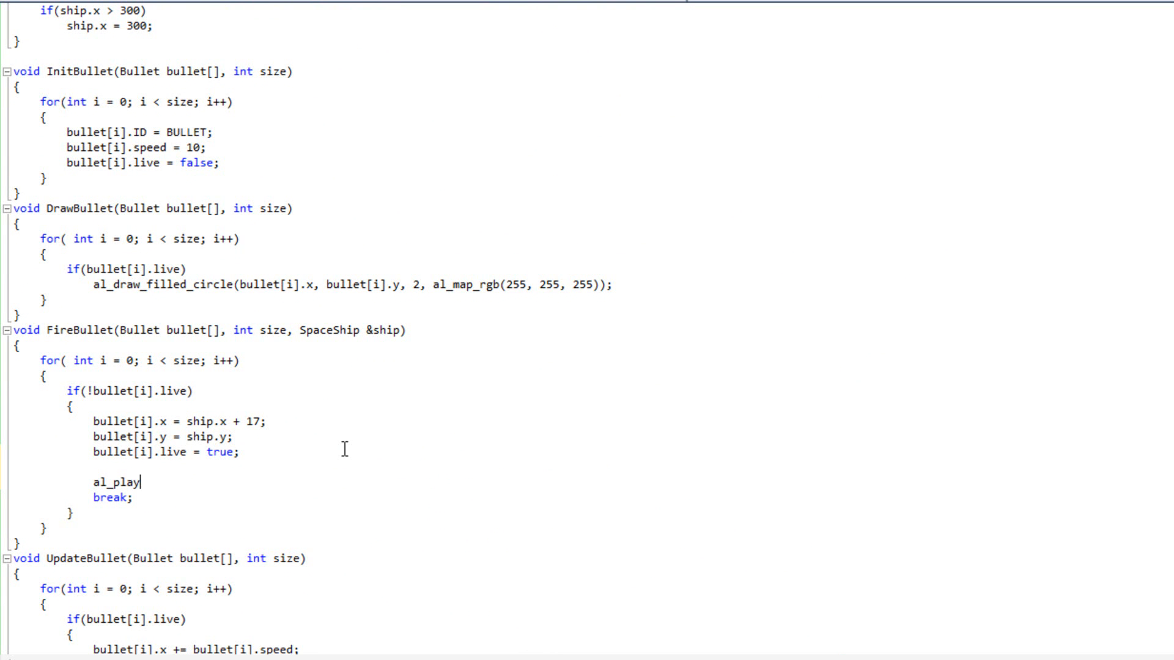
{"action": "type", "text": "_sample(shot);"}
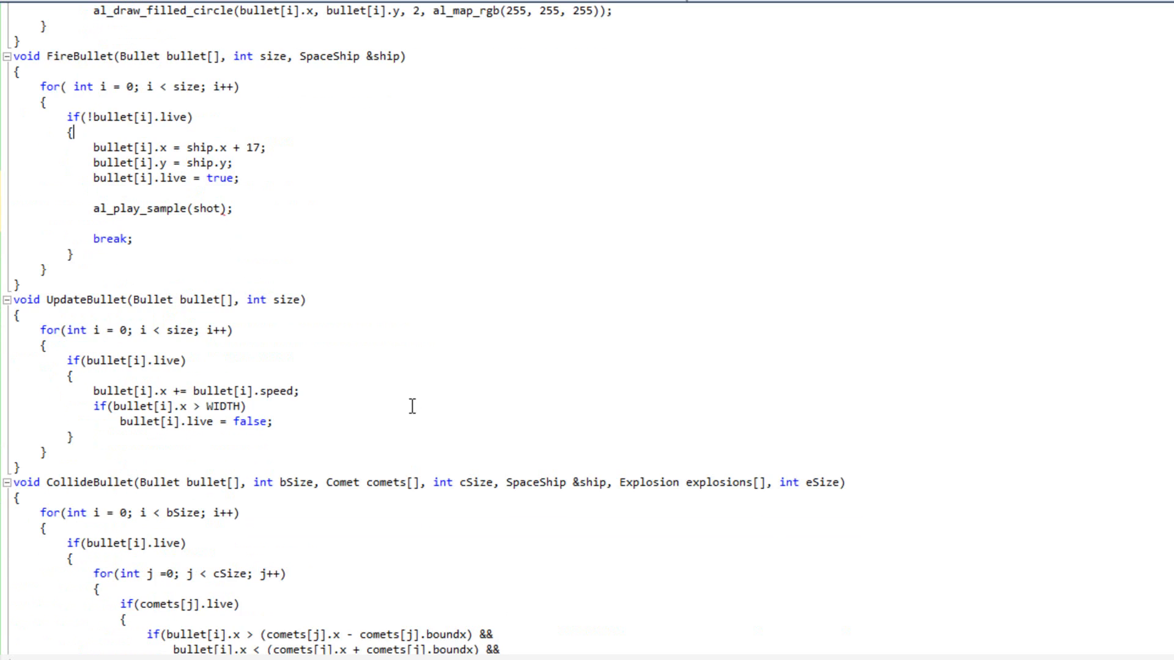
{"action": "scroll", "scroll_direction": "down", "scroll_amount": 3}
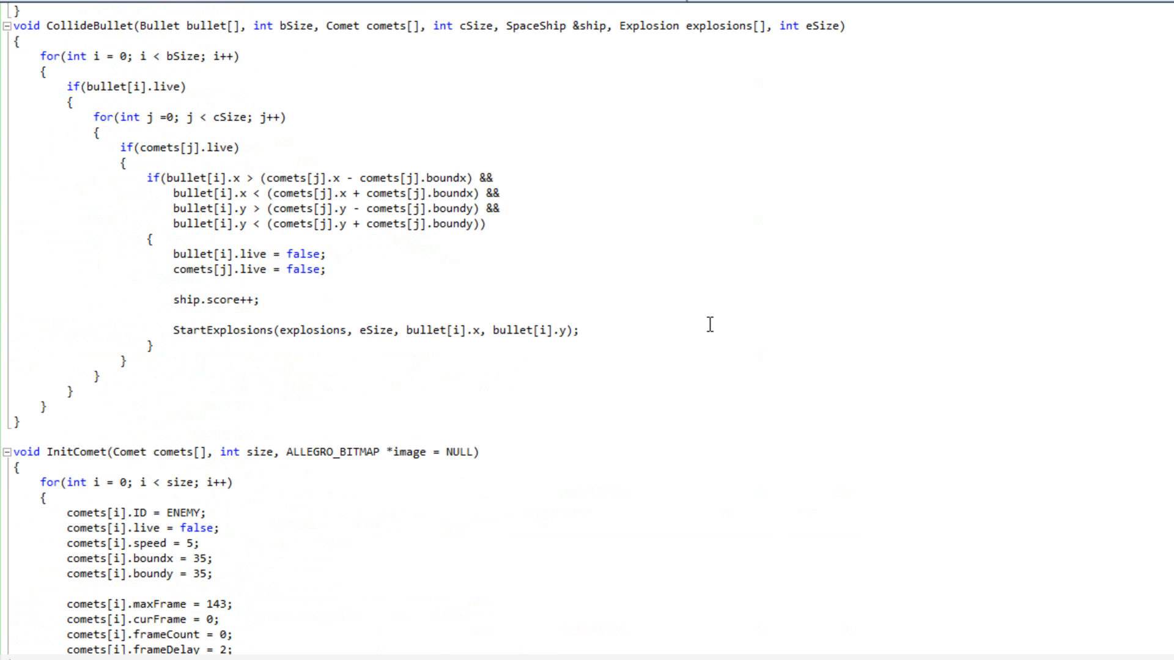
{"action": "type", "text": "al_pla"}
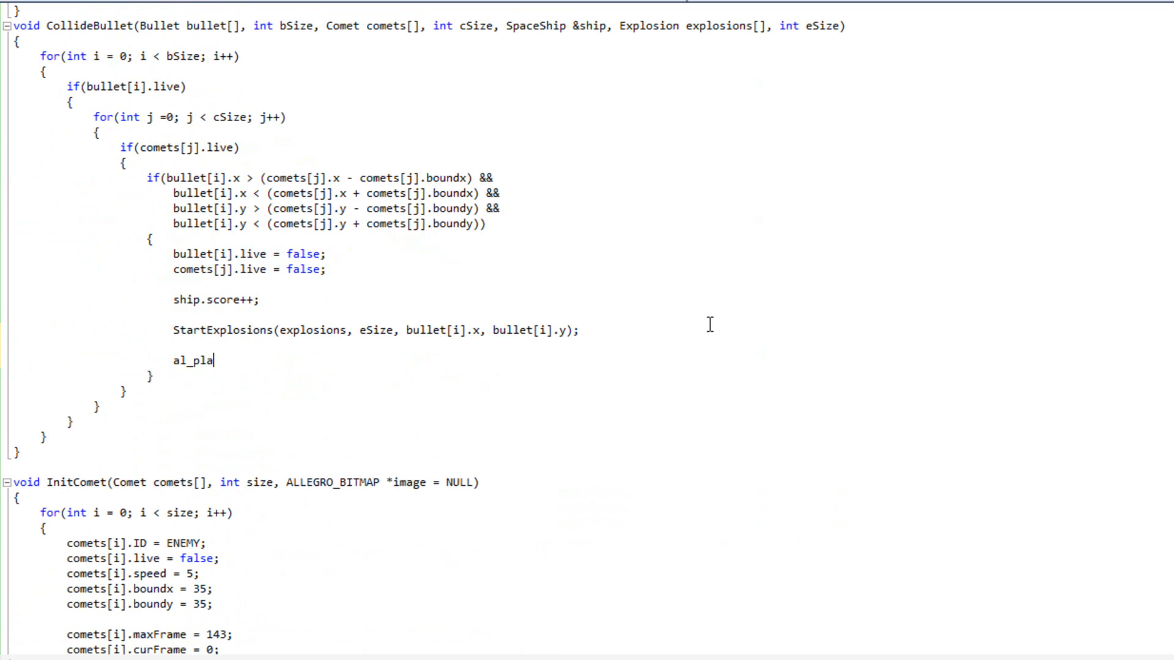
{"action": "key", "text": "BackSpace"}
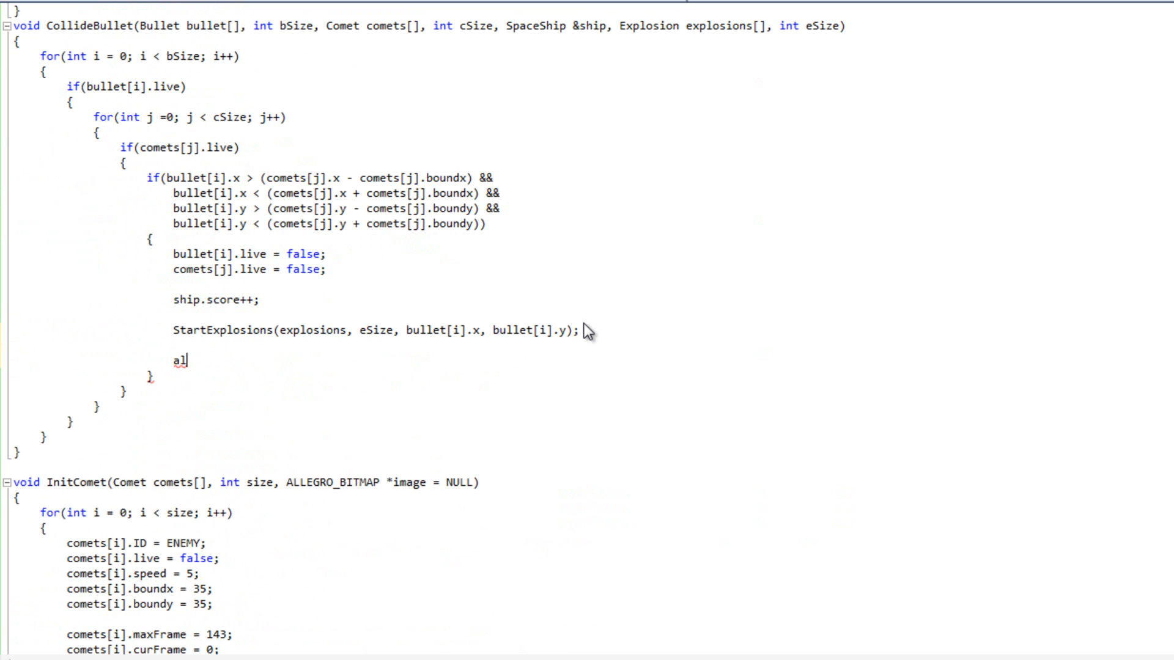
{"action": "scroll", "scroll_direction": "up", "scroll_amount": 3}
{"action": "type", "text": "al_play_sample(shot"}
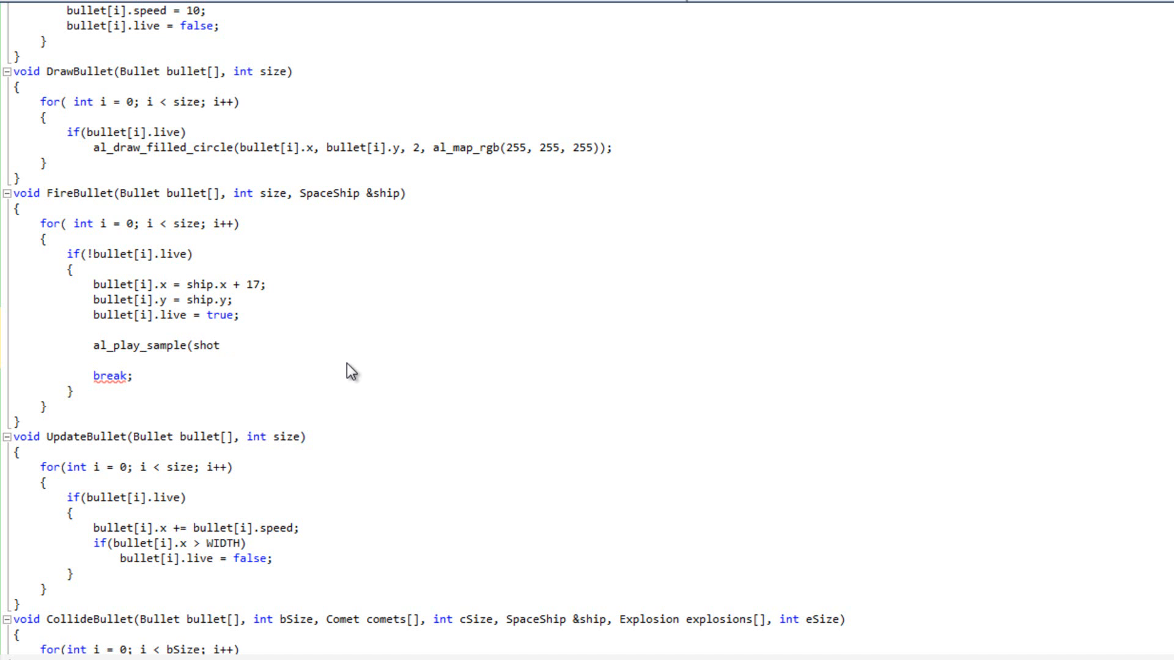
Finish the shot call with arguments 1, 0, 1, ALLEGRO_PLAYMODE_ONCE, 0.
{"action": "type", "text": ", 1,"}
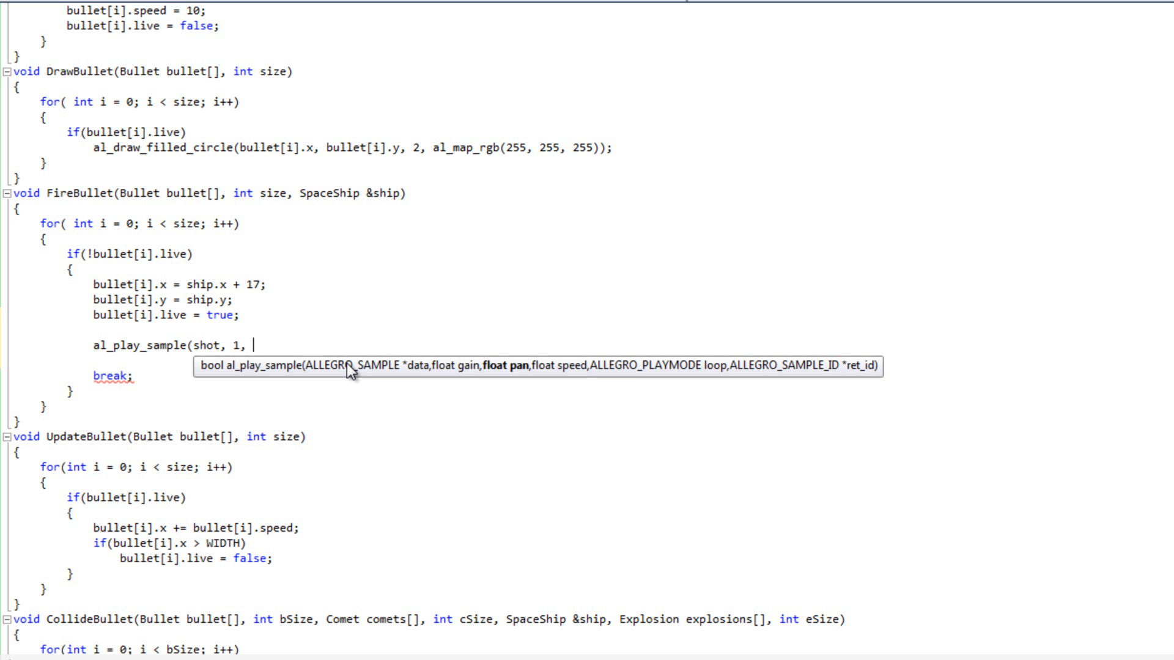
{"action": "type", "text": "0, 1"}
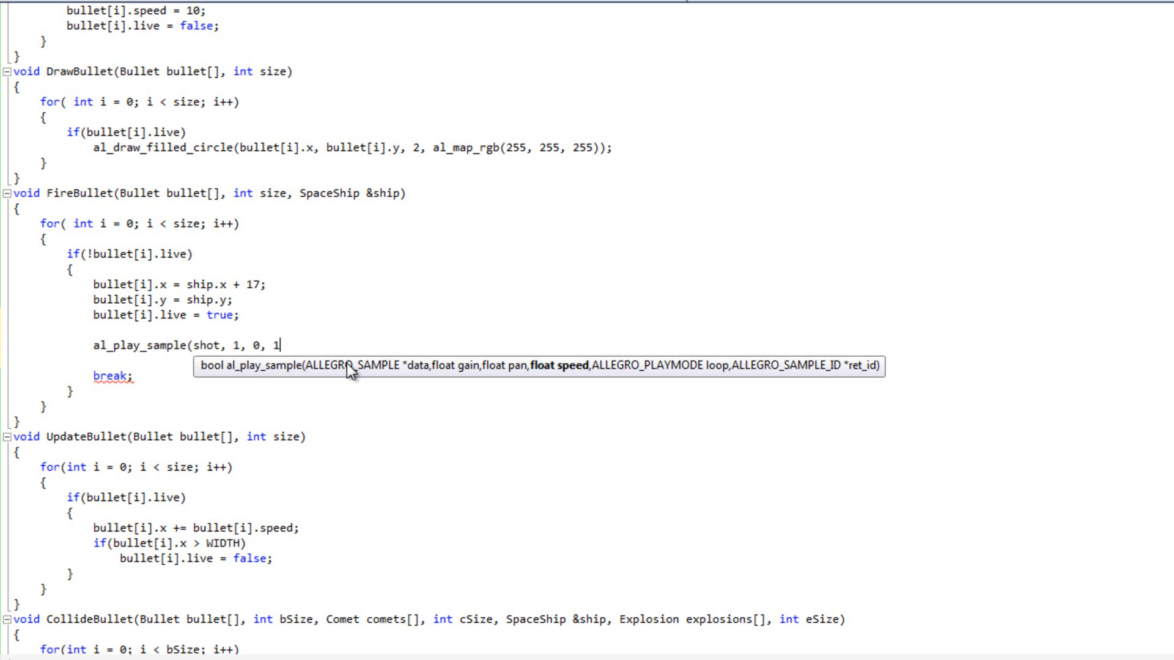
{"action": "type", "text": ", ALLEGR"}
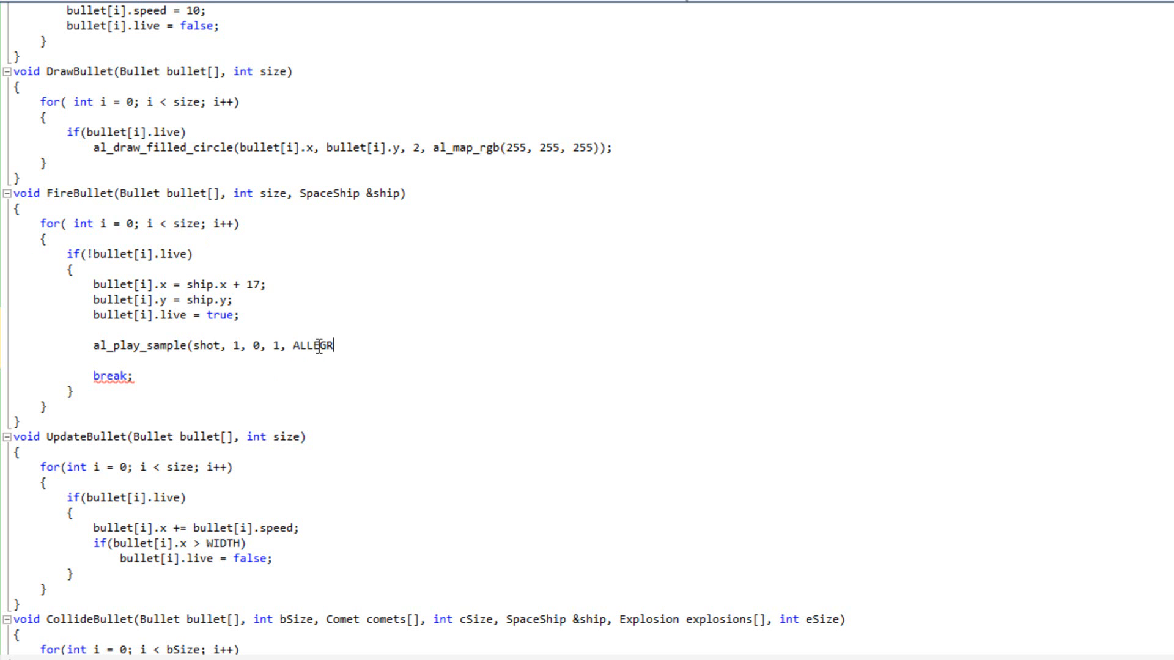
{"action": "type", "text": "_PLAYMO"}
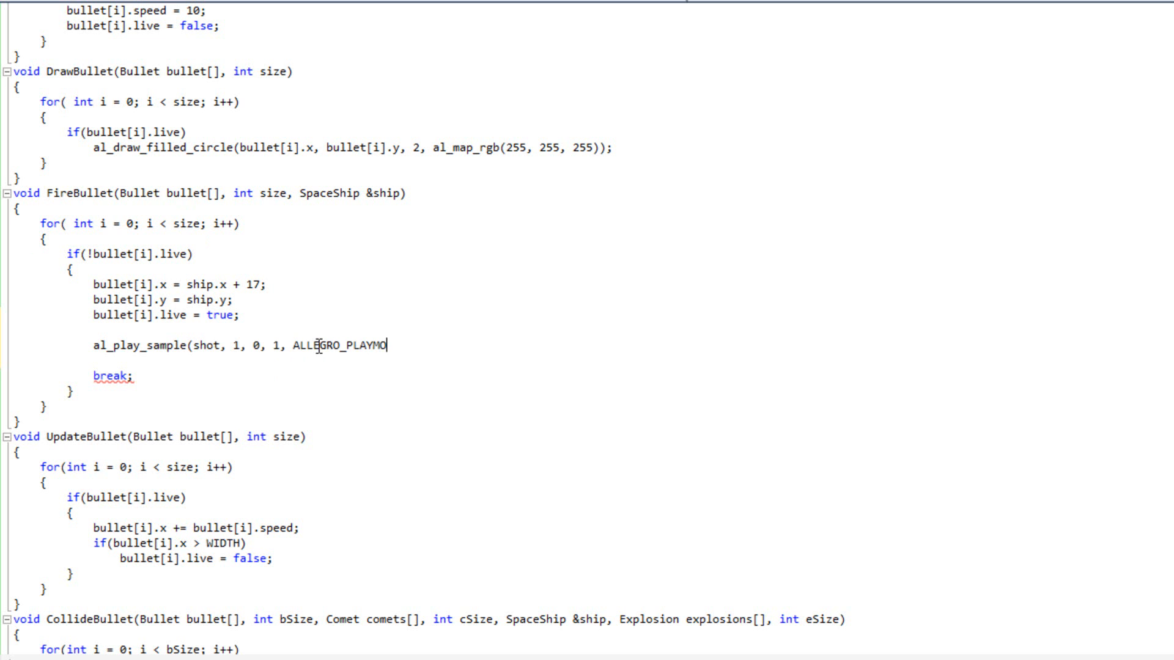
{"action": "type", "text": "DE_ONCE"}
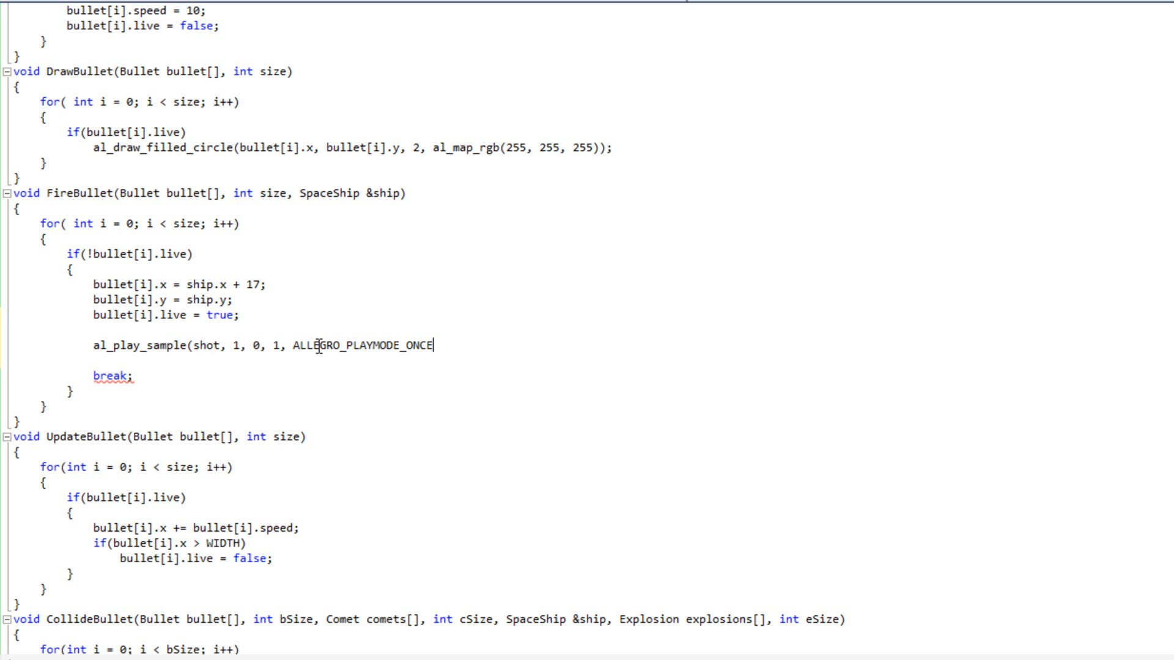
{"action": "type", "text": ", 0"}
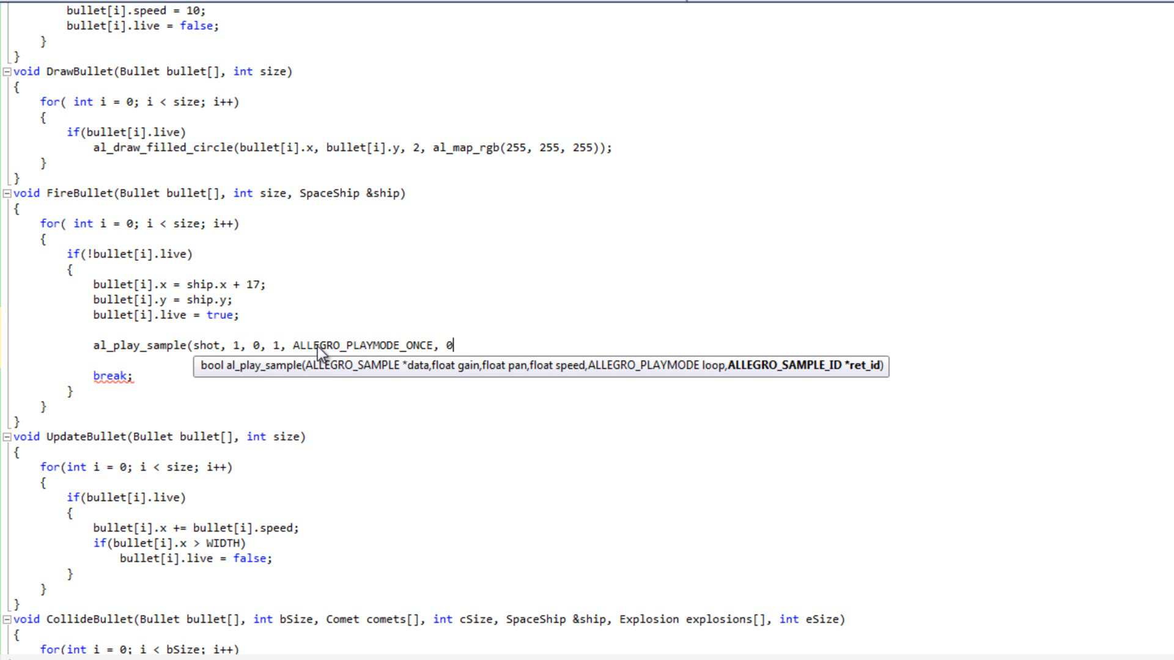
{"action": "type", "text": ");"}
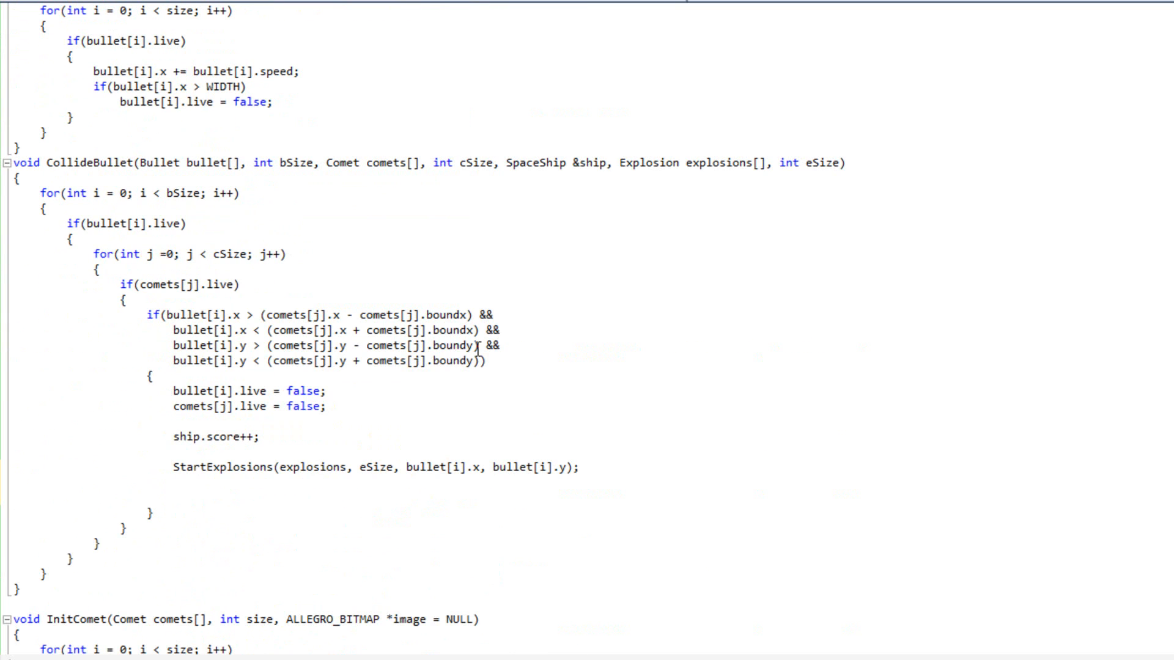
Add al_play_sample(boom, 1, 0, 1, ALLEGRO_PLAYMODE_ONCE, 0) after StartExplosions in CollideBullet.
{"action": "type", "text": "al_play_sample(shot, 1, 0, 1, ALLEGRO_PLAYMODE_ONCE, 0);"}
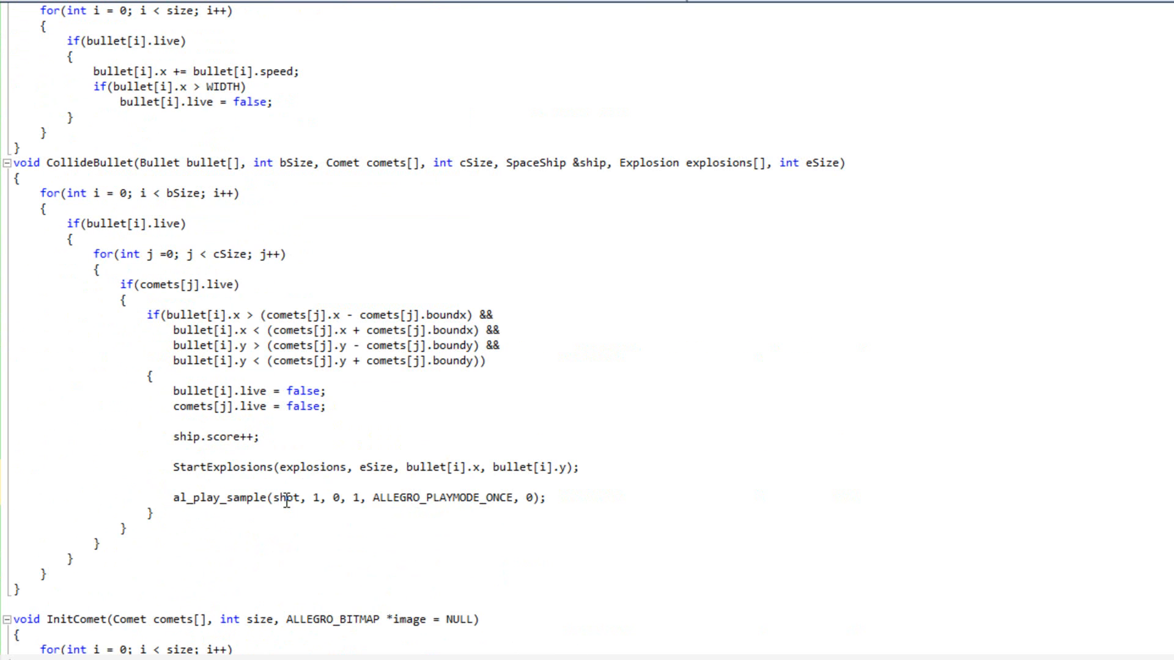
{"action": "type", "text": "boom"}
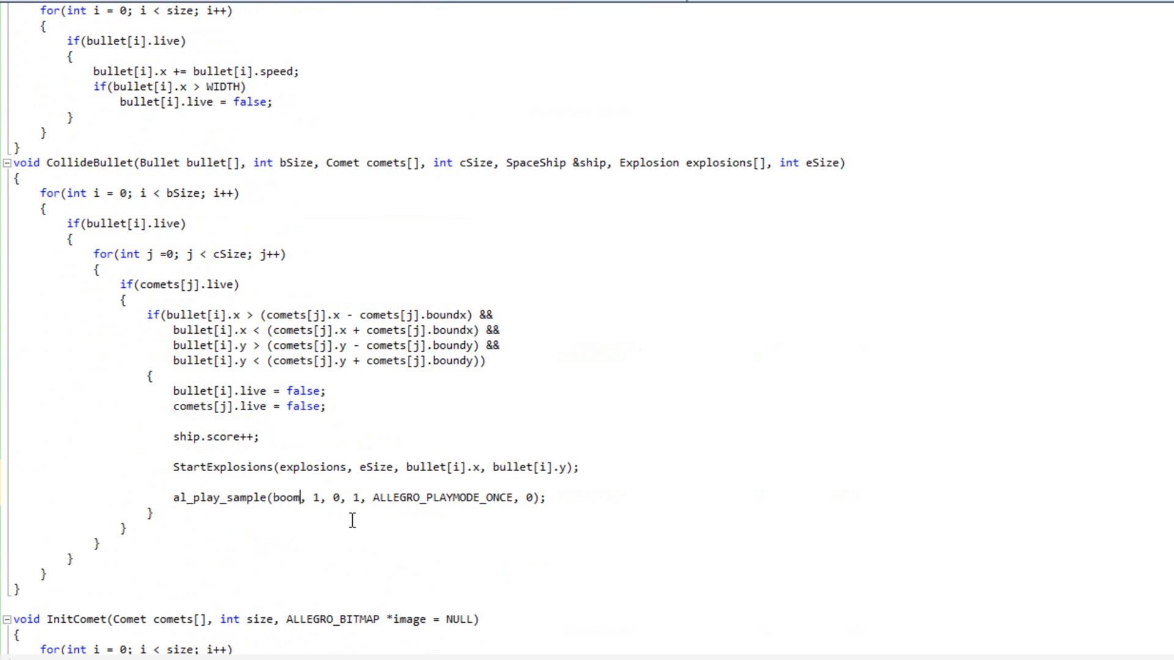
{"action": "scroll", "scroll_direction": "down", "scroll_amount": 3}
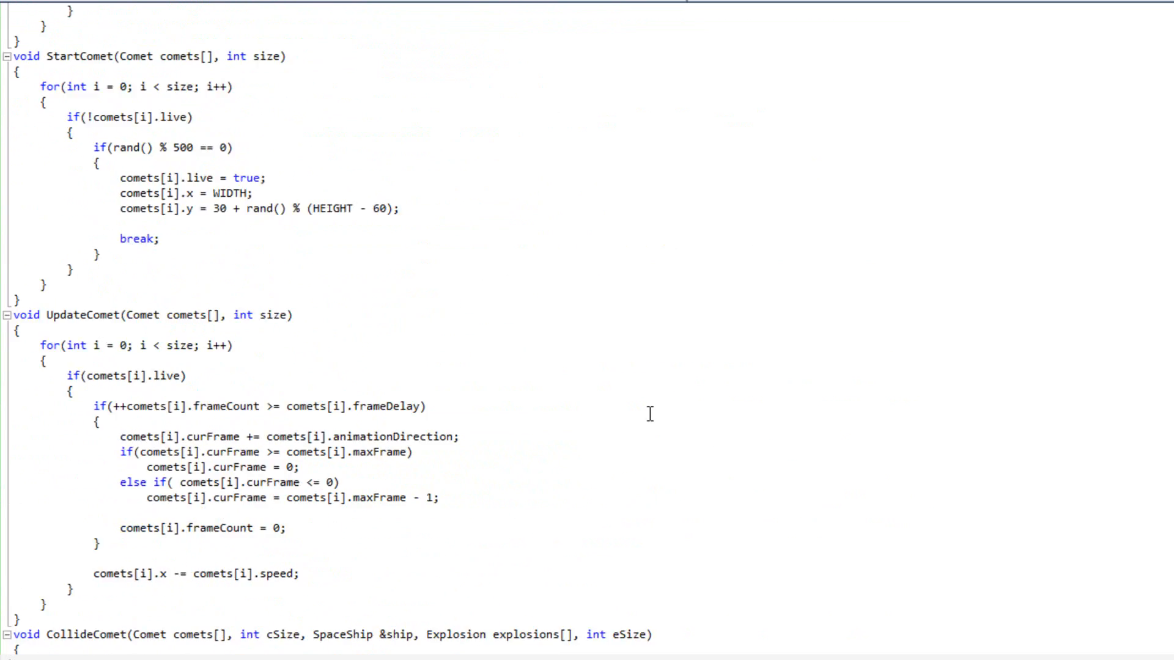
Add the same boom al_play_sample call after StartExplosions in CollideComet.
{"action": "scroll", "scroll_direction": "down", "scroll_amount": 3}
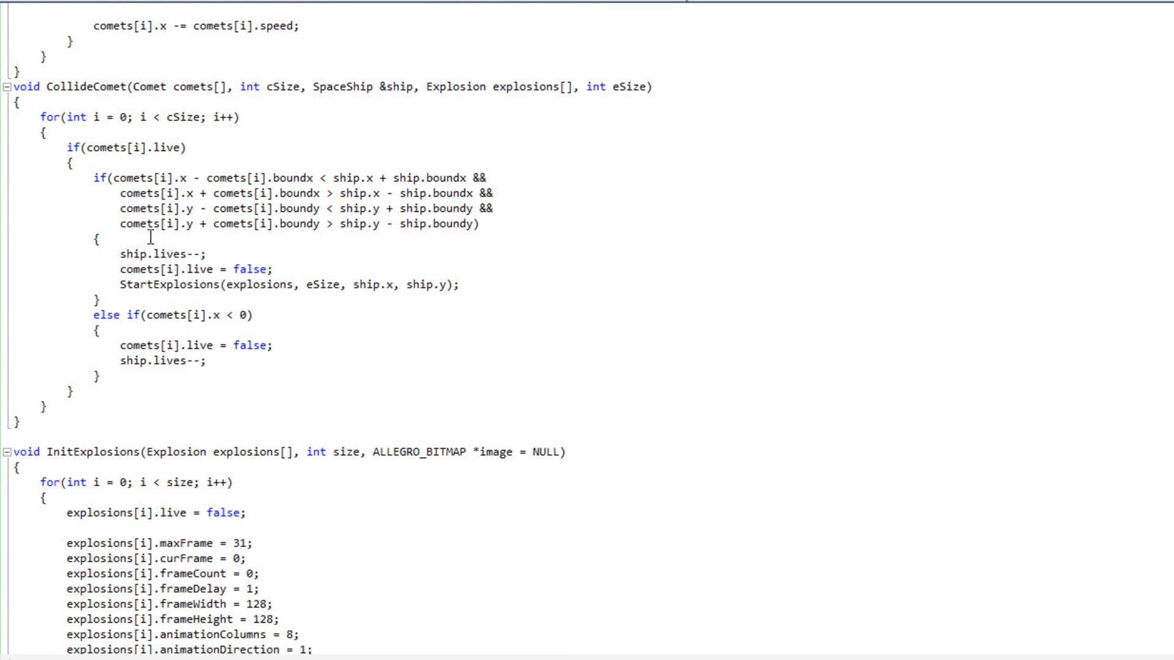
{"action": "type", "text": "al_play_sample(shot, 1, 0, 1, ALLEGRO_PLAYMODE_ONCE, 0);"}
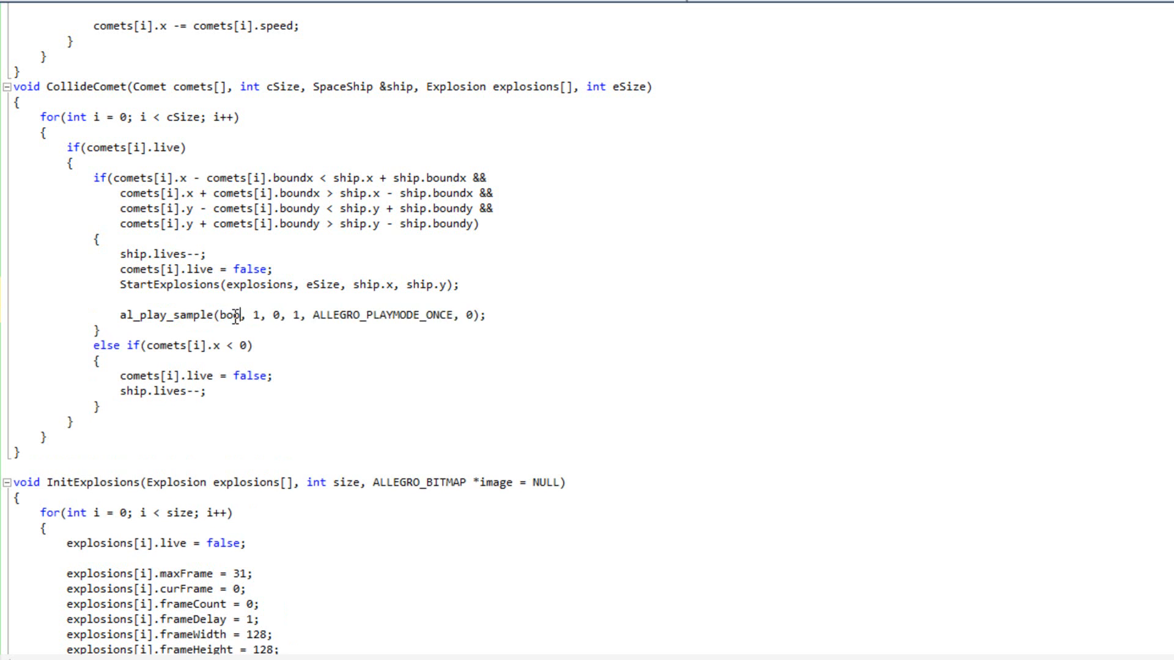
{"action": "type", "text": "om"}
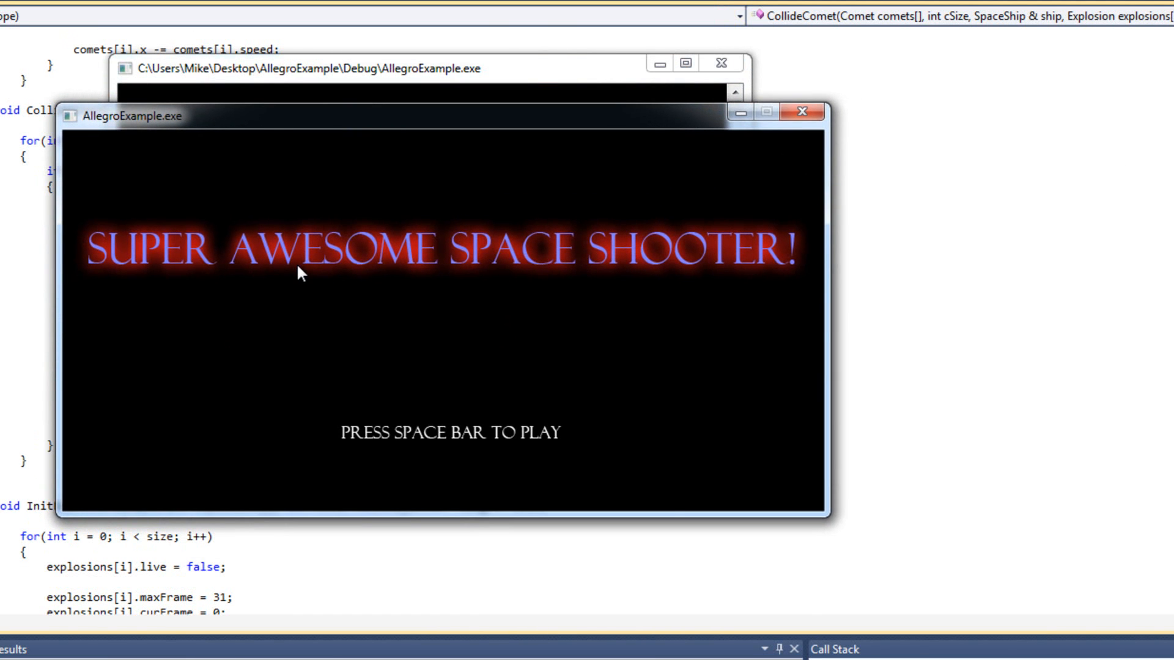
Start a round from the title screen and play until losing with Final Score 57.
{"action": "key", "text": "space"}
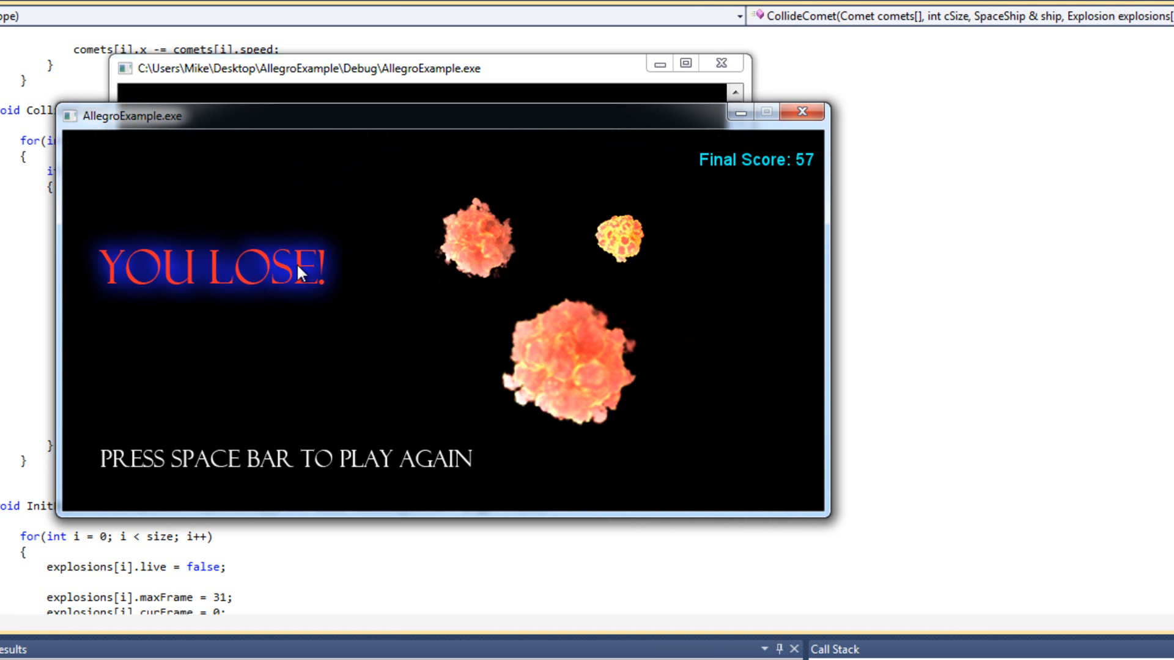
{"action": "mouse_move", "coordinate": [286, 324]}
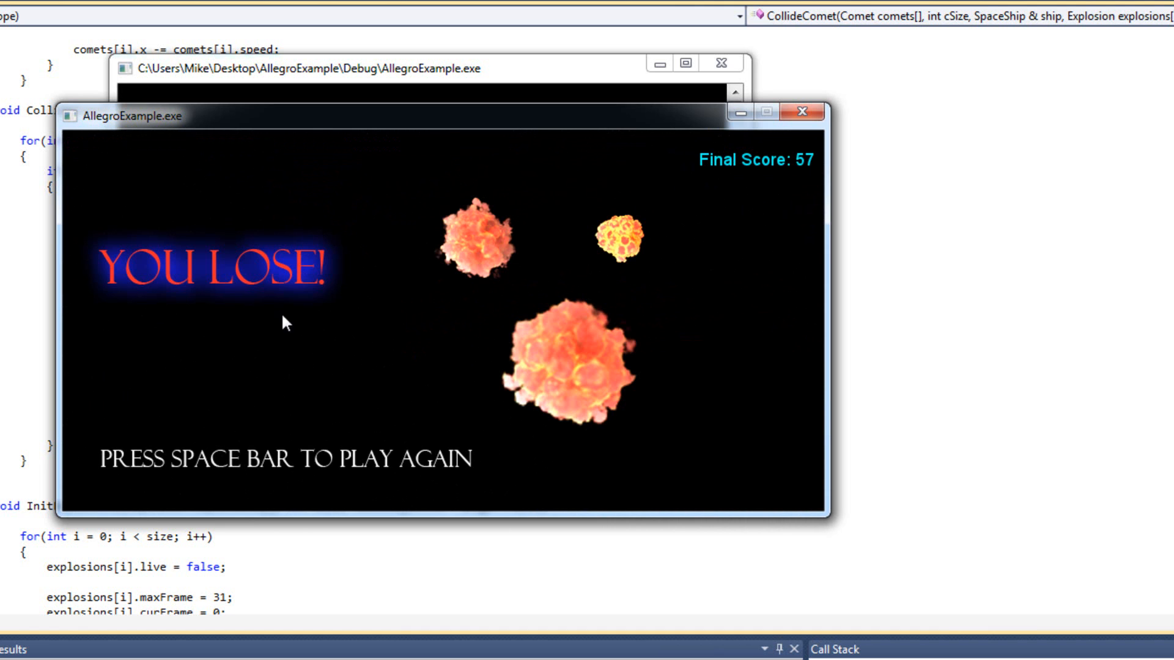
Start a fresh game with 3 lives after the YOU LOSE! screen.
{"action": "key", "text": "space"}
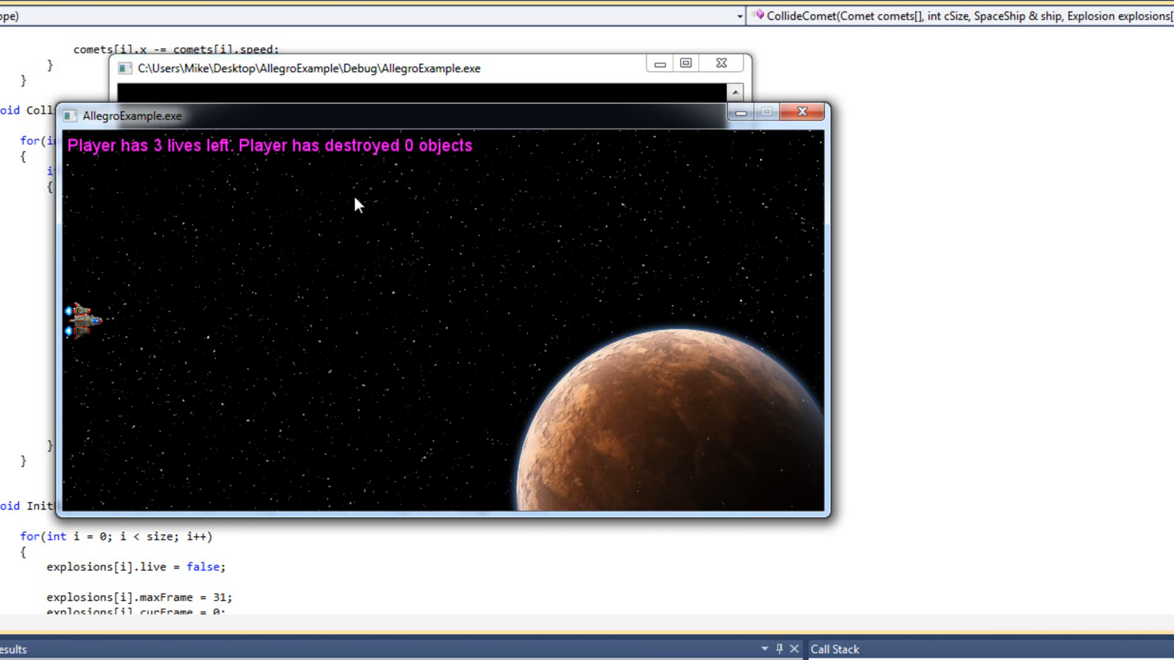